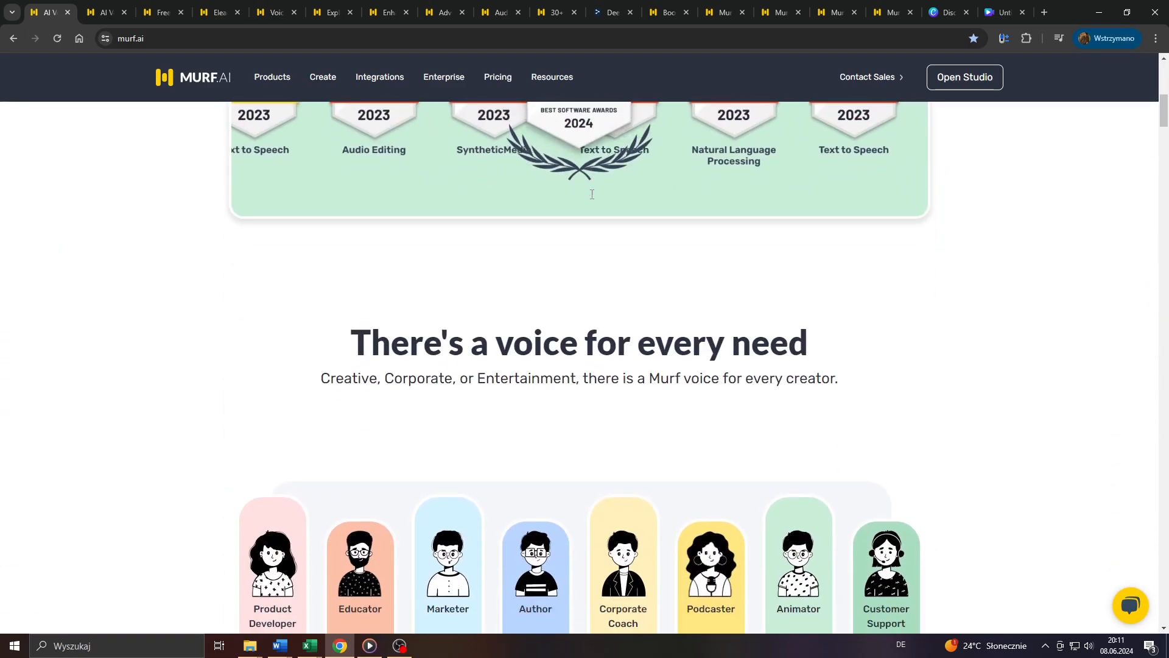
Step: Scroll up and down through the Murf AI homepage sections
scroll(down, 3)
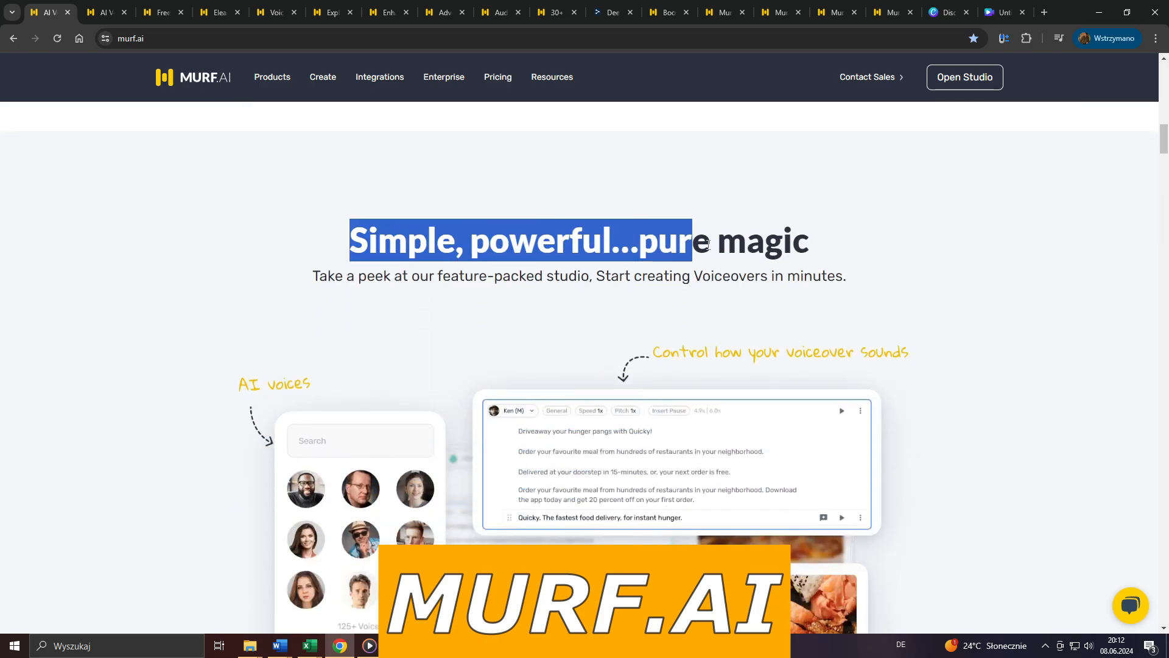
scroll(down, 3)
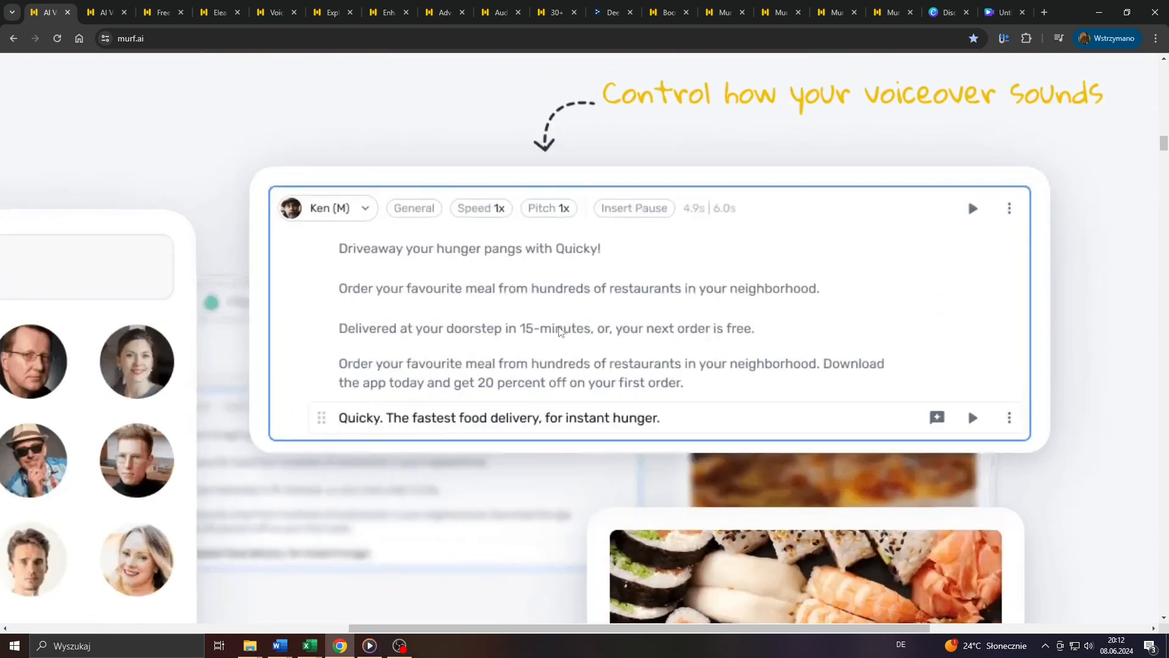
scroll(up, 3)
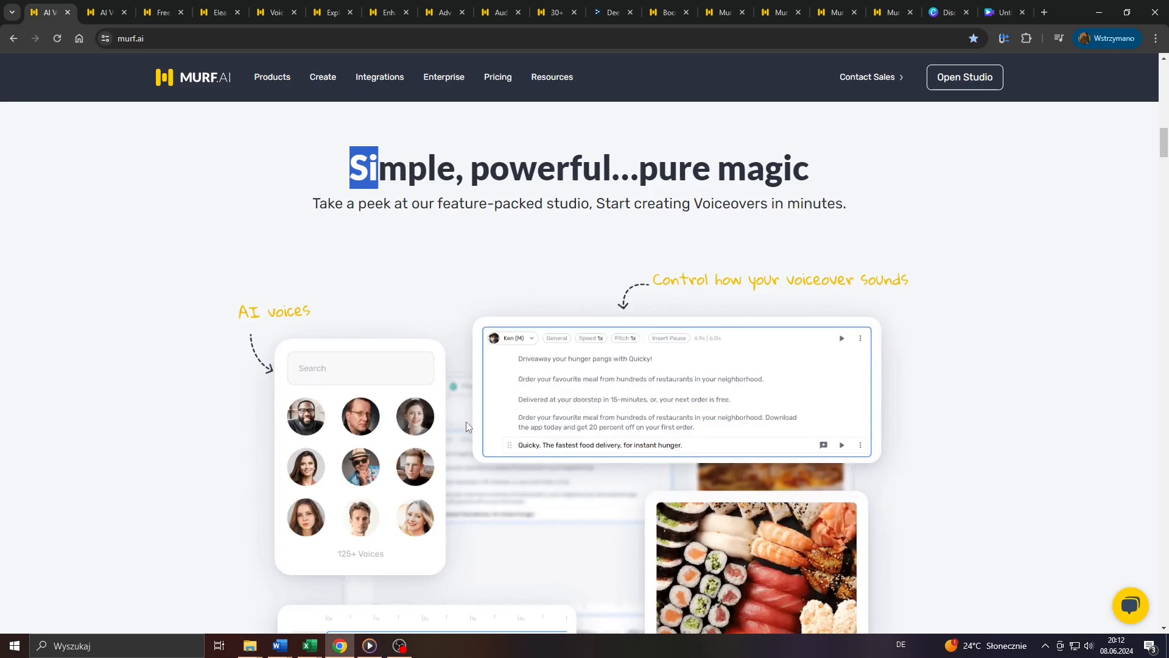
scroll(down, 3)
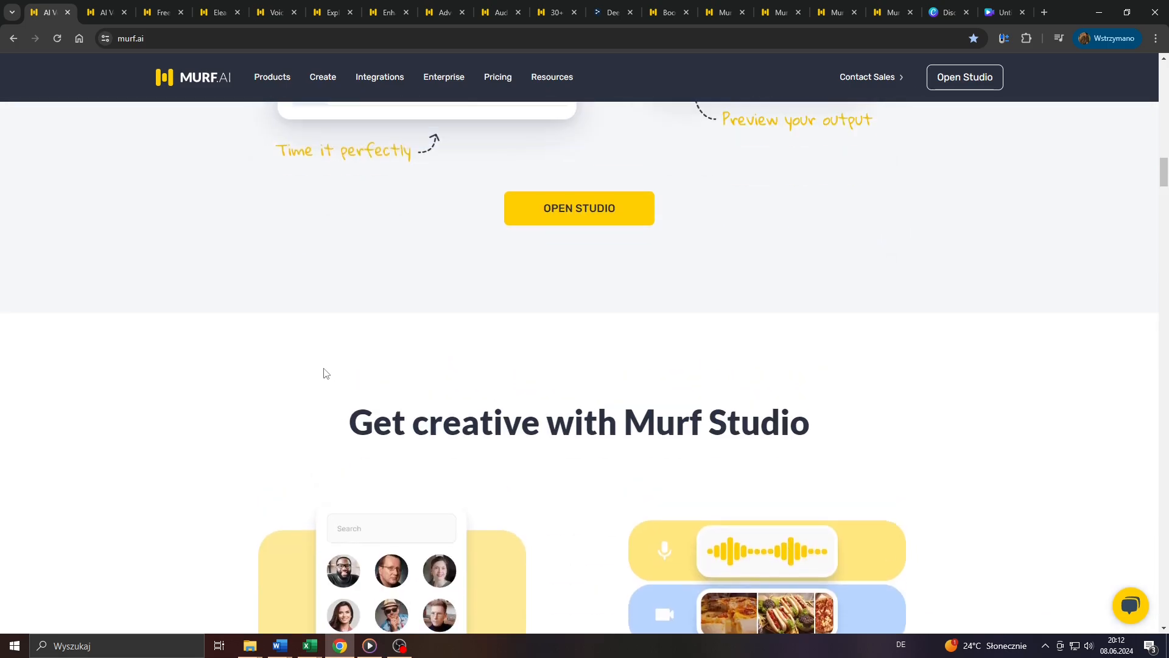
scroll(up, 3)
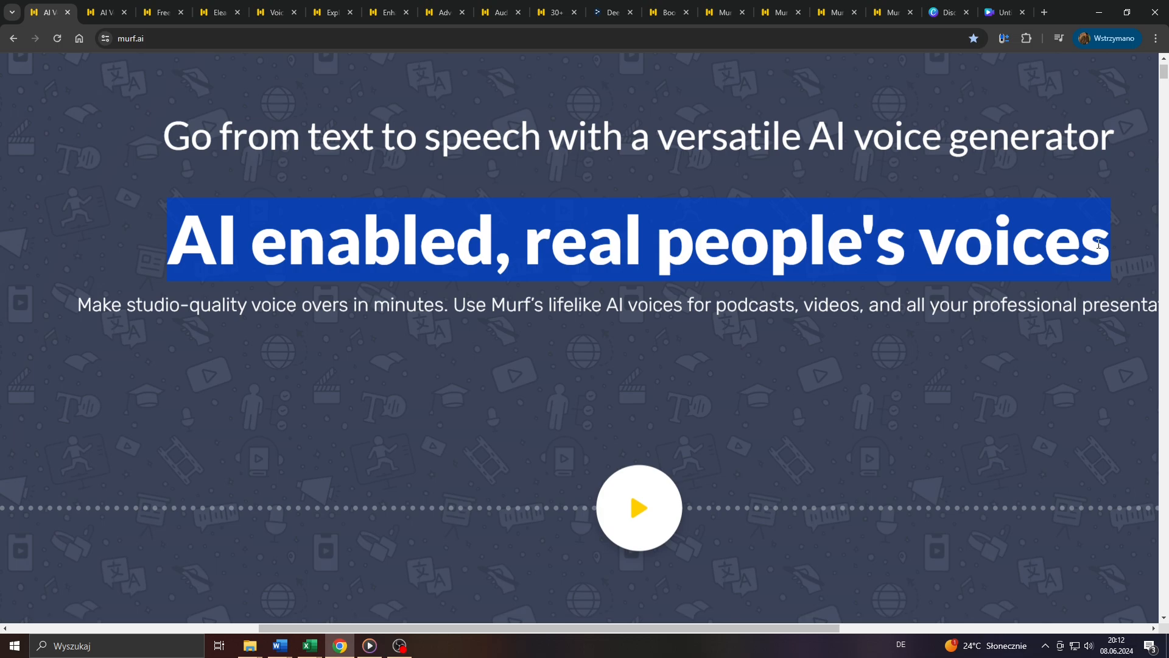
scroll(up, 3)
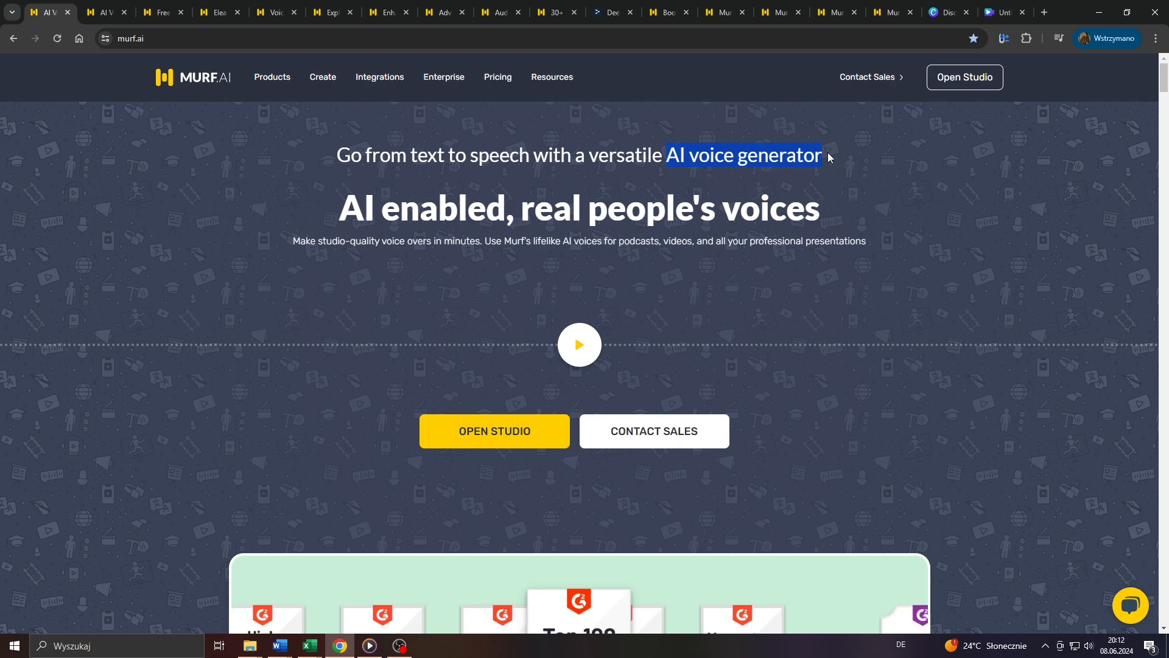
scroll(down, 3)
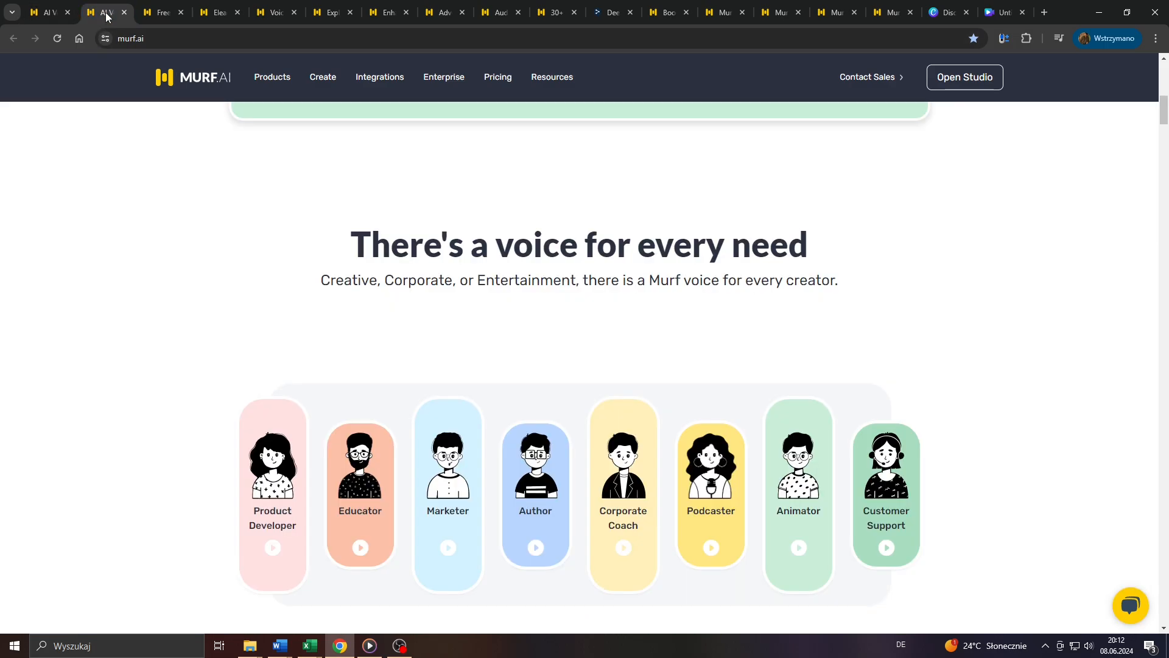
scroll(up, 3)
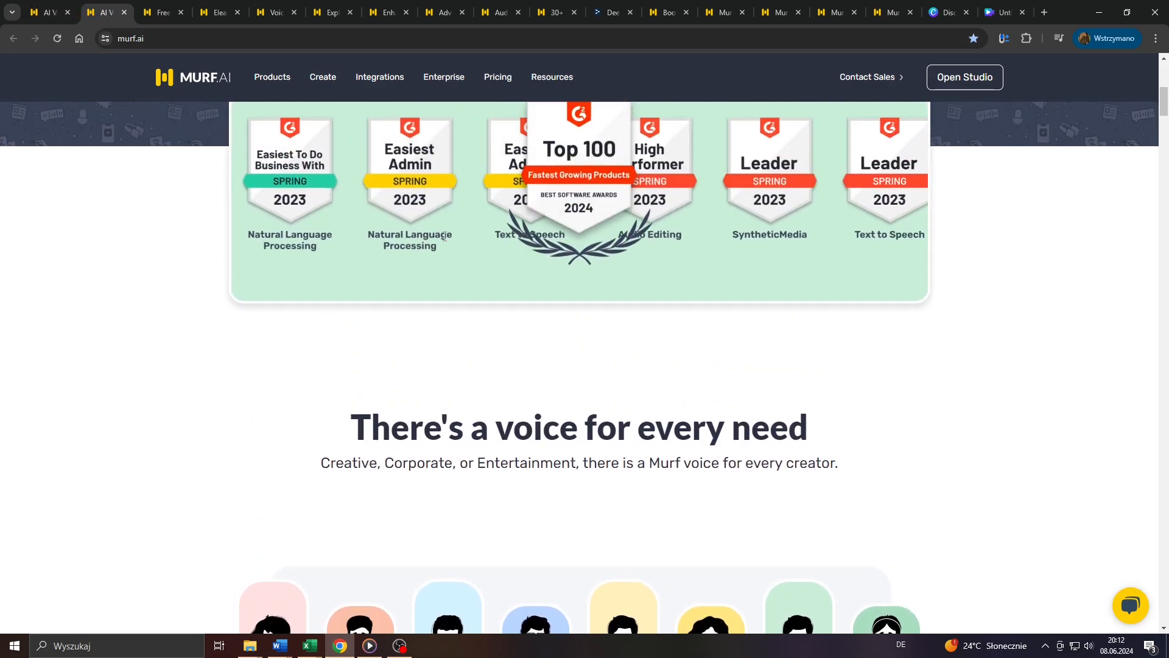
scroll(up, 3)
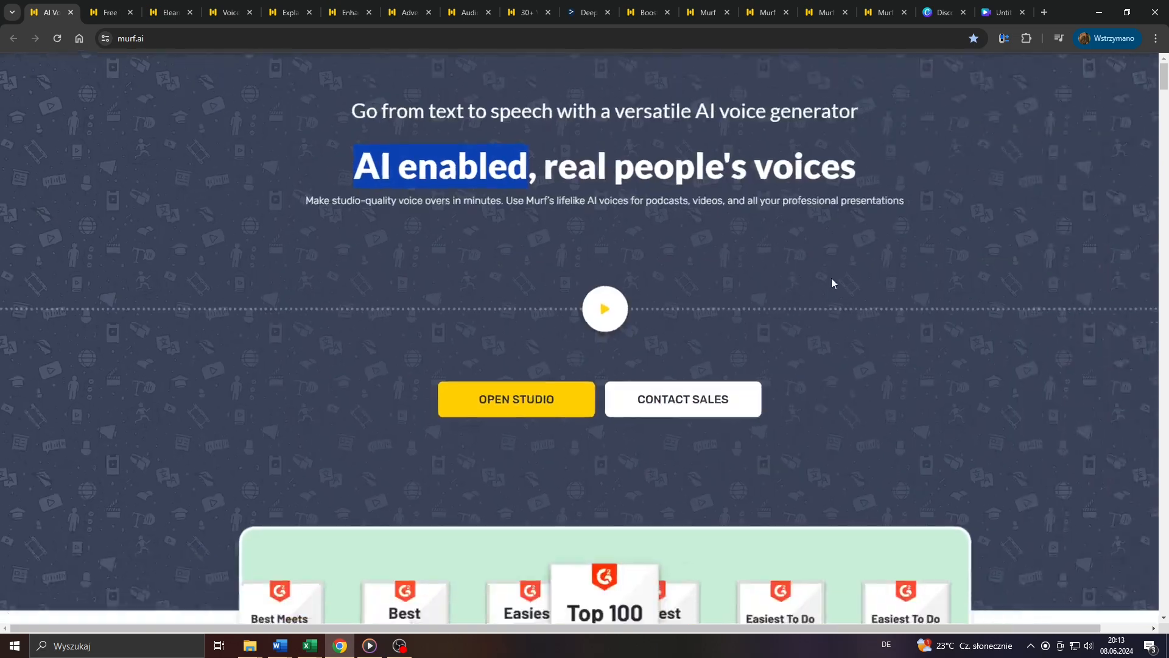
scroll(up, 3)
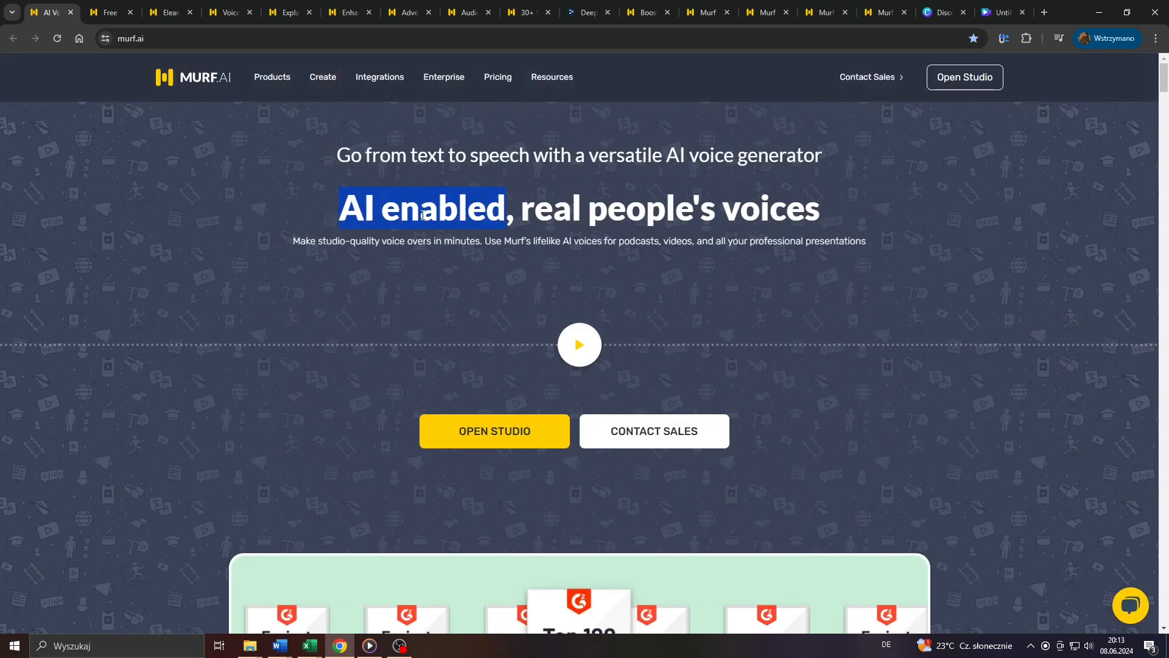
scroll(down, 3)
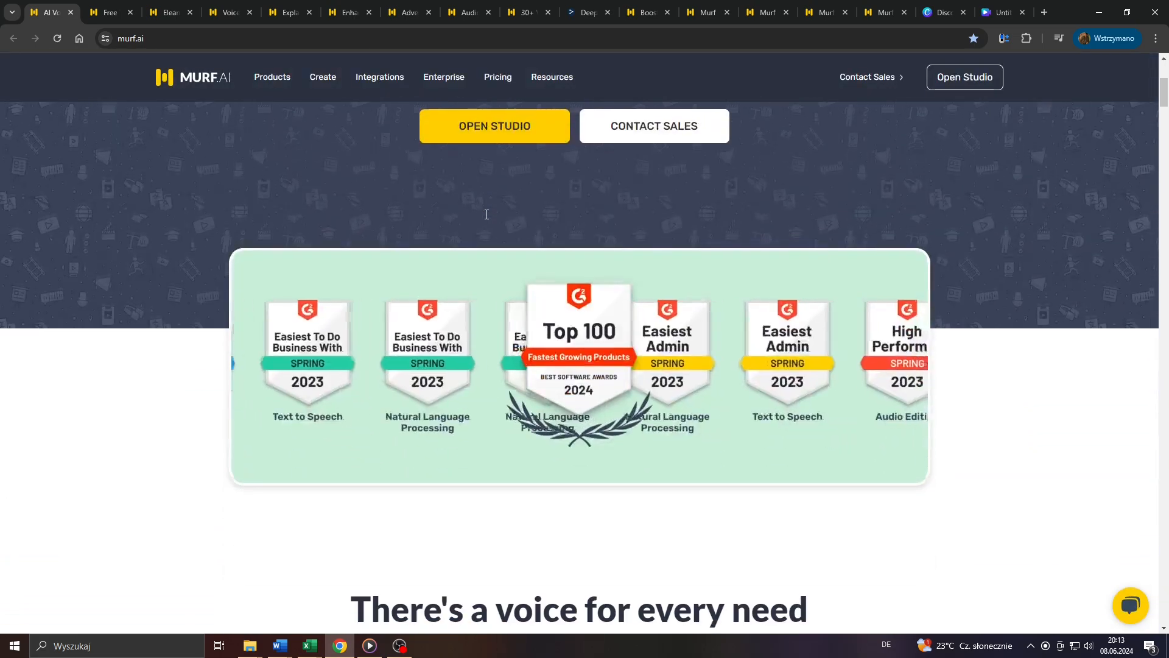
scroll(down, 3)
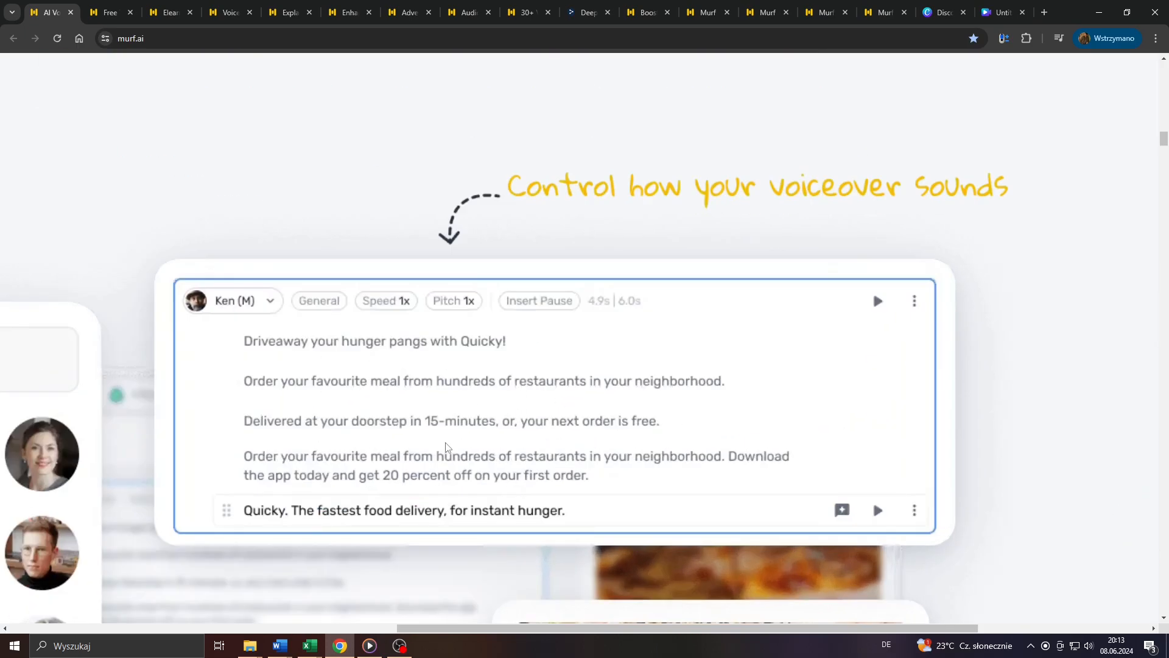
scroll(up, 3)
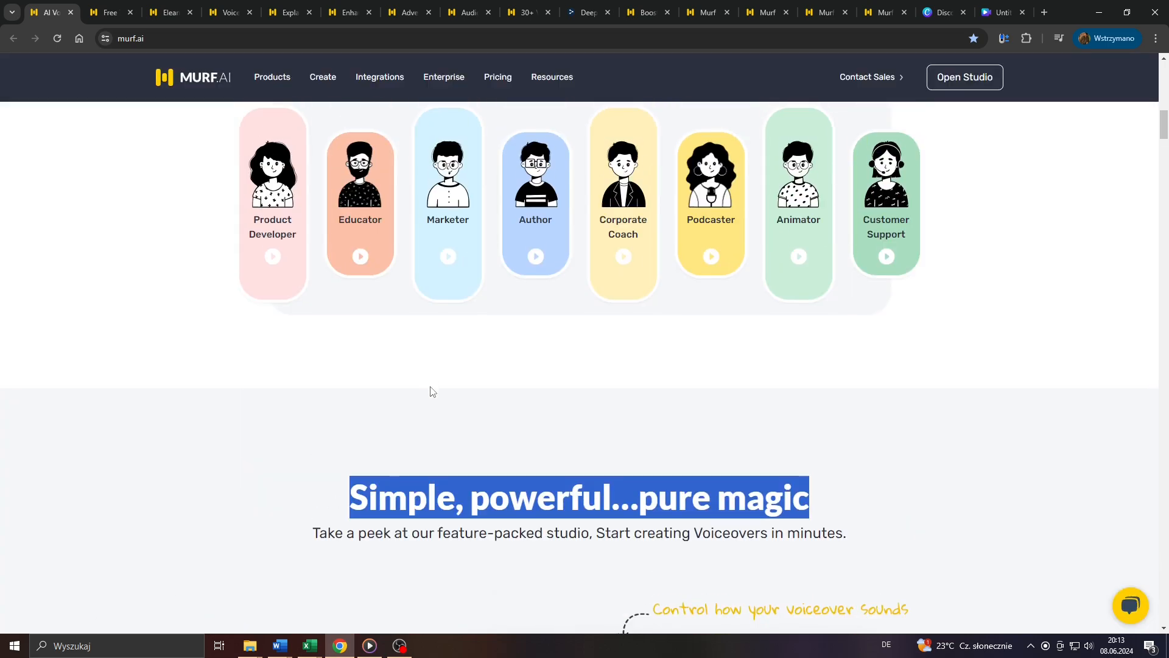
scroll(up, 3)
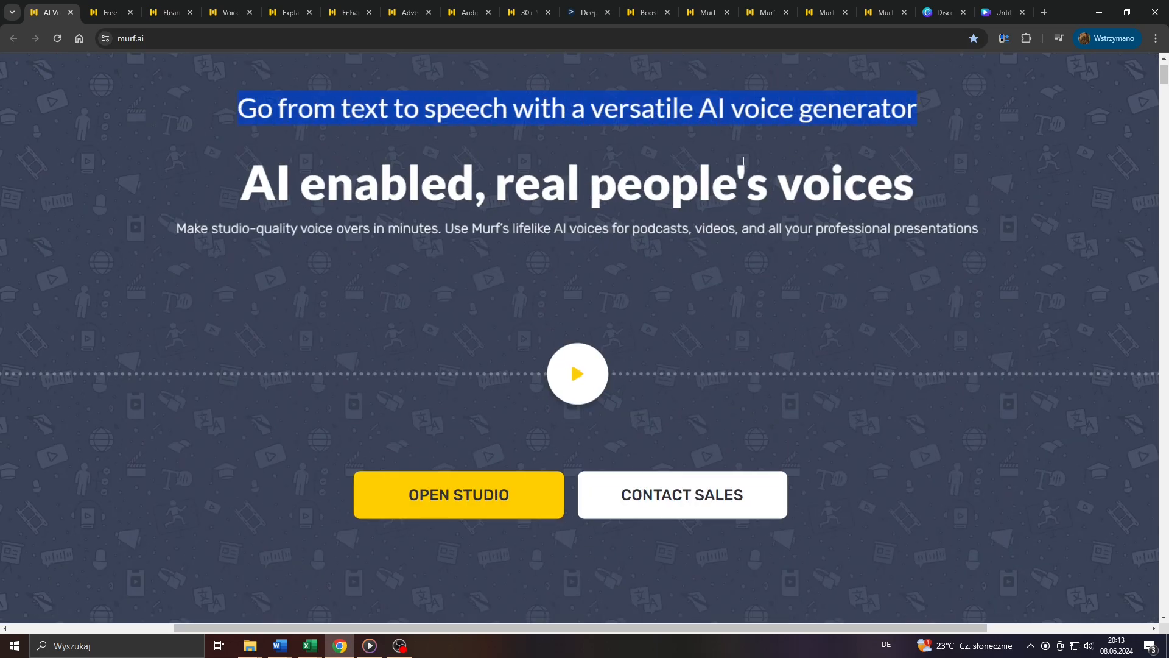
Step: Open the murf.ai/text-to-speech page and scroll through its realistic AI voices content
click(243, 185)
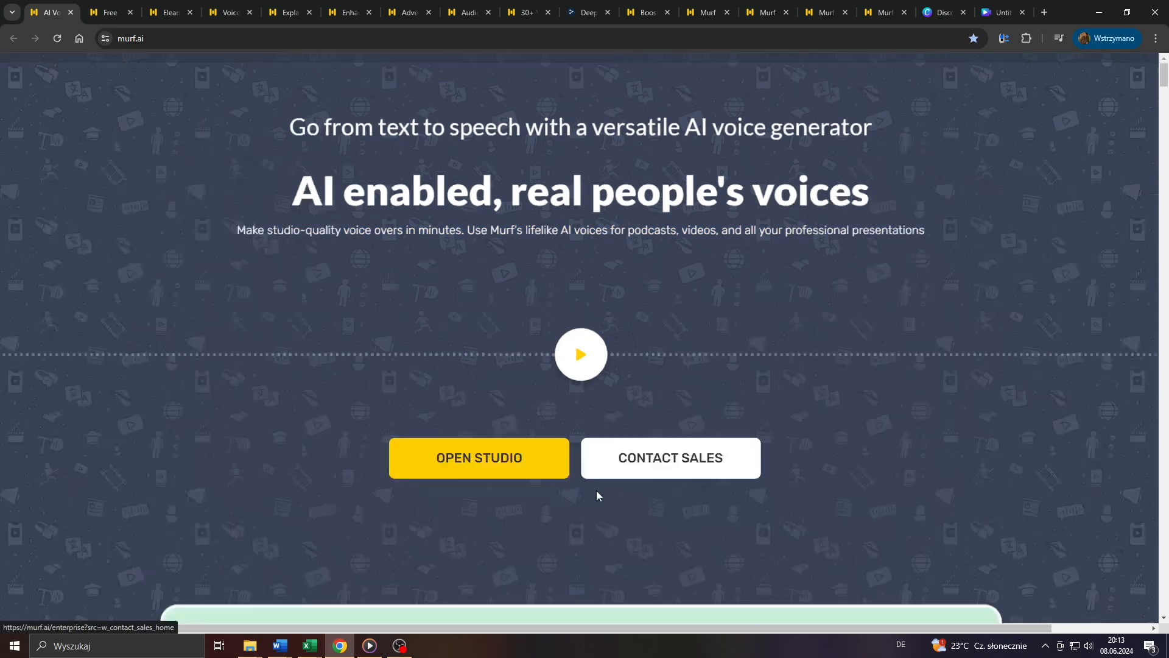
click(321, 77)
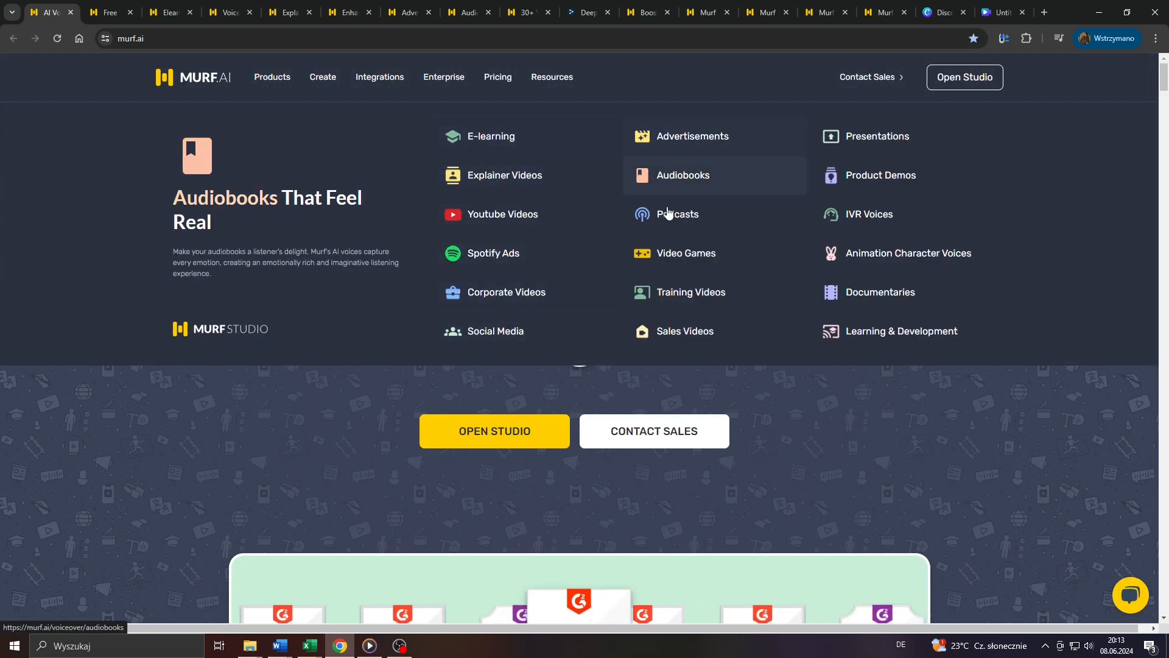
mouse_move(502, 214)
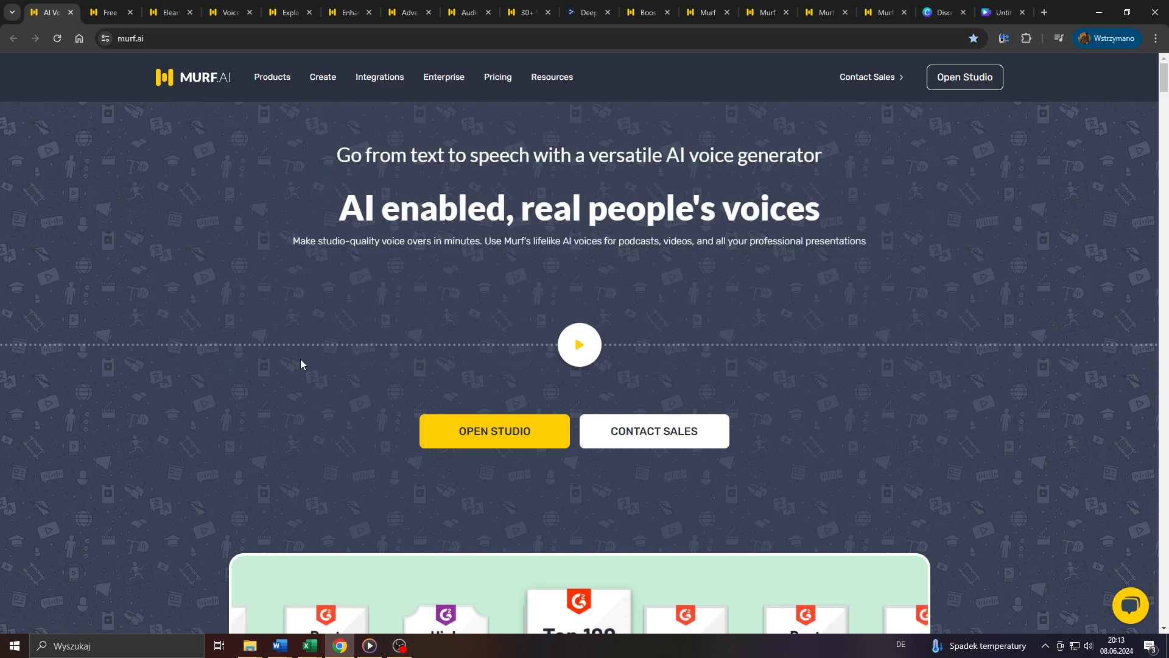
scroll(down, 3)
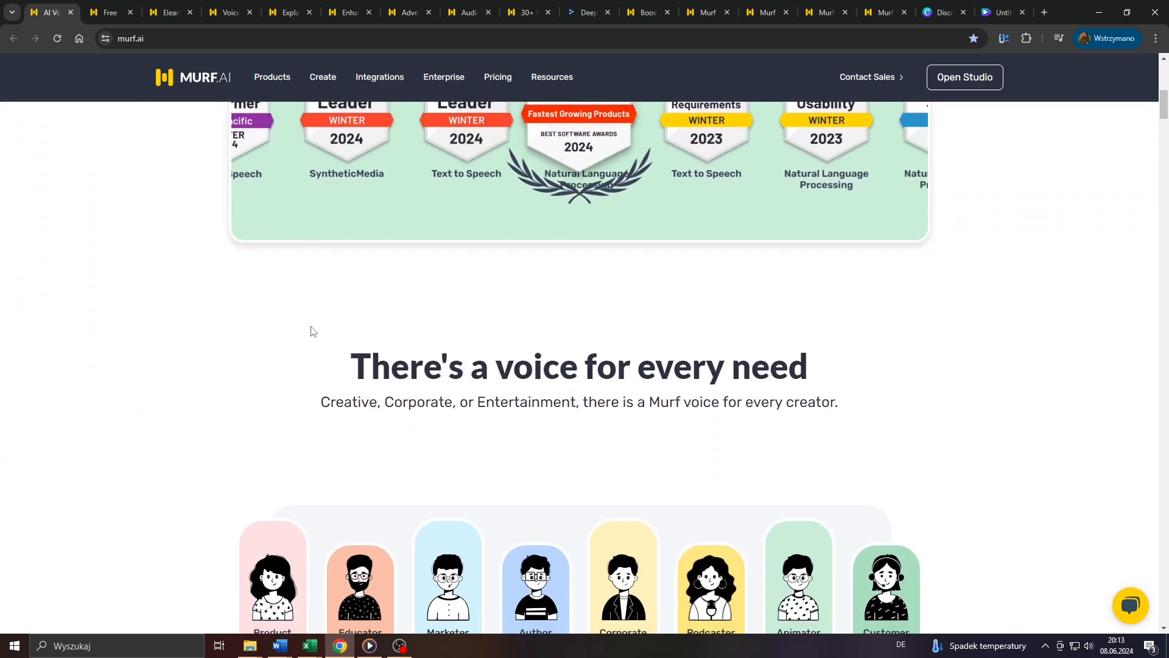
scroll(down, 3)
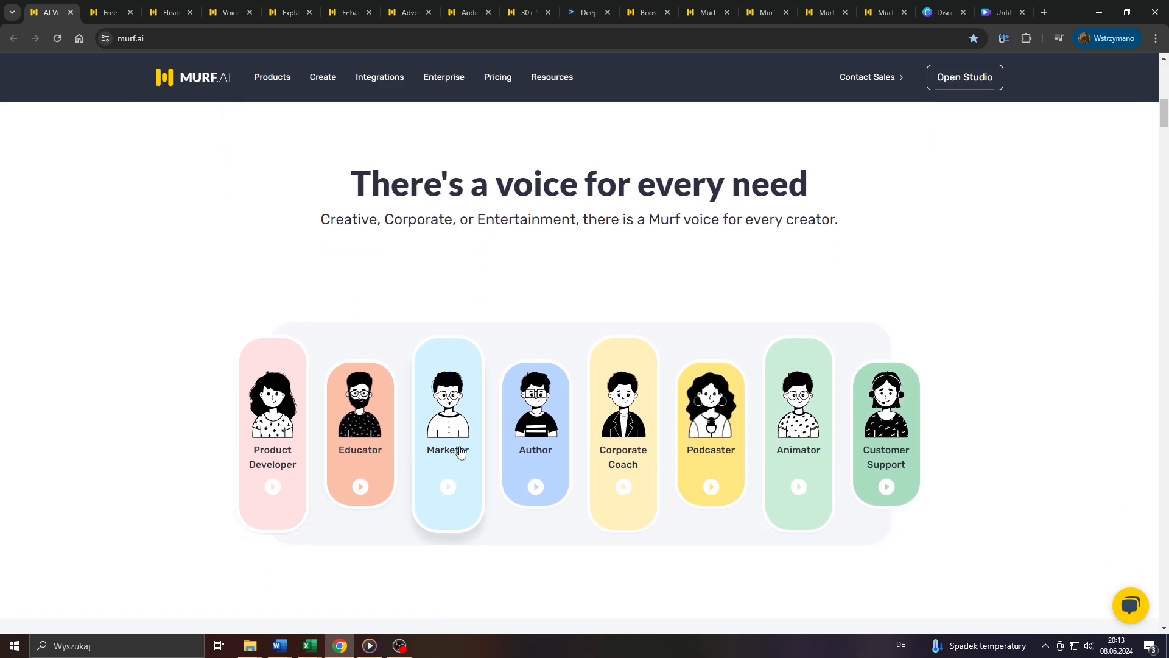
mouse_move(351, 455)
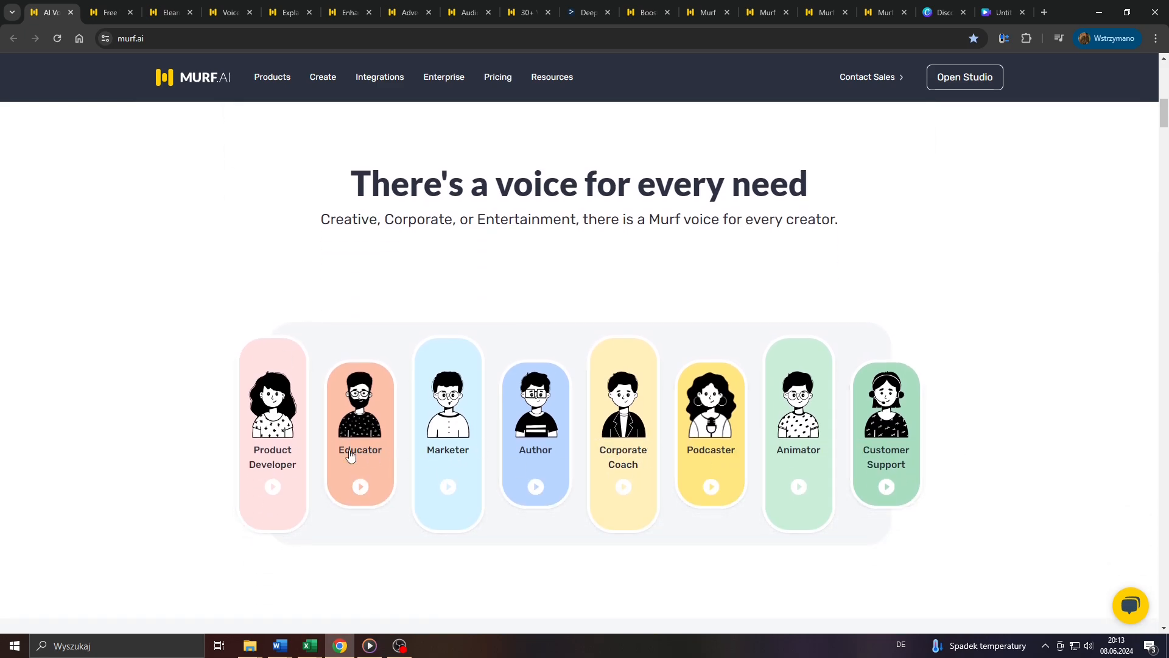
mouse_move(637, 371)
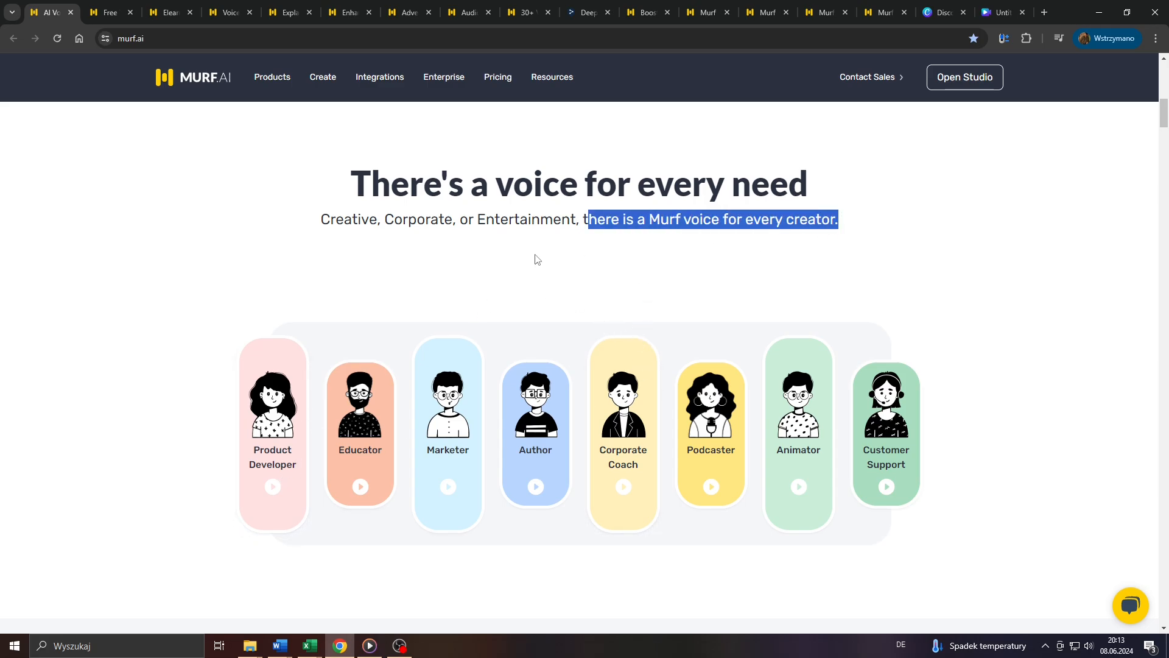
click(504, 267)
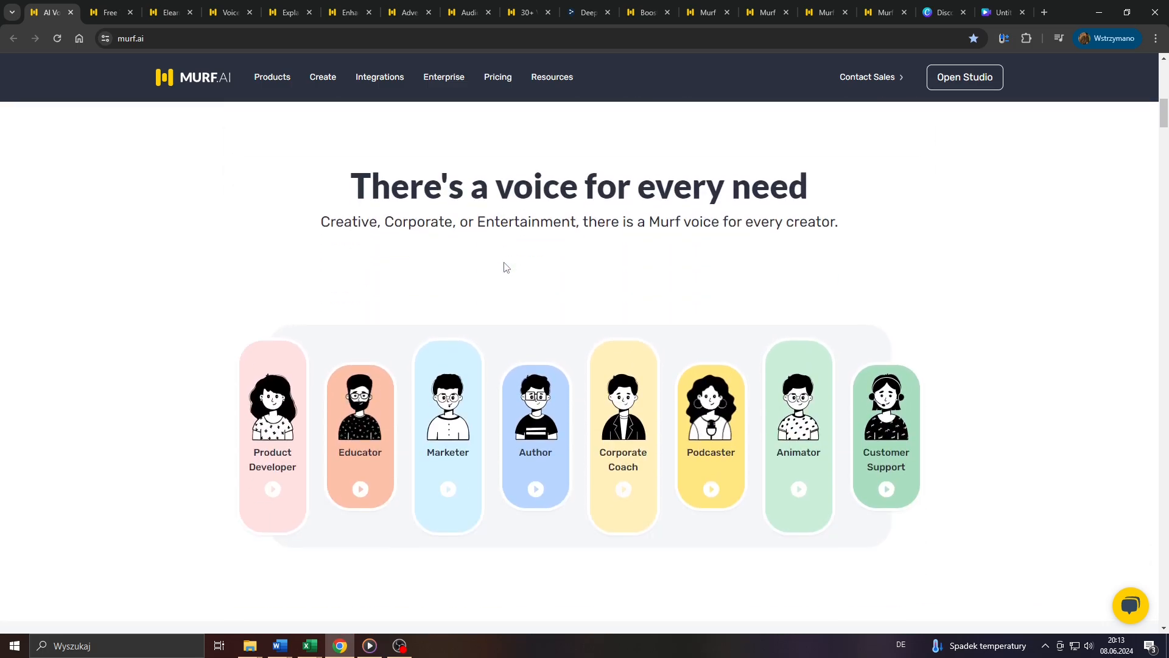
scroll(down, 3)
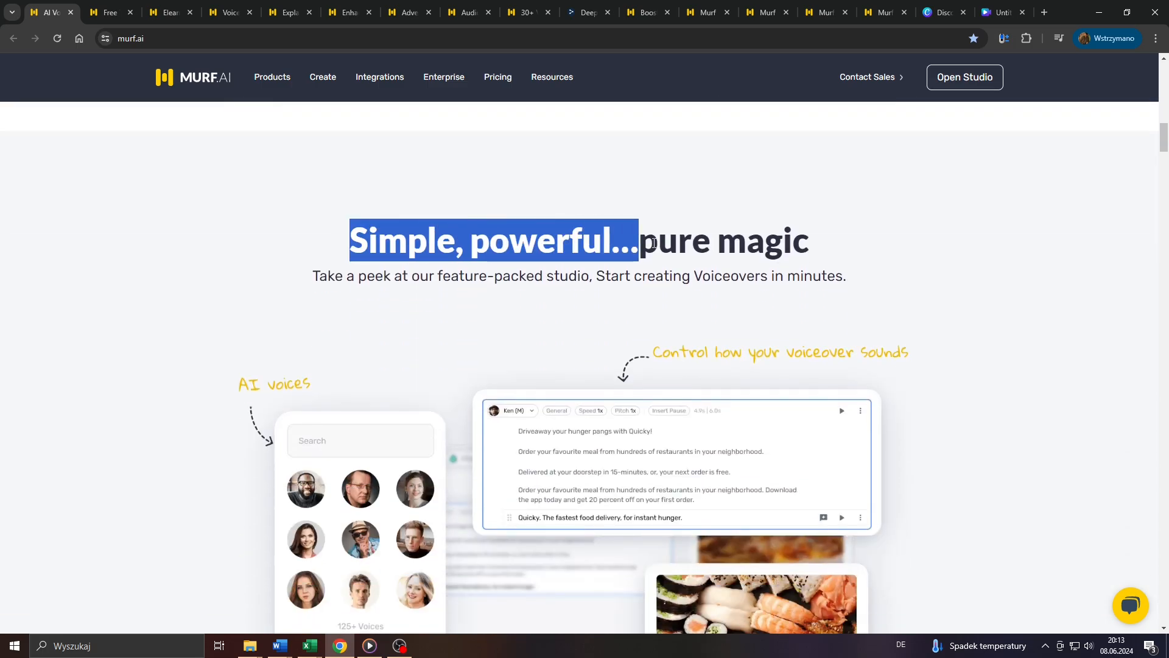
scroll(down, 3)
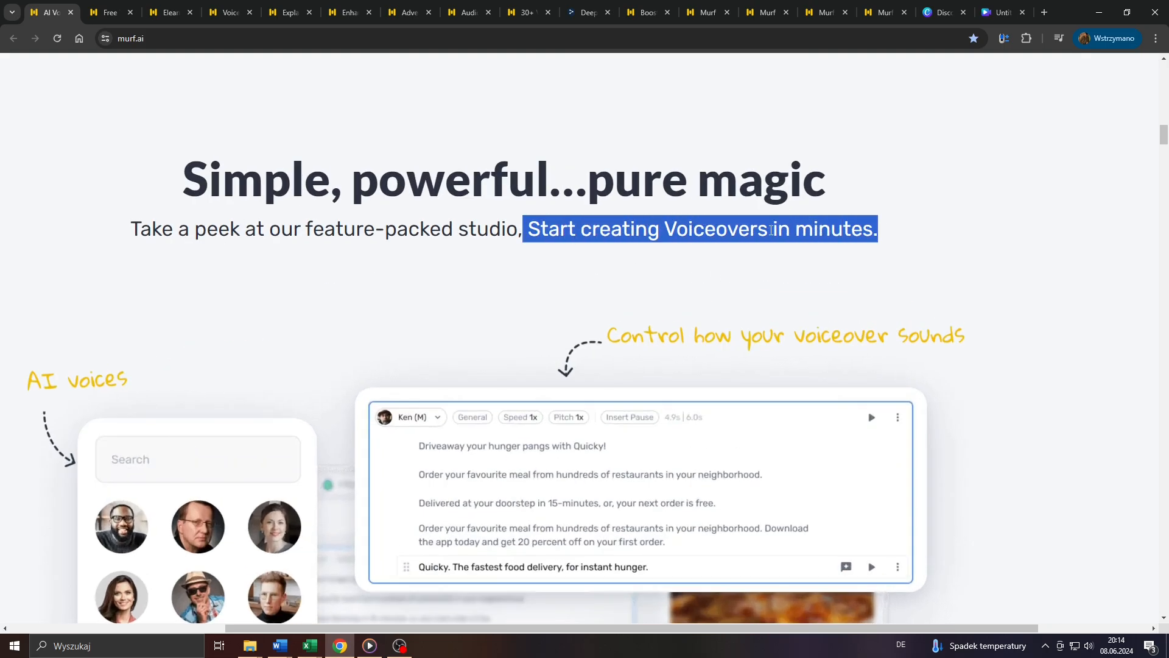
scroll(down, 3)
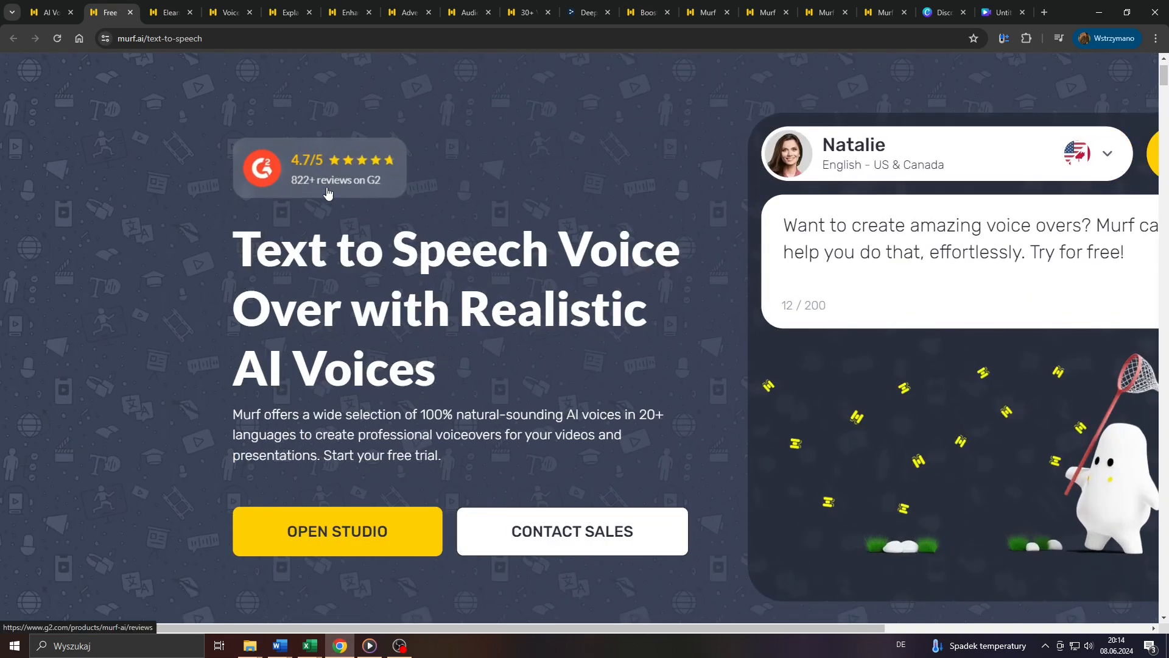
mouse_move(376, 197)
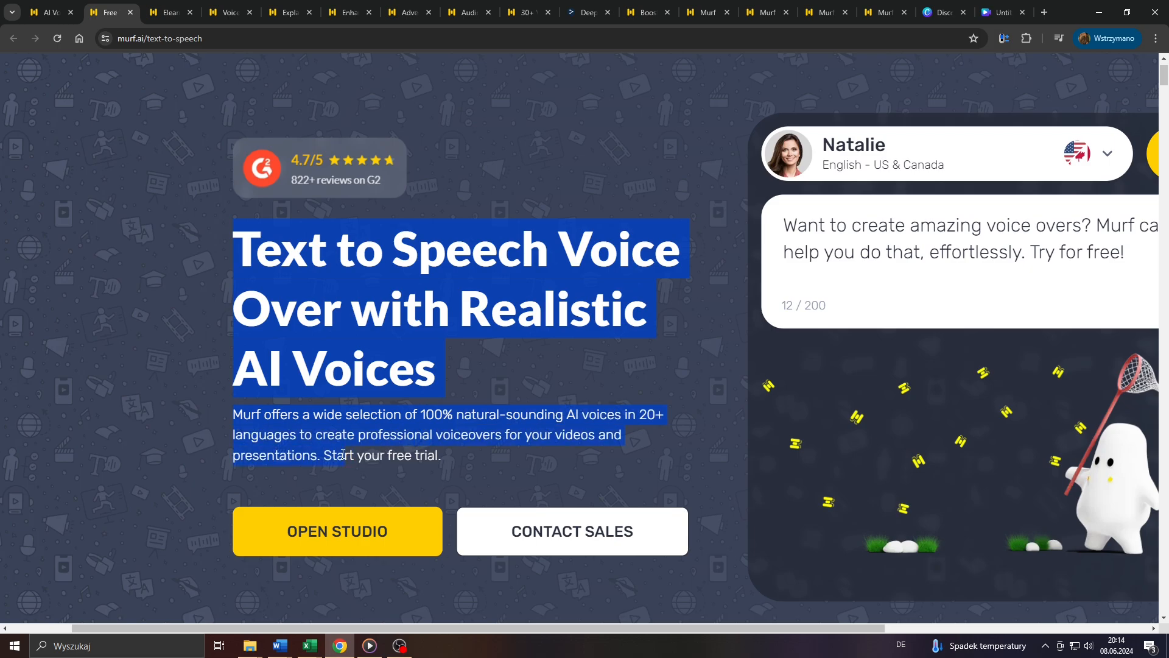
scroll(up, 3)
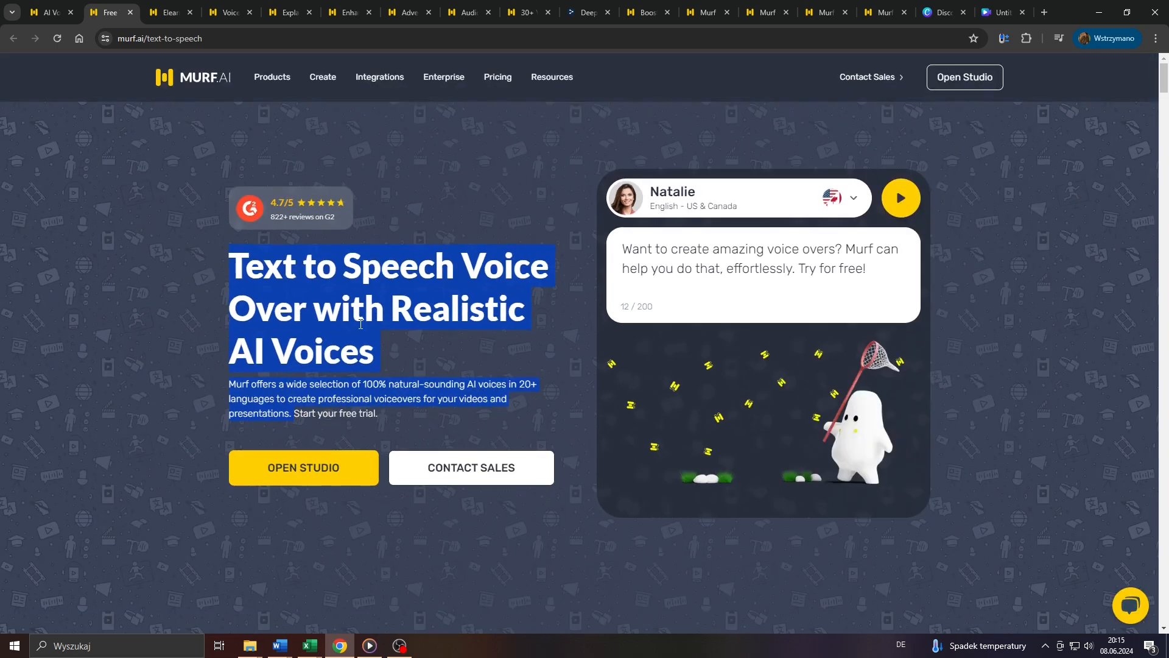
click(322, 76)
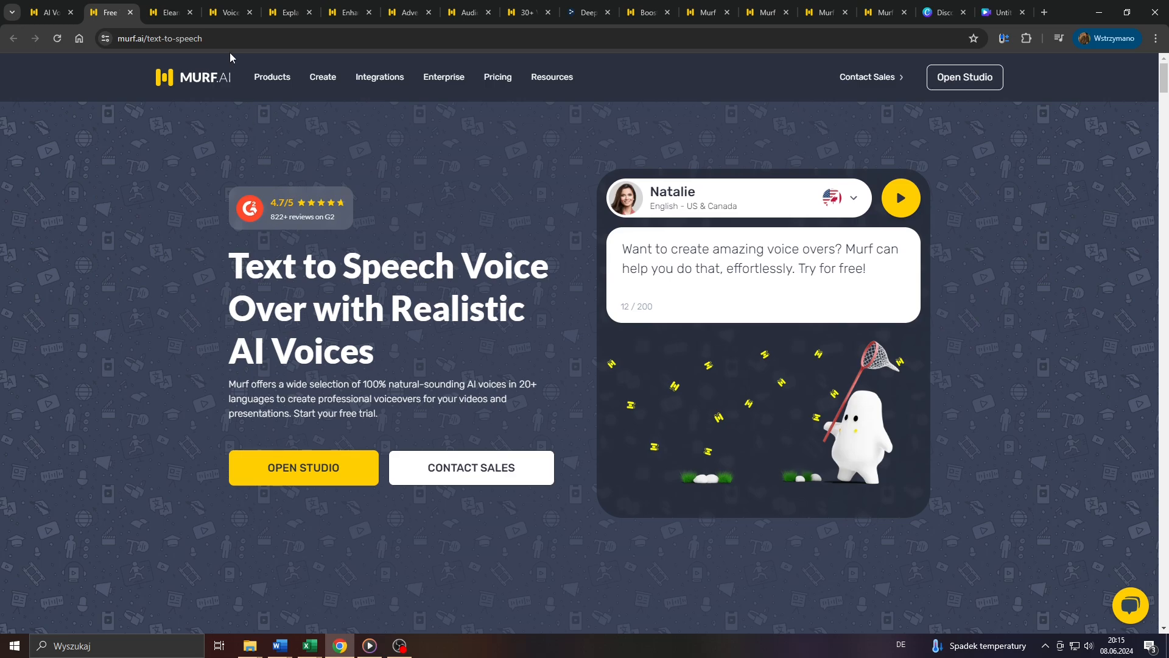
Step: View the E-learning, YouTube and Explainer Videos voiceover tabs, ending on Social Media Videos
click(169, 13)
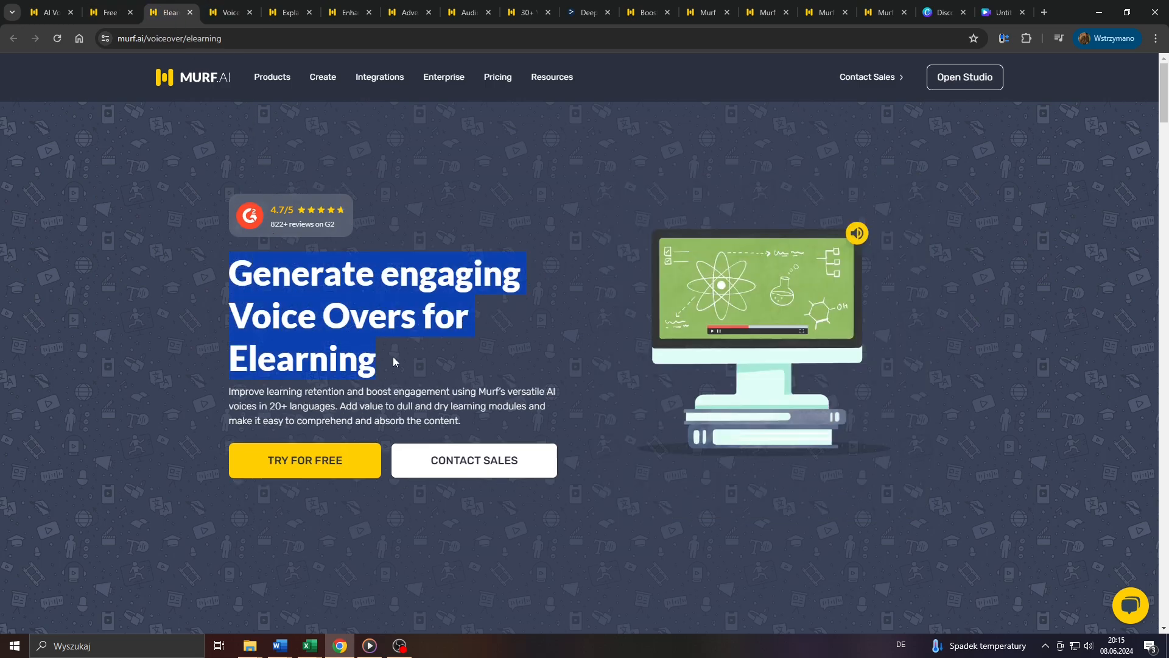
mouse_move(329, 97)
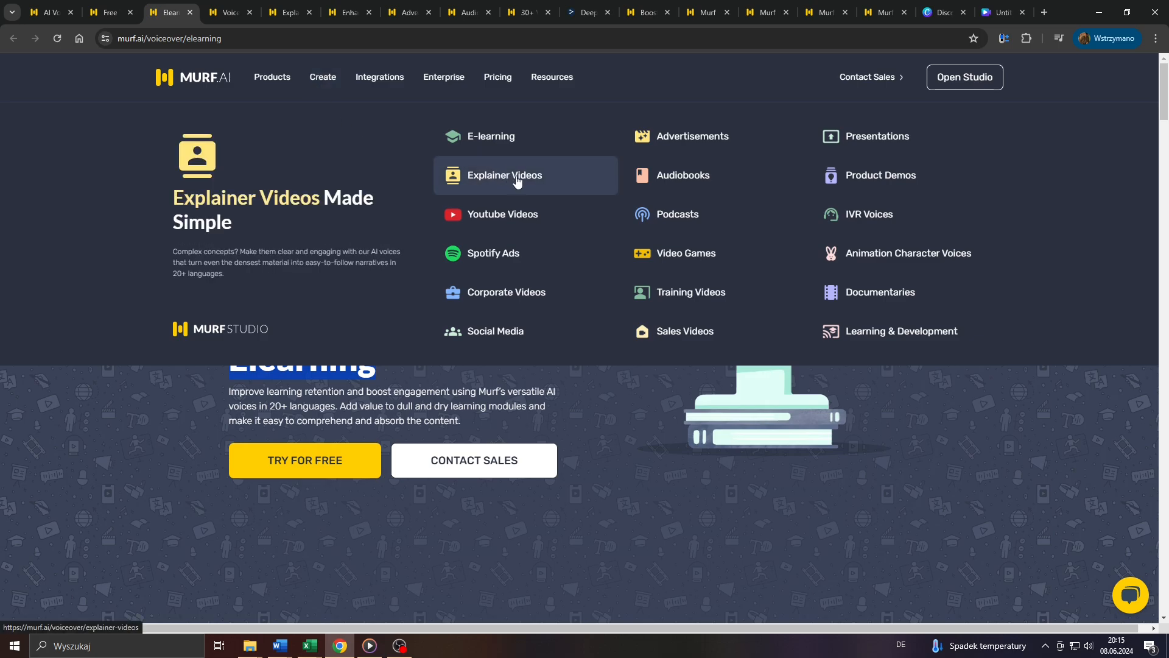
mouse_move(235, 366)
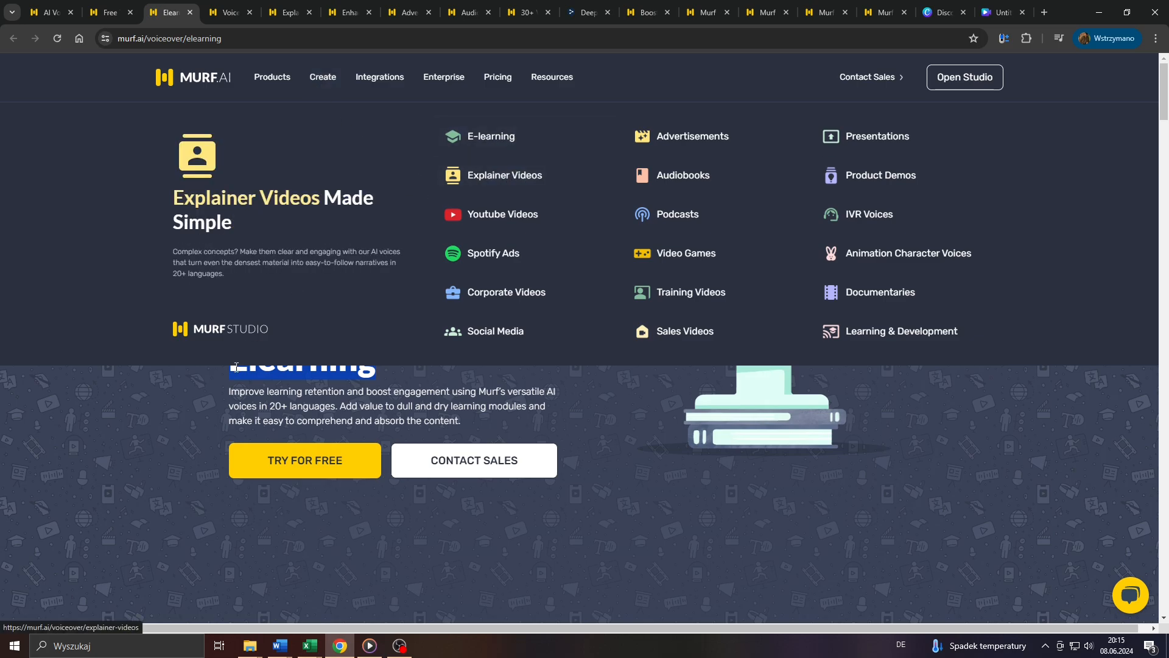
click(502, 214)
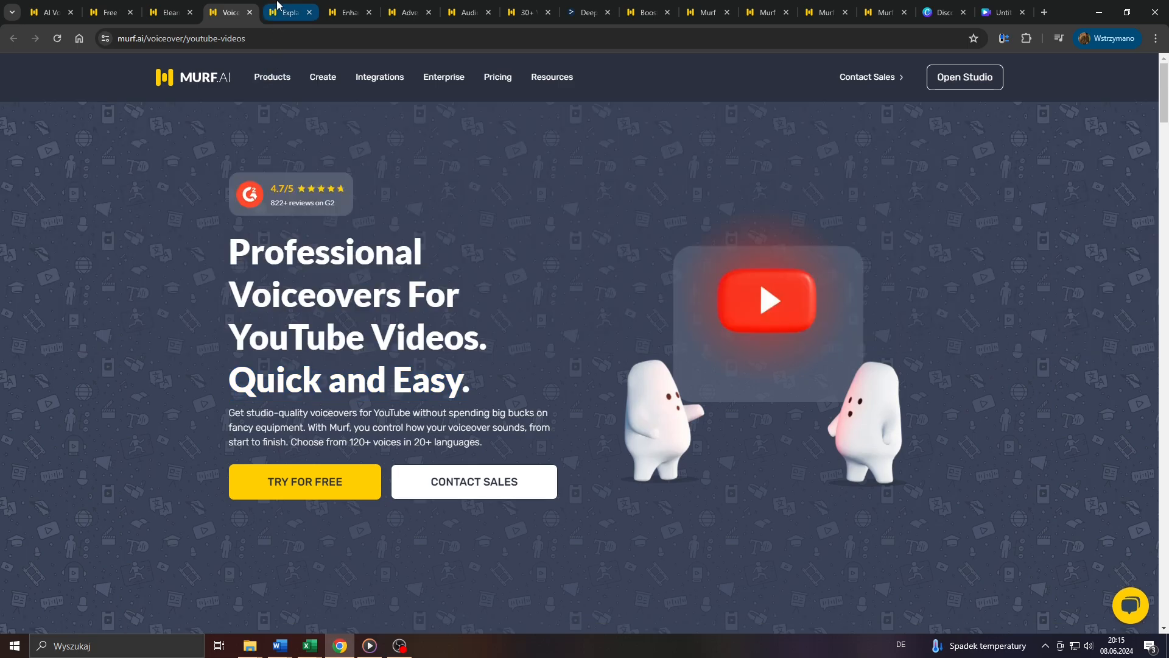
click(282, 13)
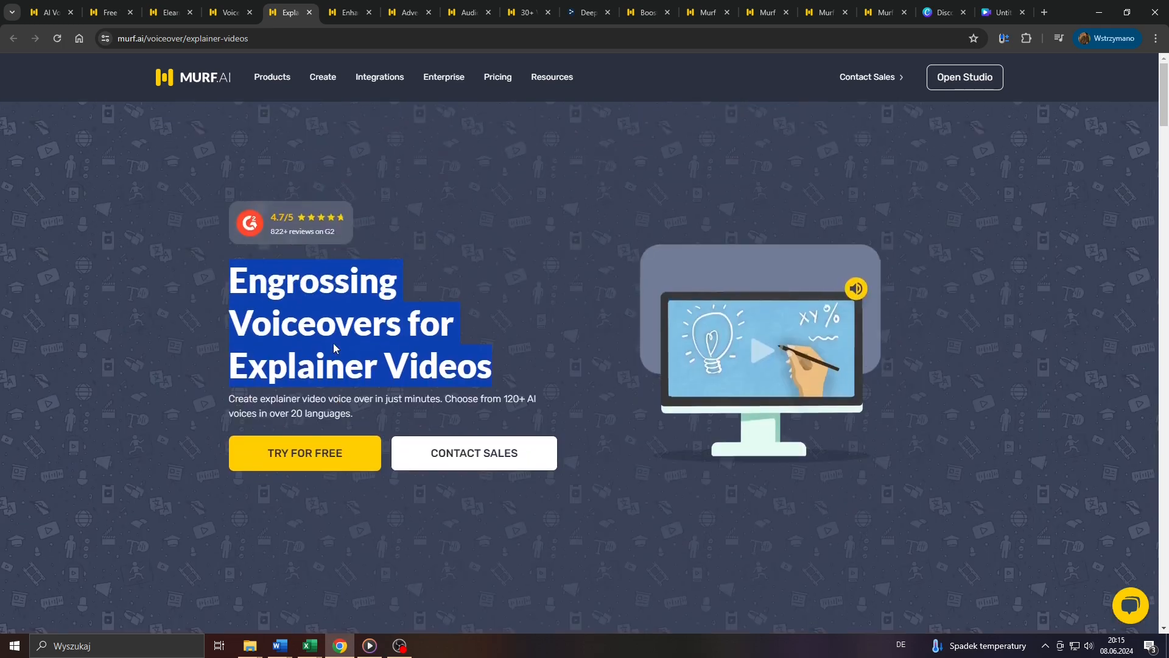
click(348, 13)
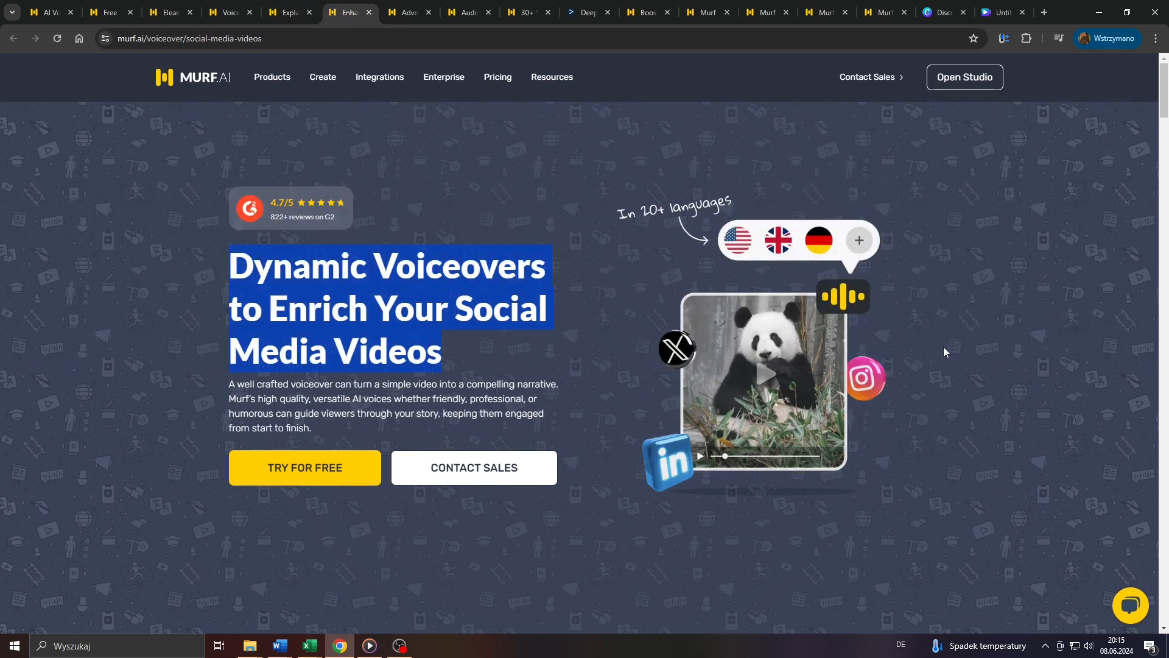
Step: Scroll the social media page, then switch to the Advertising voiceover tab
scroll(down, 3)
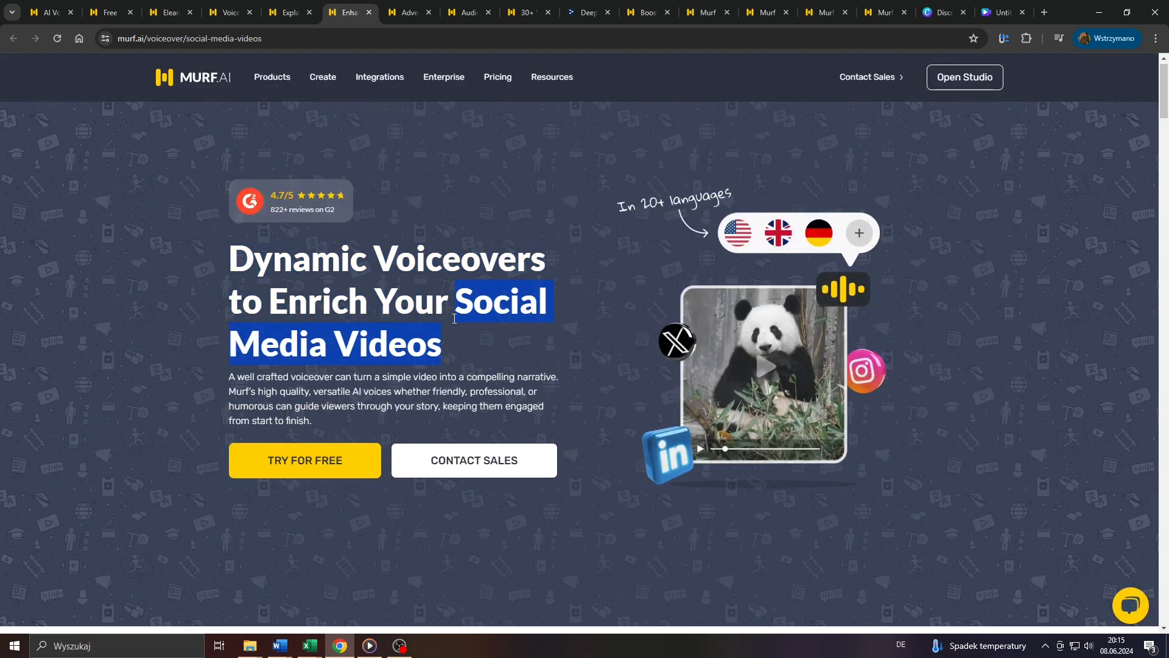
click(452, 298)
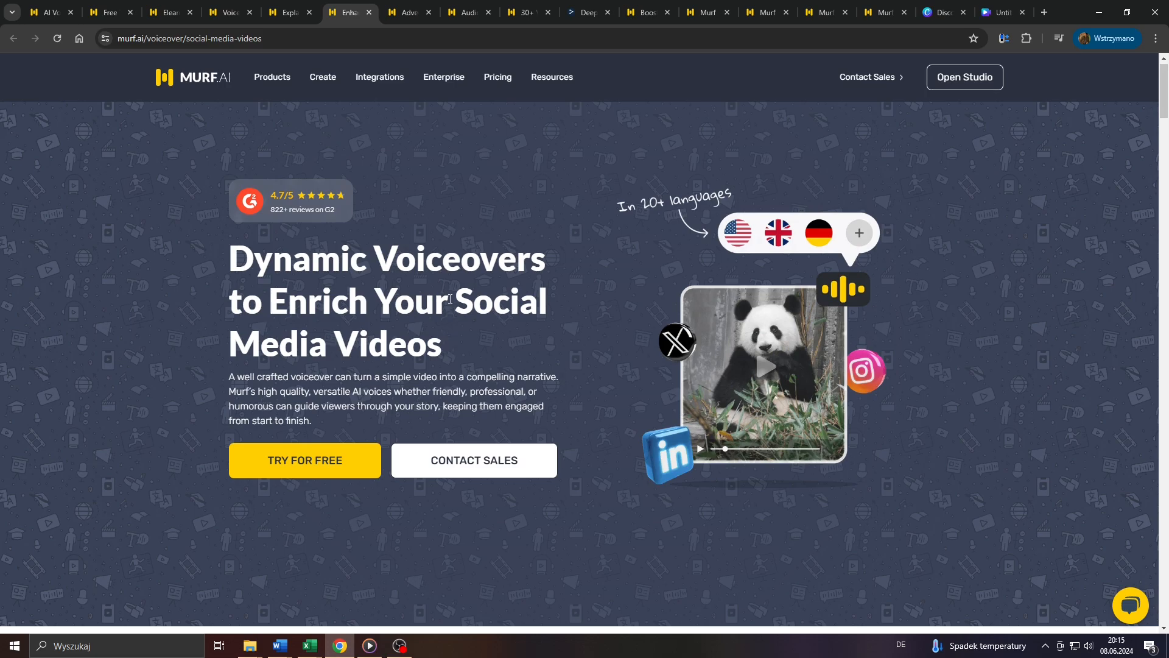
click(408, 13)
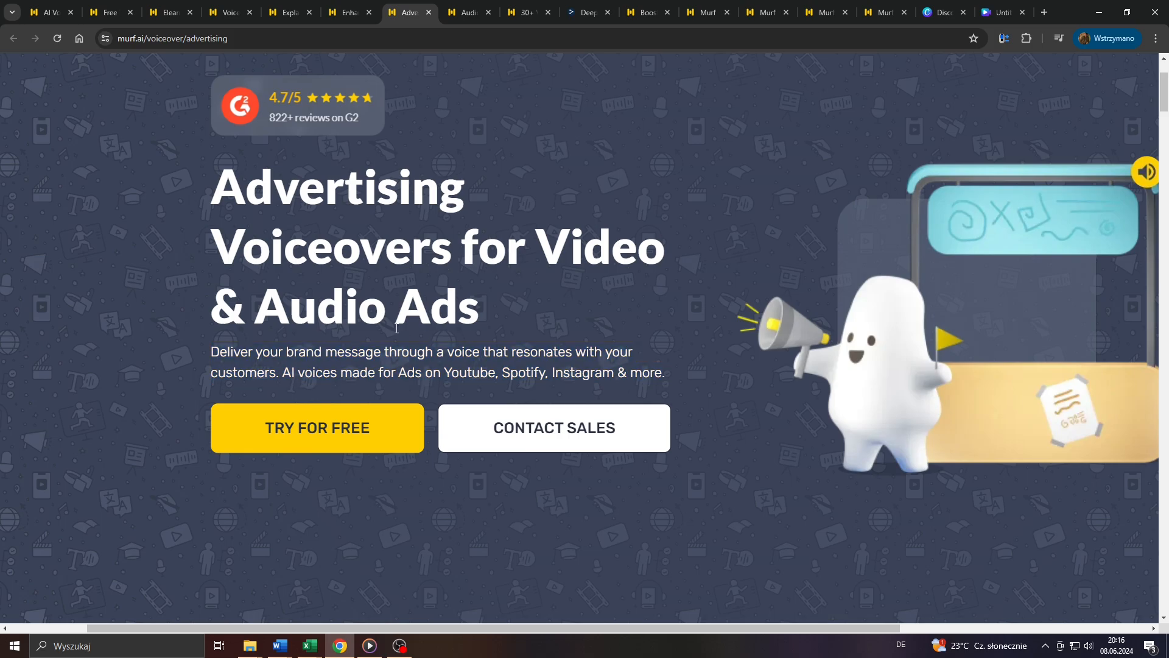
Step: Scroll through the advertising voiceover page
scroll(up, 3)
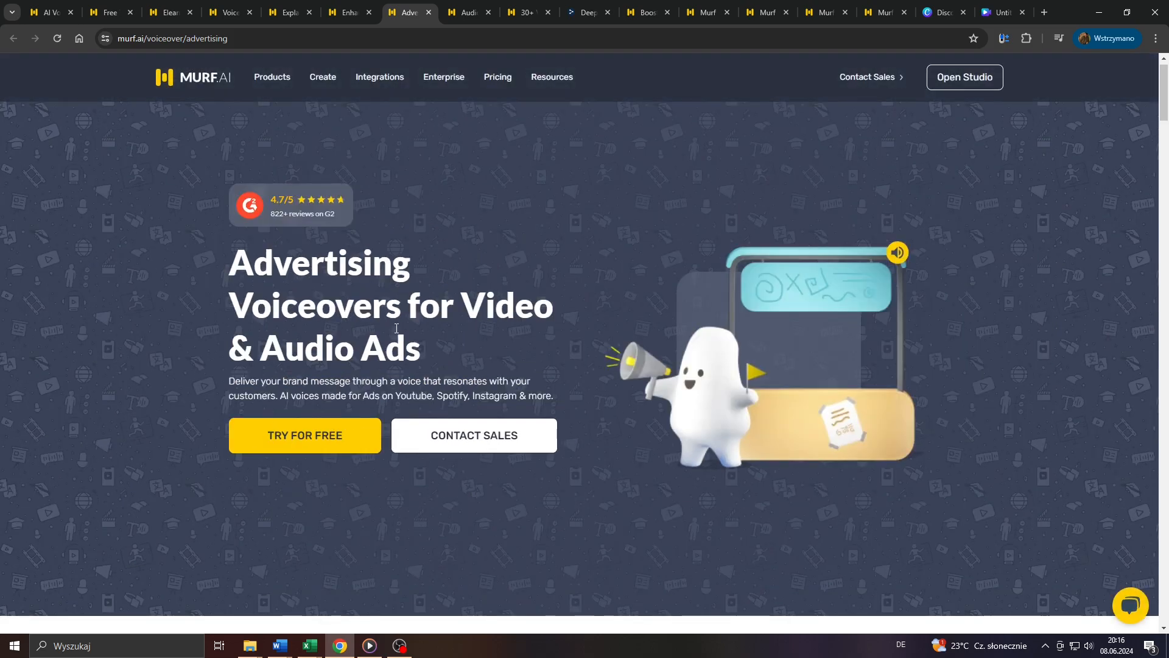
mouse_move(295, 289)
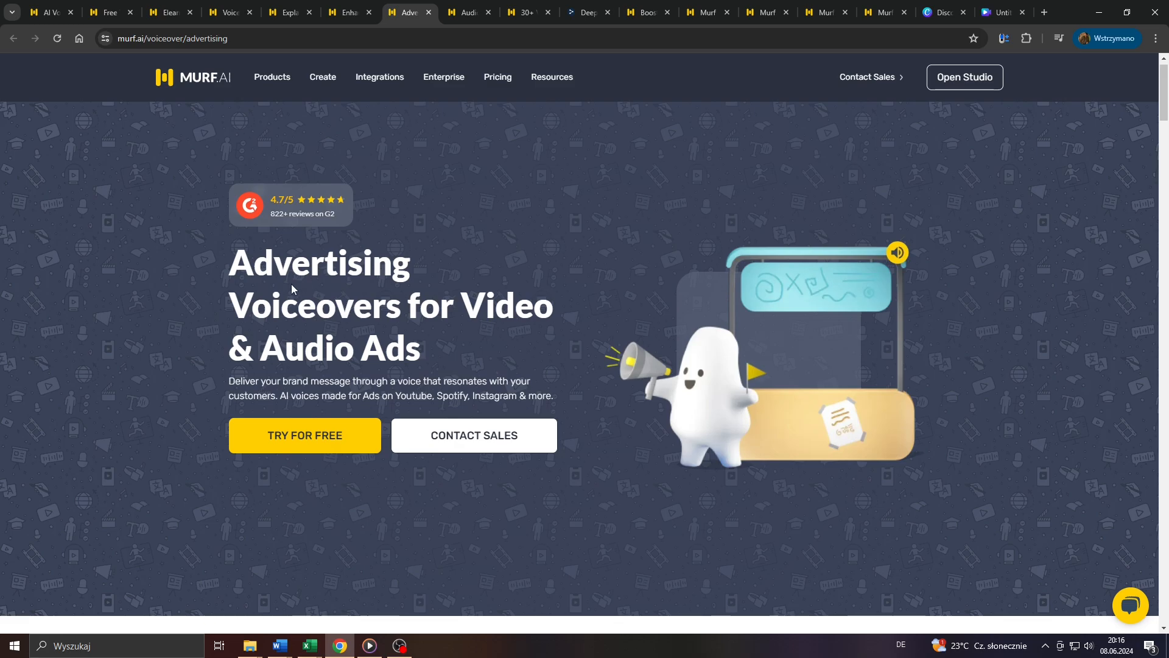
scroll(down, 3)
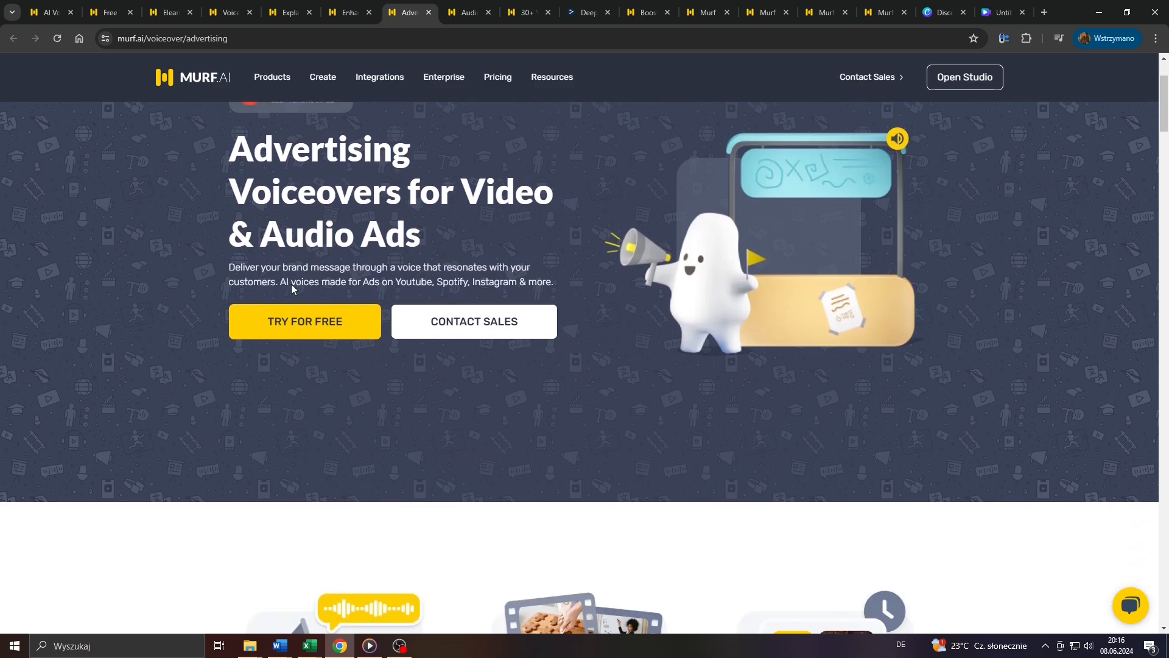
scroll(down, 3)
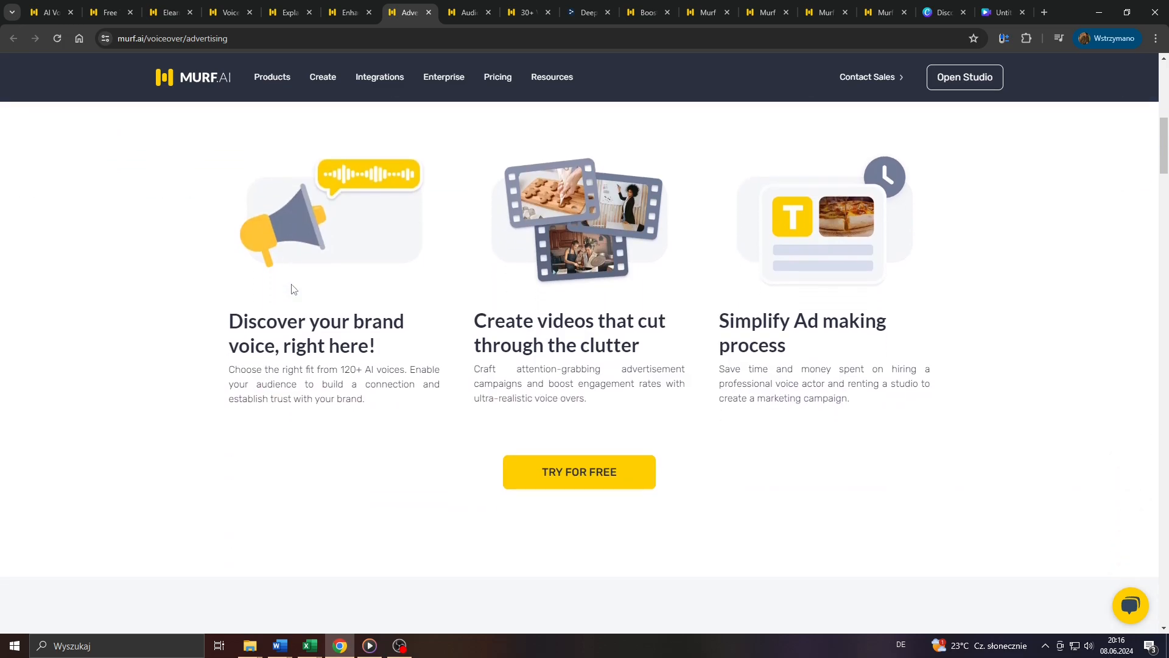
scroll(up, 3)
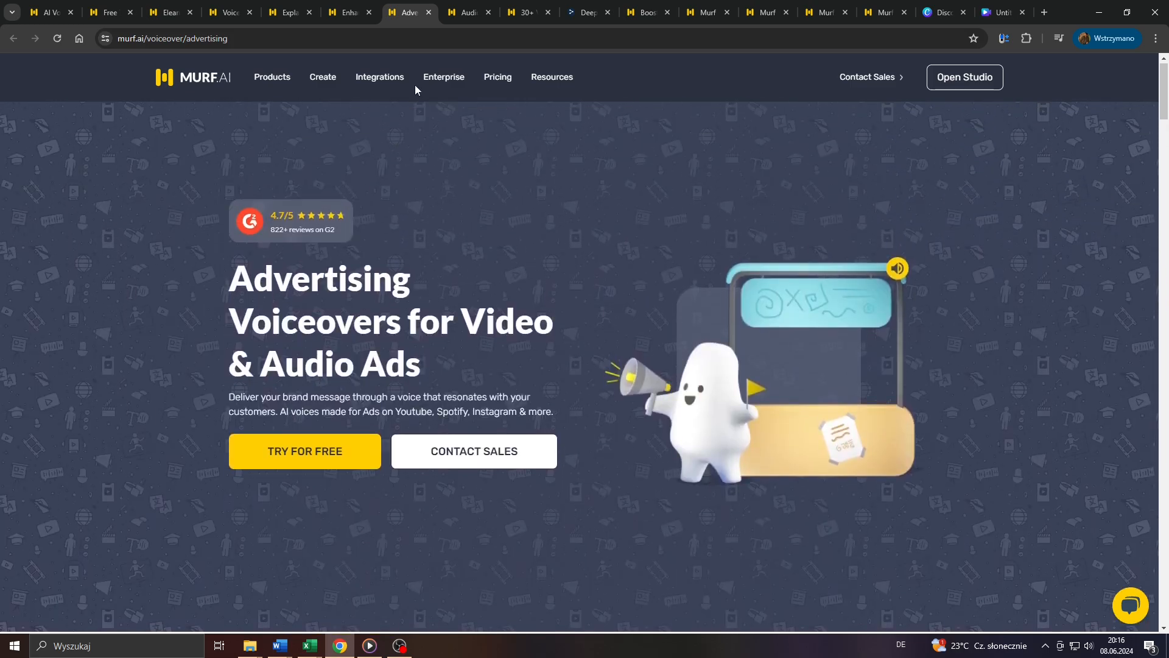
Step: Skim the audiobooks voiceover page, briefly peeking at the video game tab
click(468, 12)
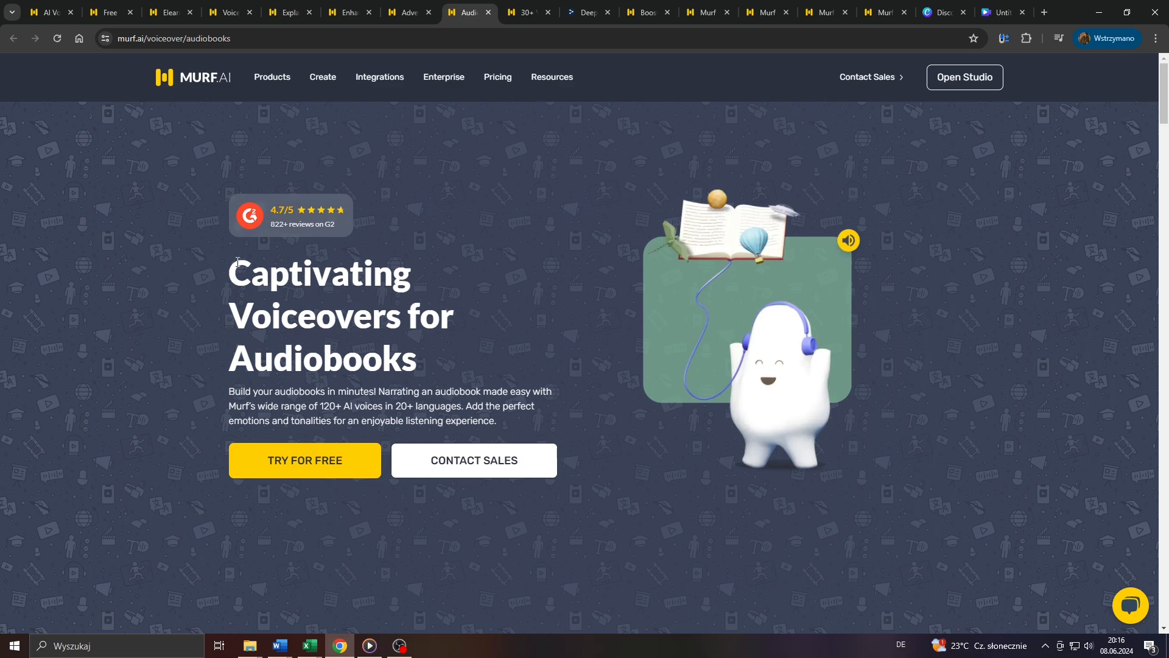
scroll(down, 3)
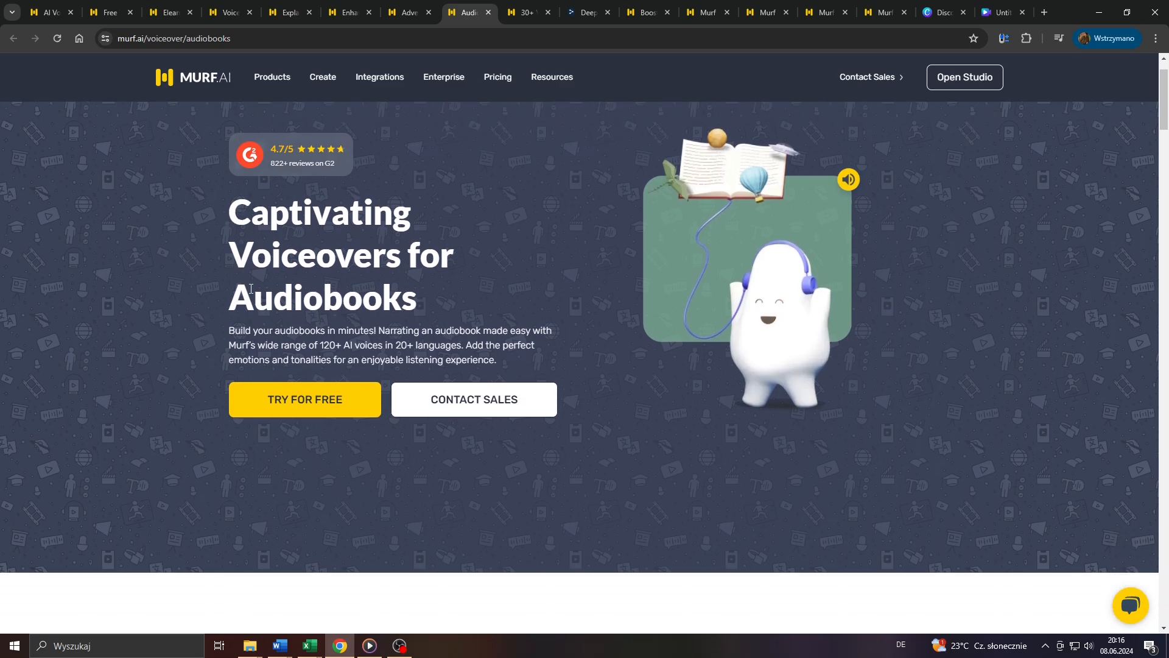
scroll(down, 3)
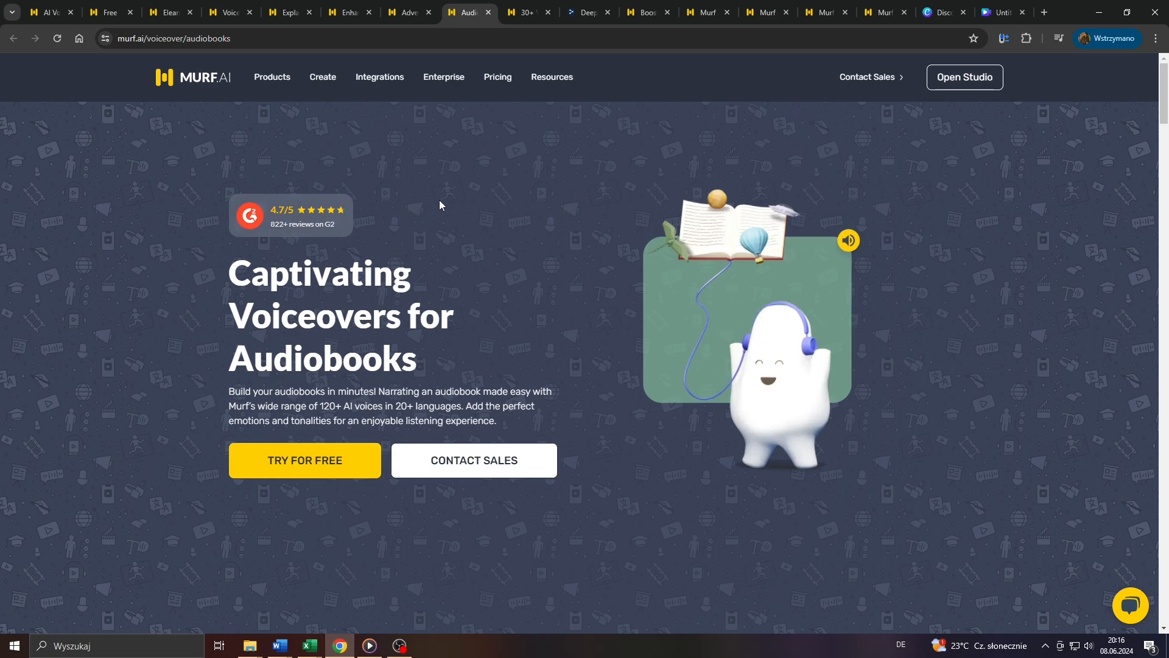
click(524, 12)
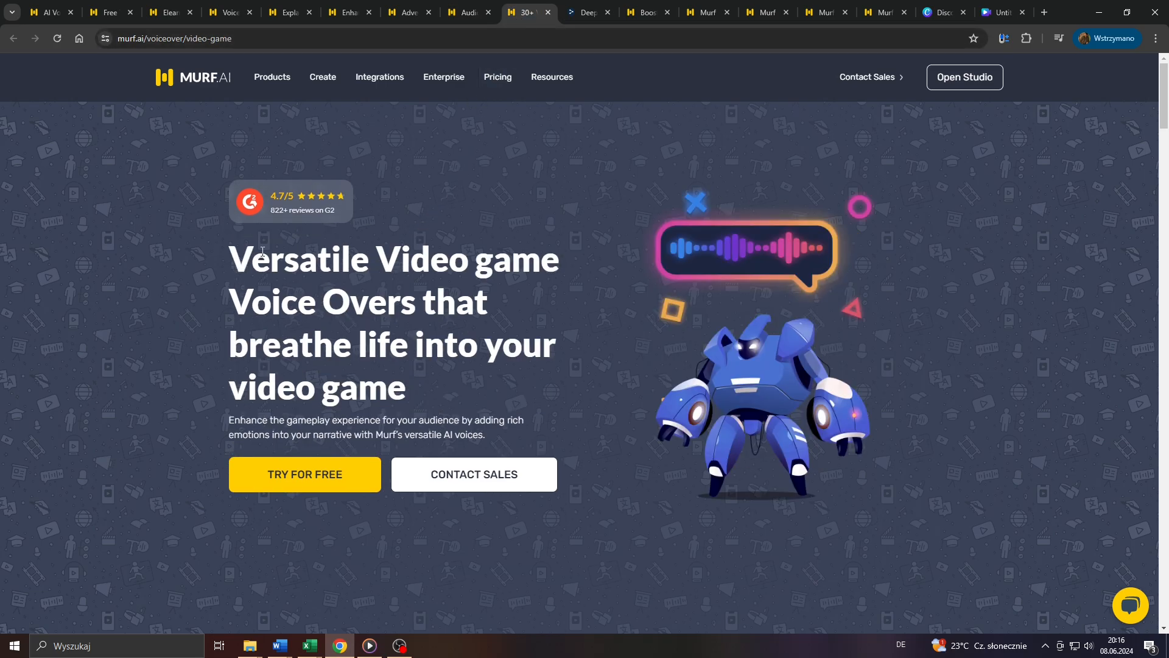
click(469, 13)
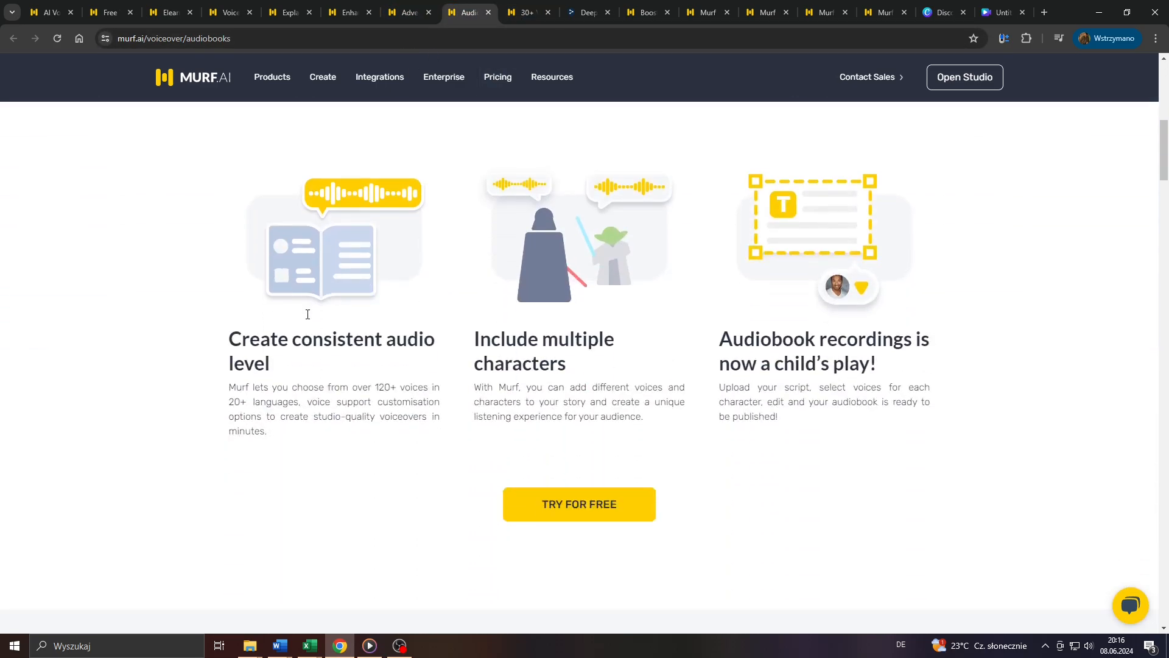
Step: Review the audiobooks page further, then move to the video game voiceover page
scroll(up, 3)
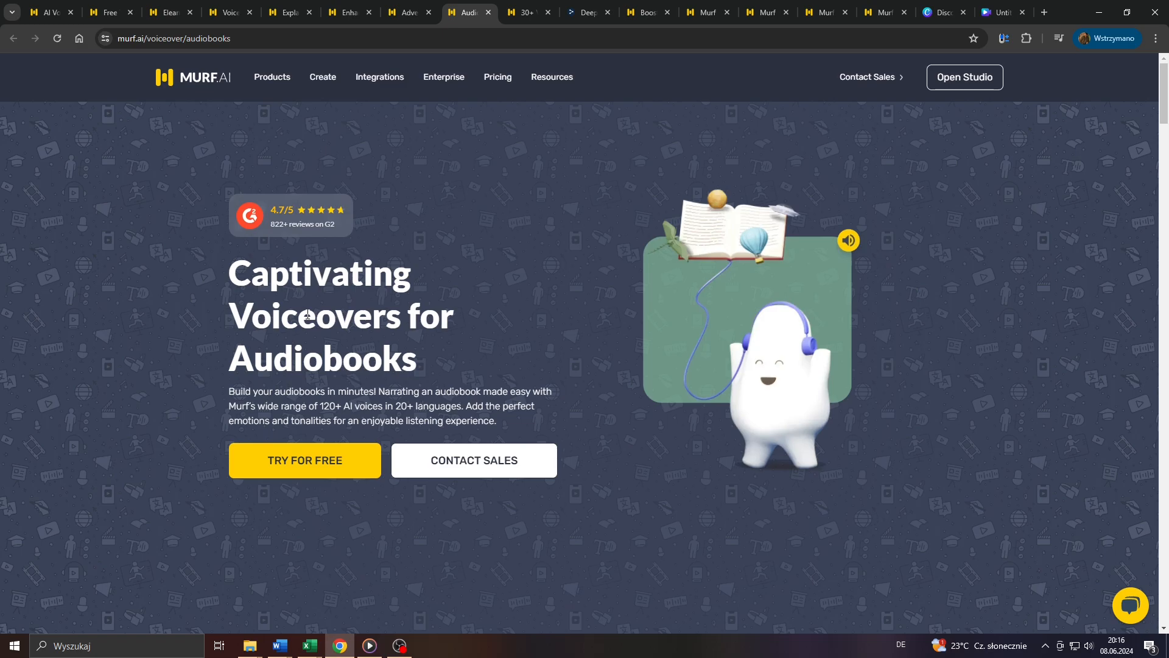
scroll(down, 3)
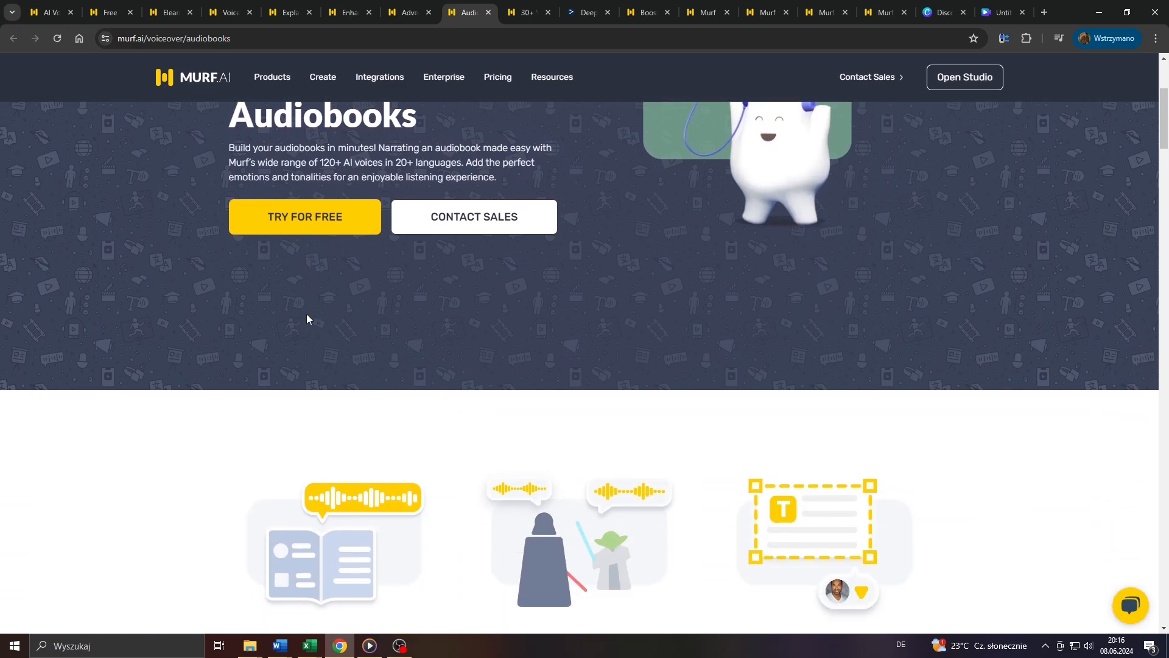
scroll(down, 3)
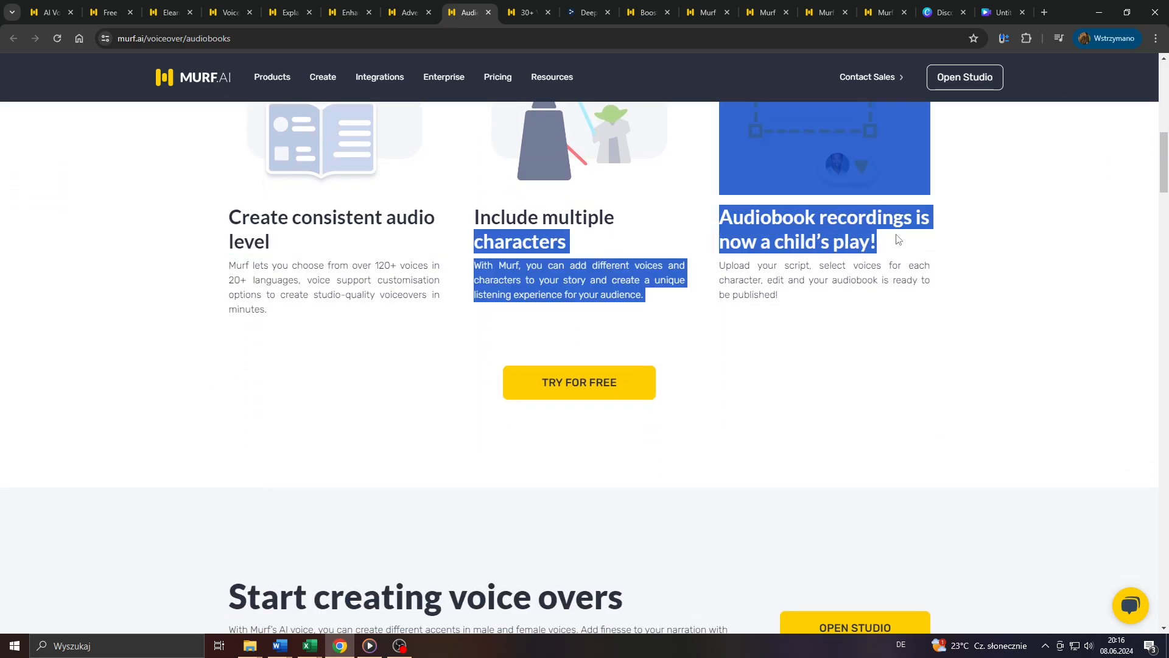
scroll(down, 3)
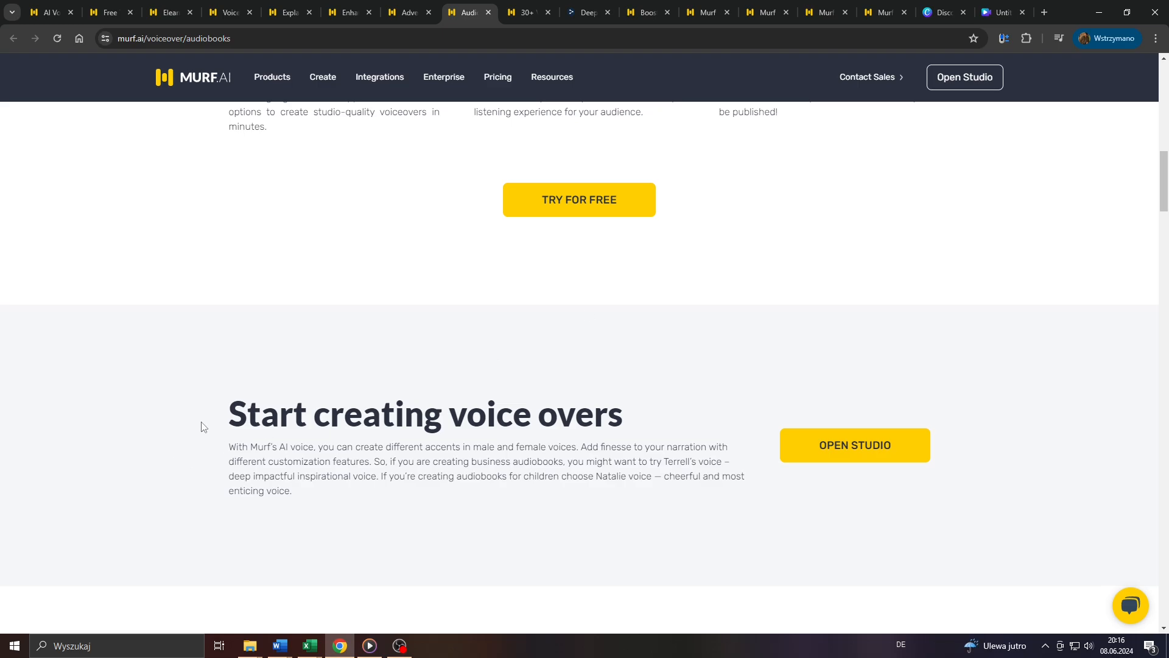
scroll(down, 3)
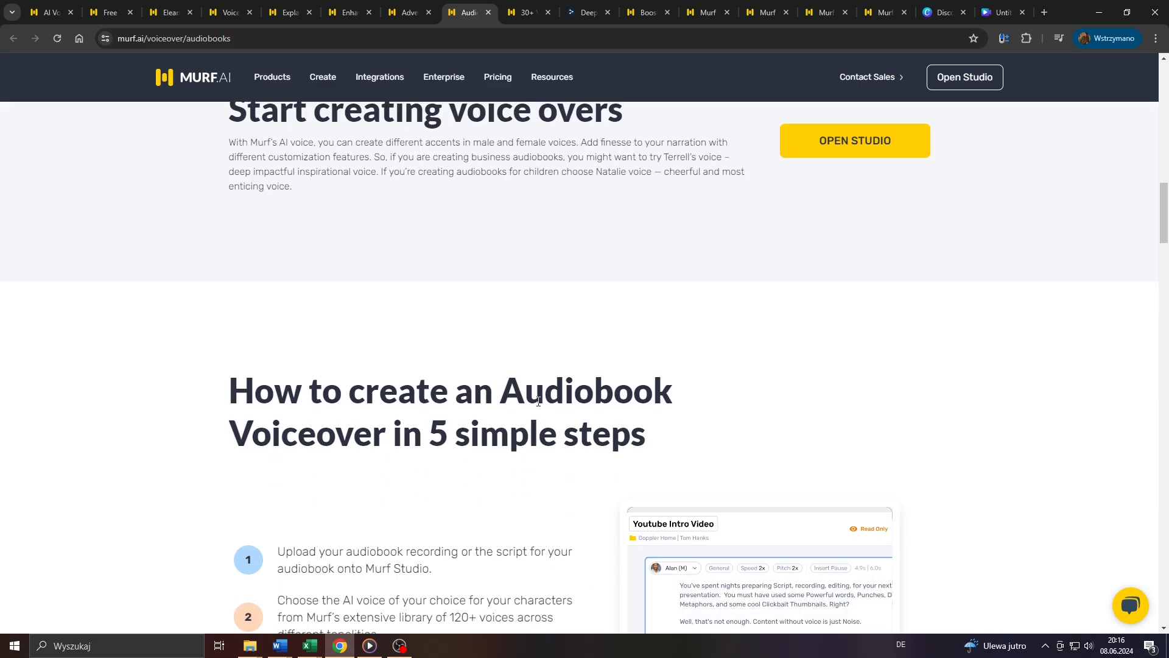
scroll(up, 3)
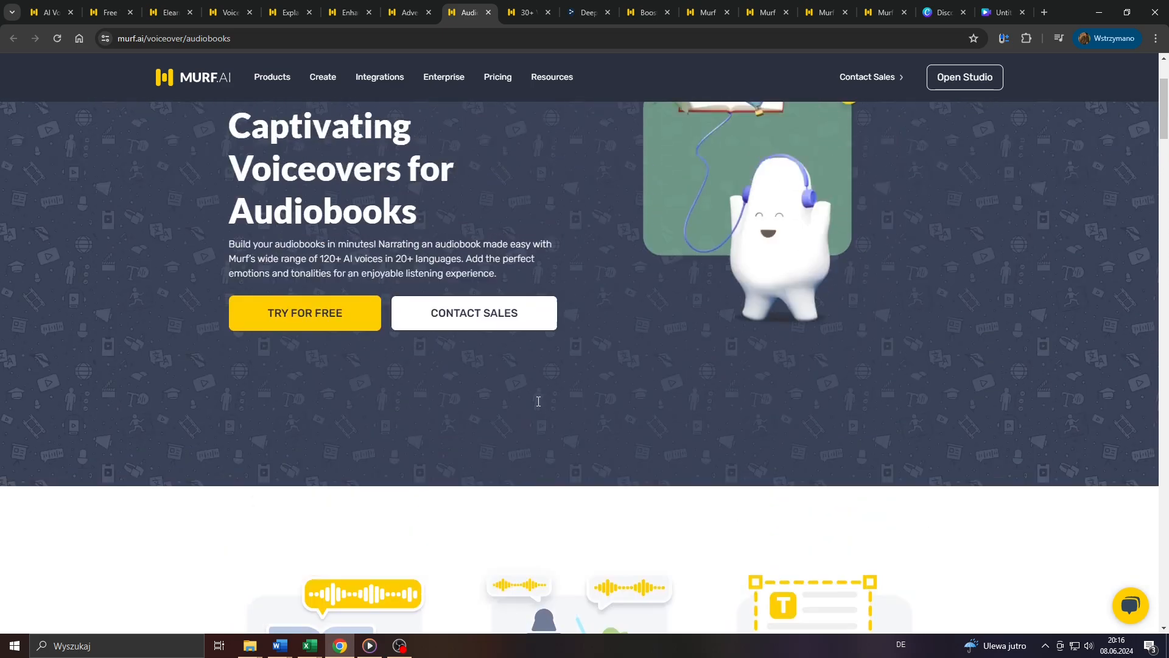
click(524, 12)
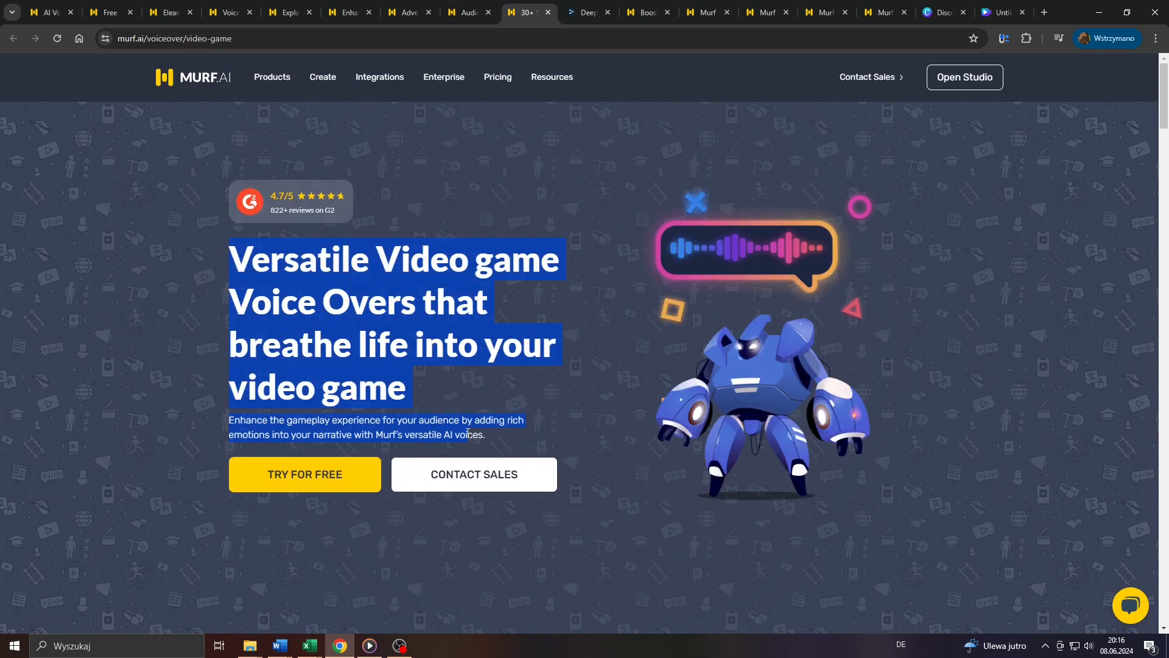
scroll(down, 3)
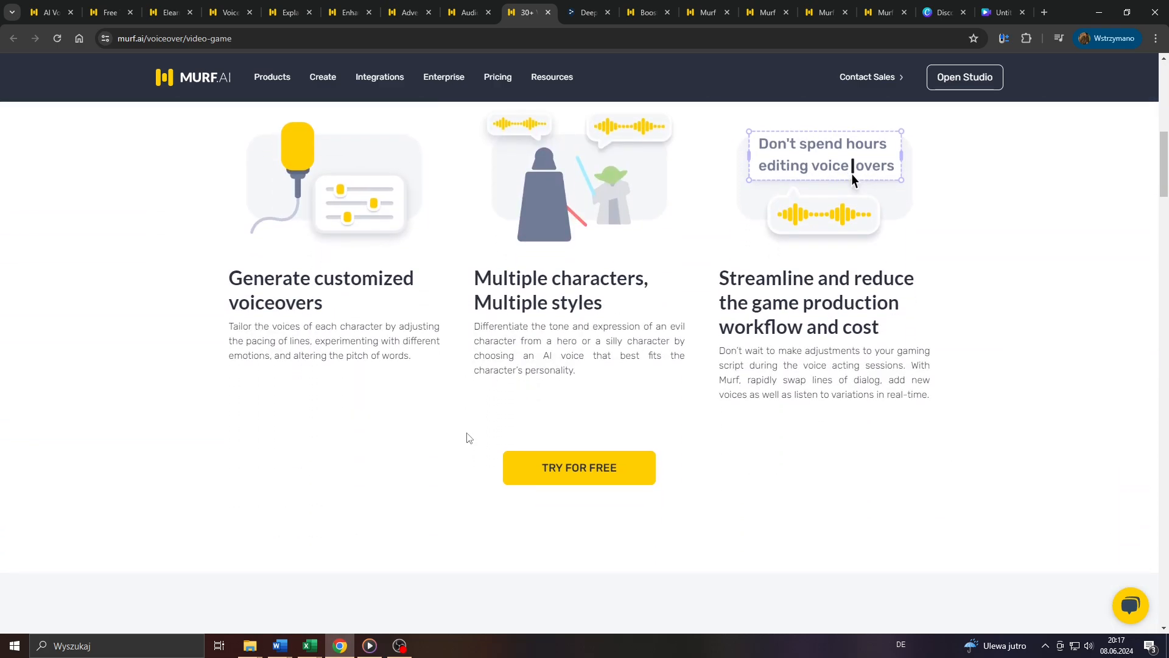
mouse_move(465, 279)
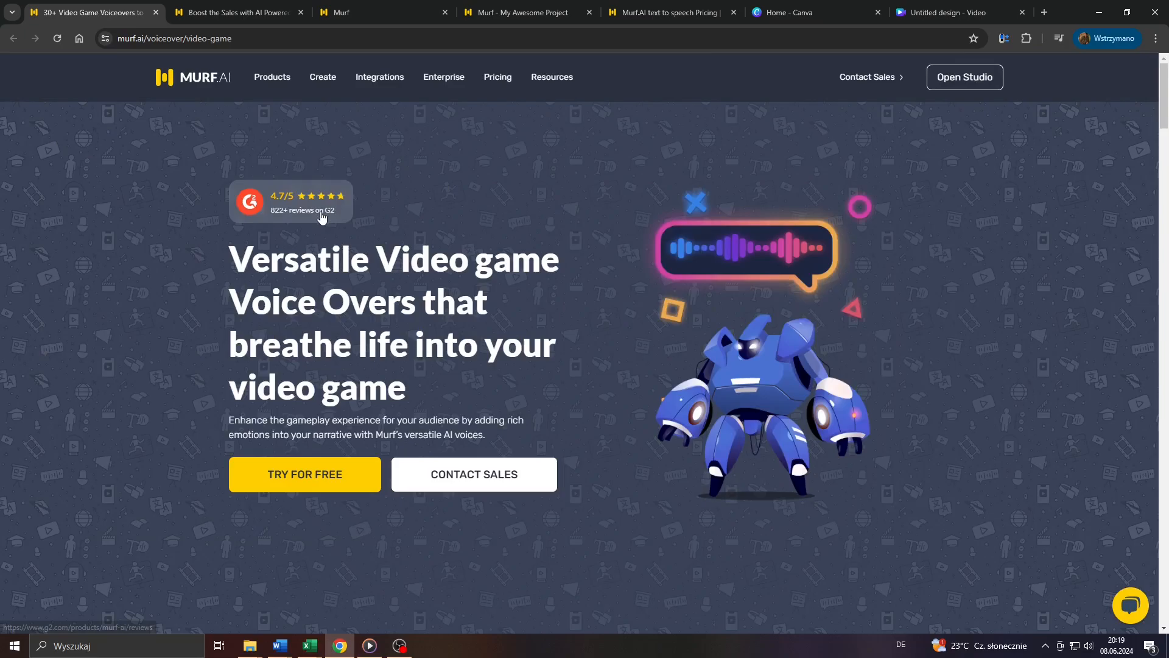
mouse_move(232, 259)
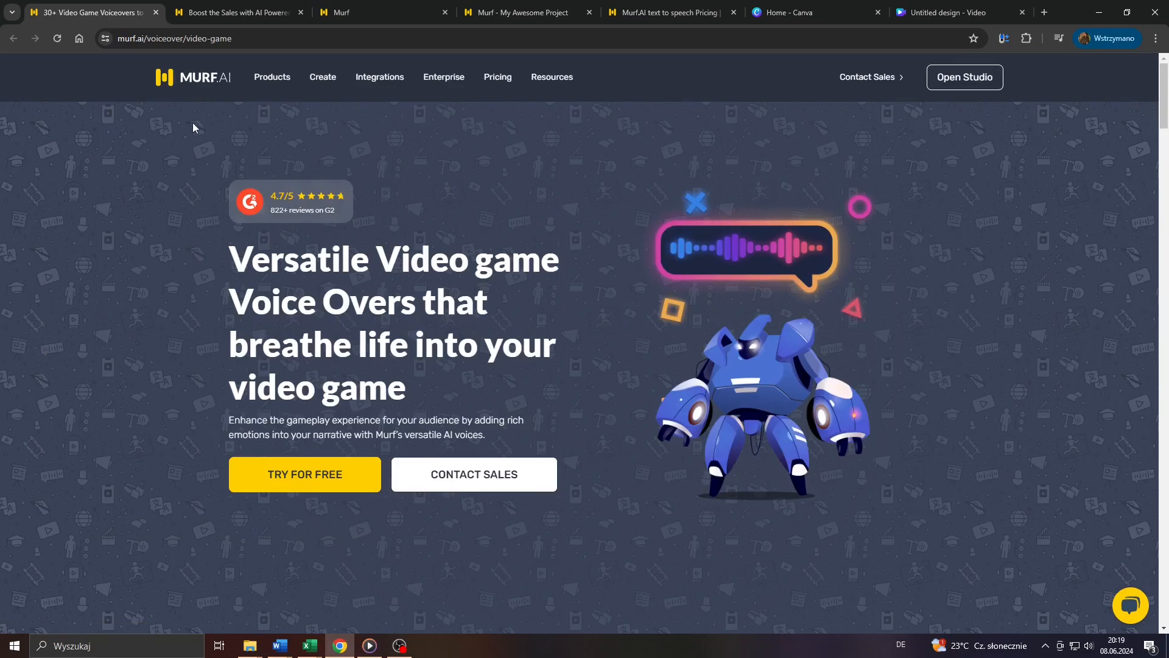
Step: Review the sales video voiceover page, then start a new project from the Murf studio
click(237, 12)
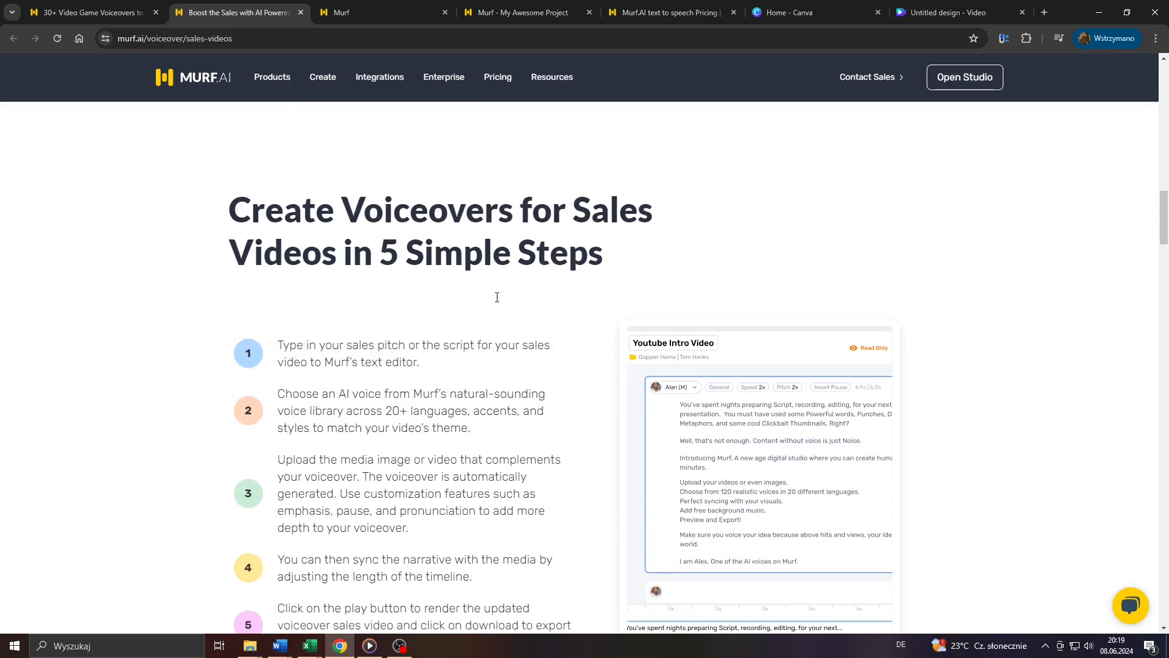
scroll(down, 3)
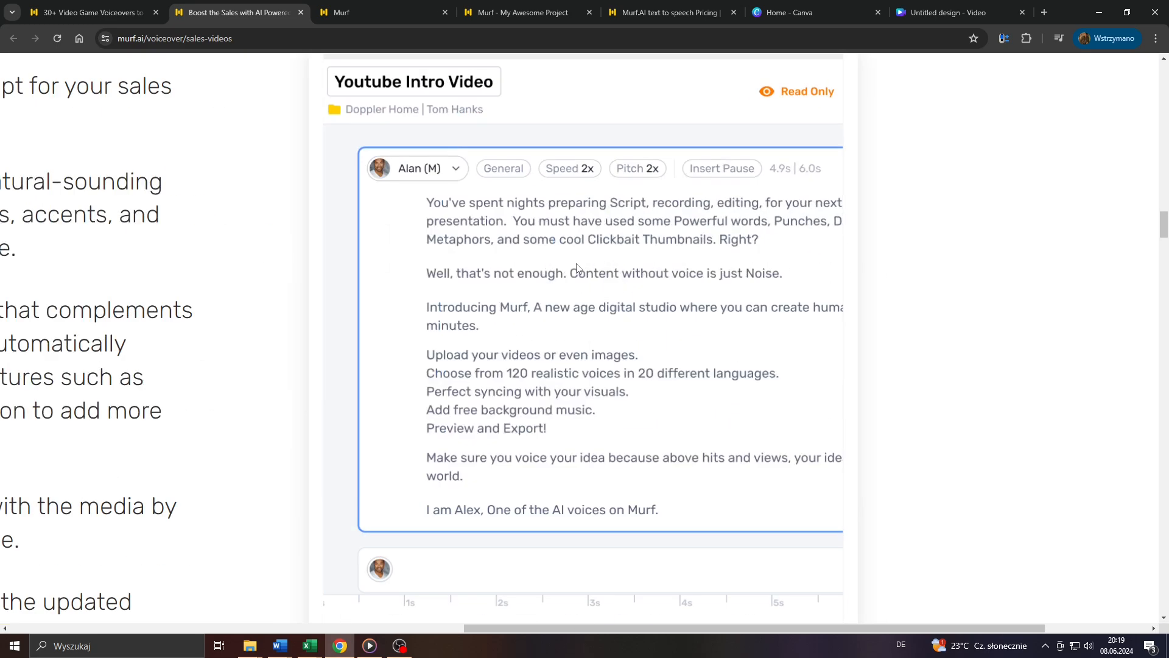
mouse_move(588, 289)
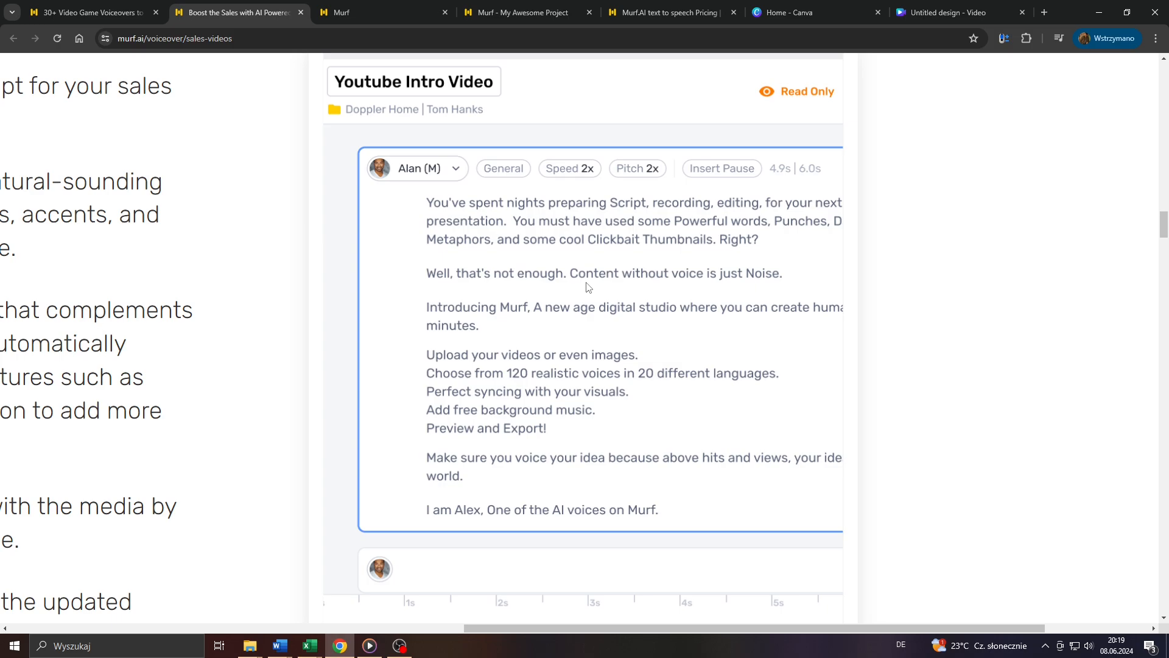
mouse_move(518, 253)
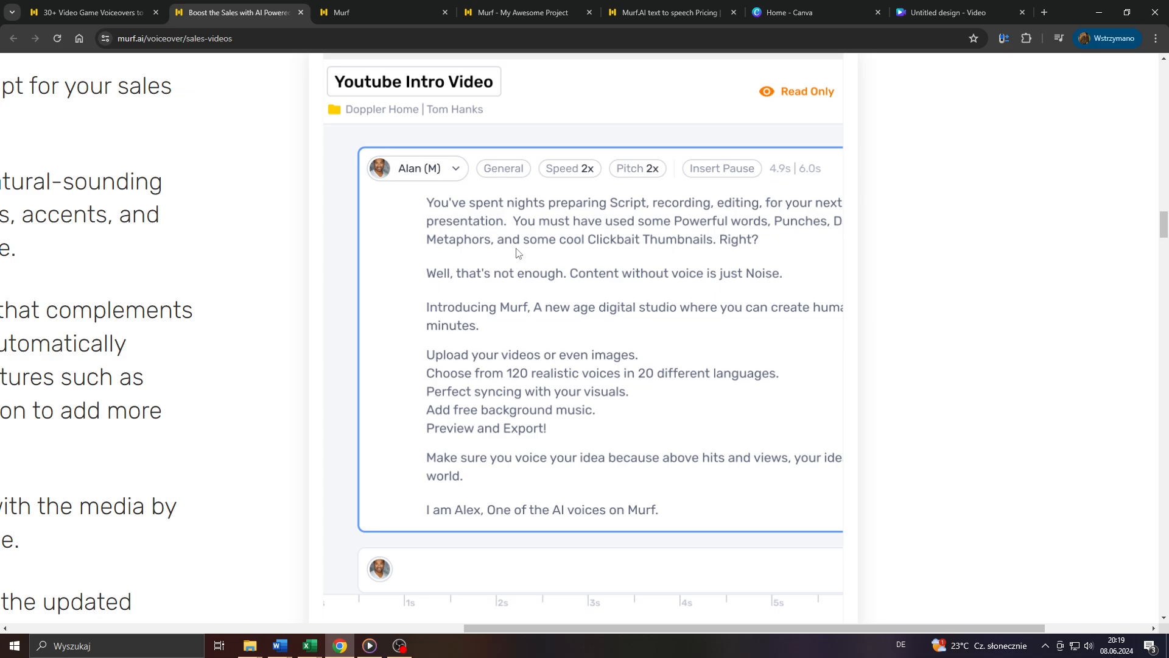
scroll(up, 3)
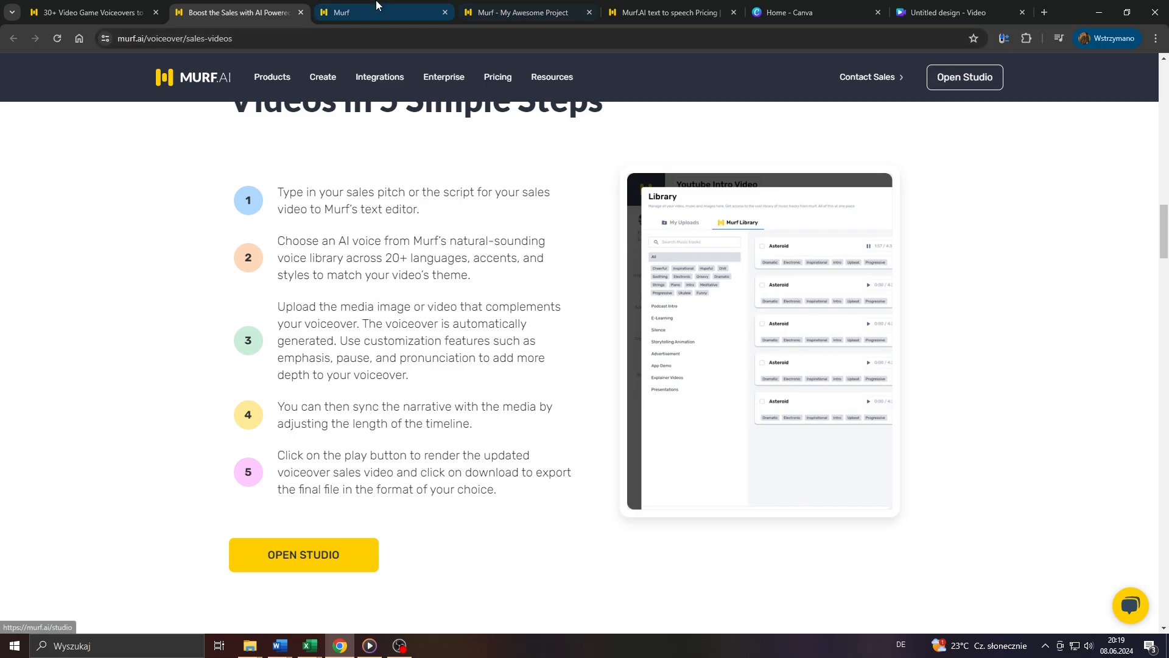
click(302, 554)
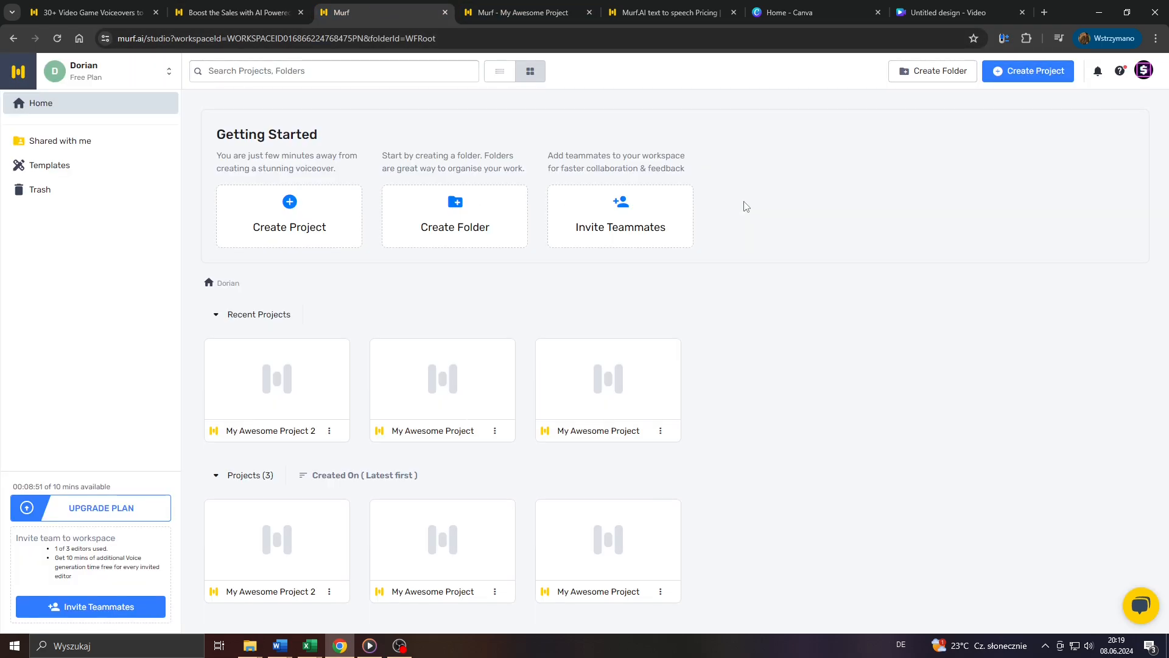
click(289, 215)
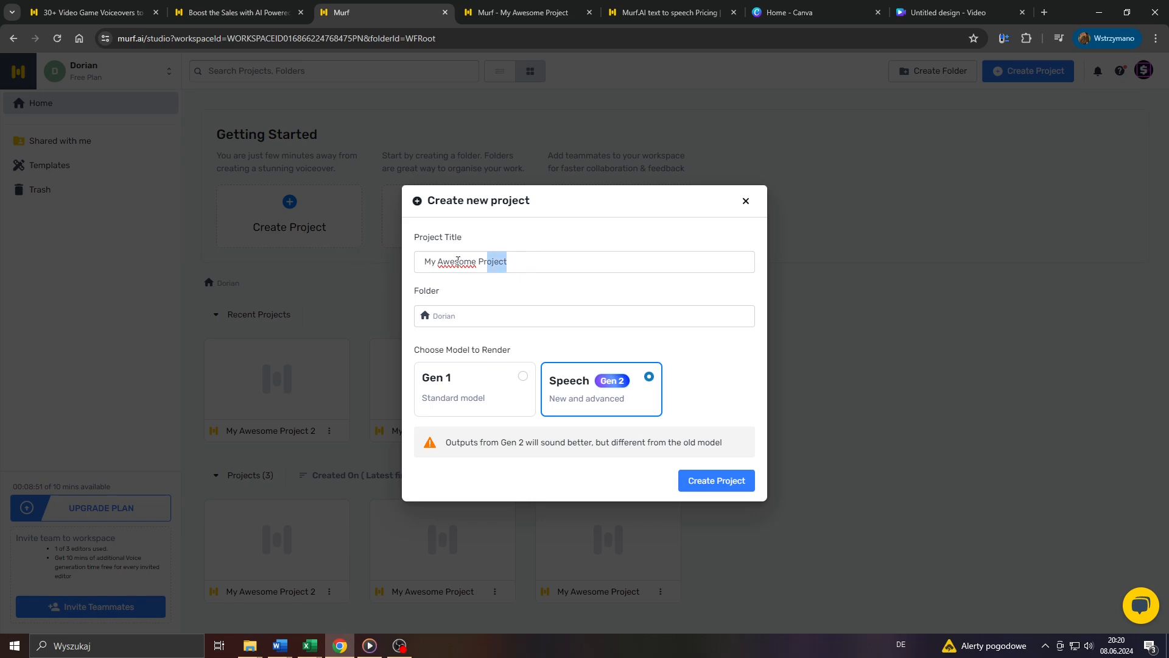
Step: Name the project 'Test123', keep the Gen 2 speech model, and create it
text(Te)
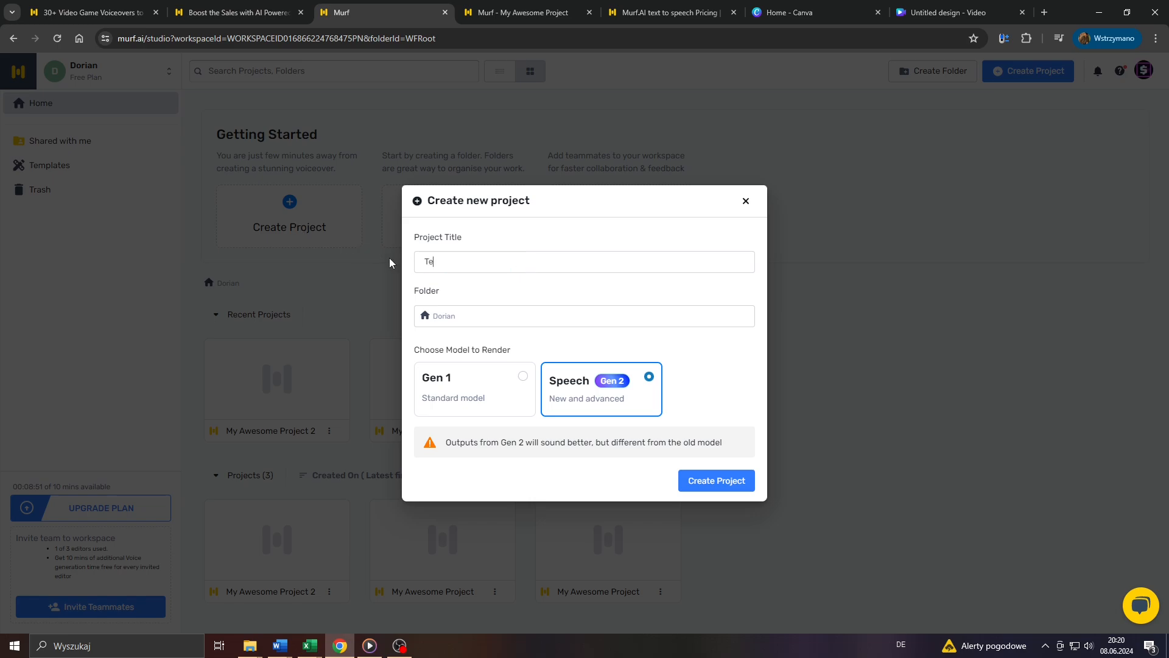
text(st123)
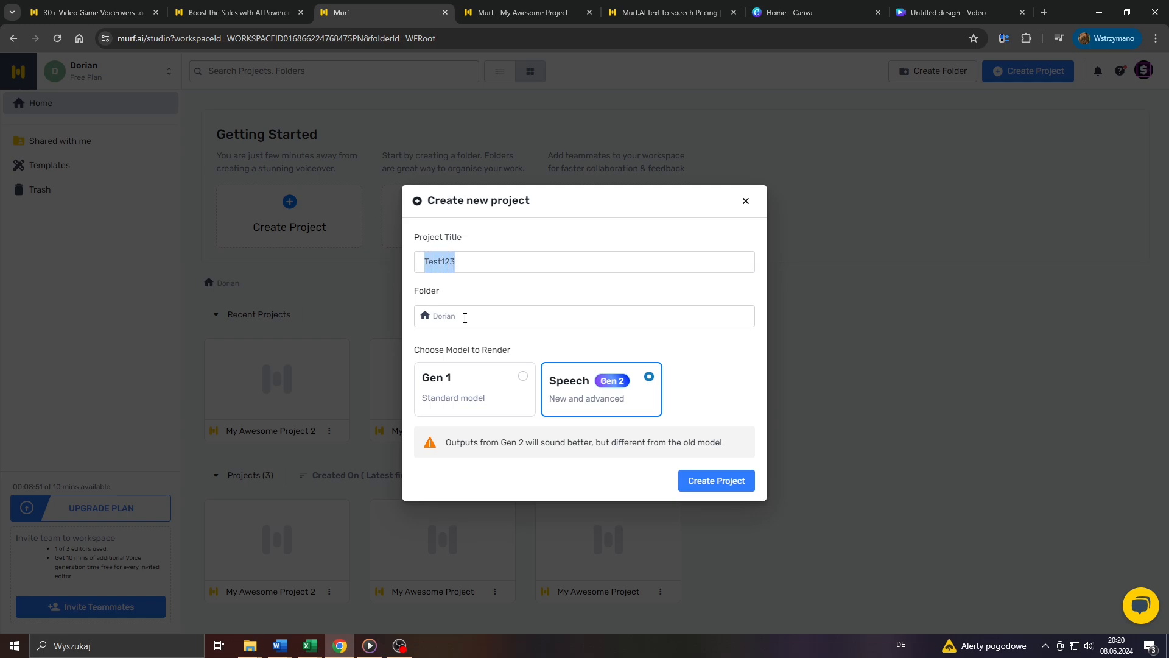
click(474, 393)
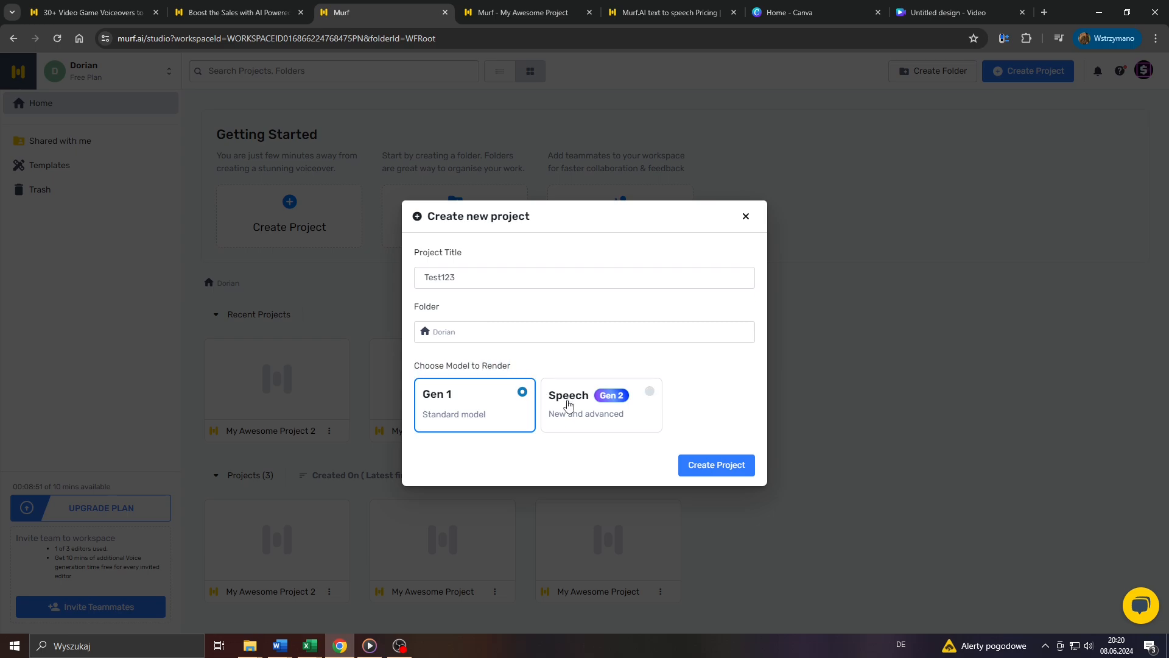
click(600, 405)
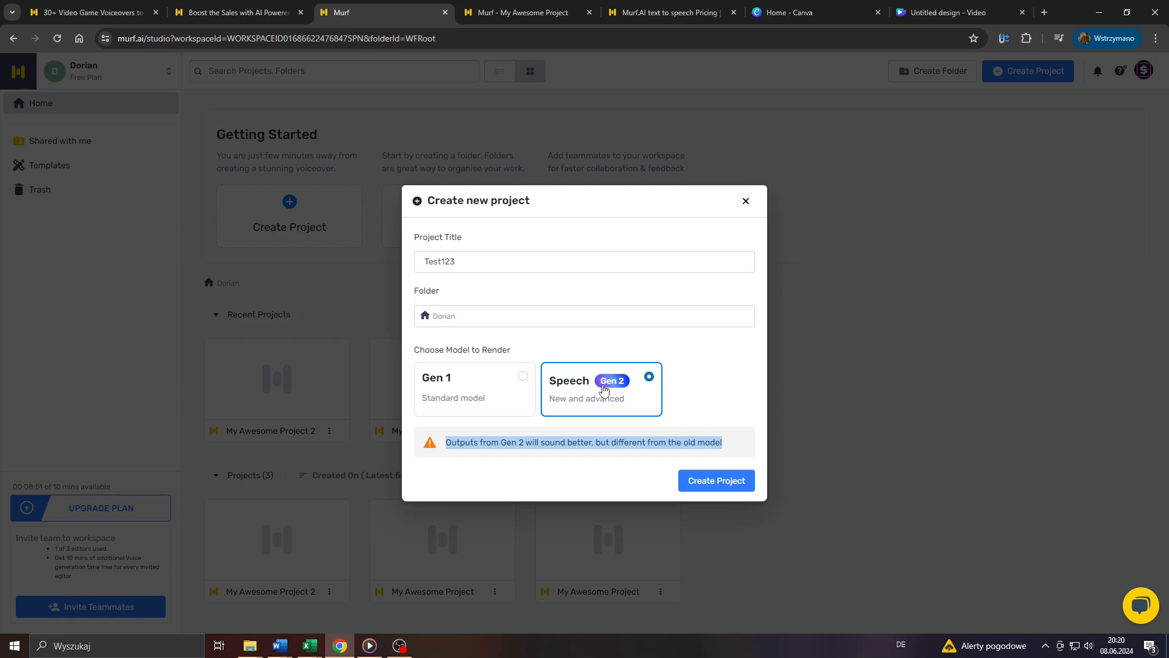
mouse_move(609, 390)
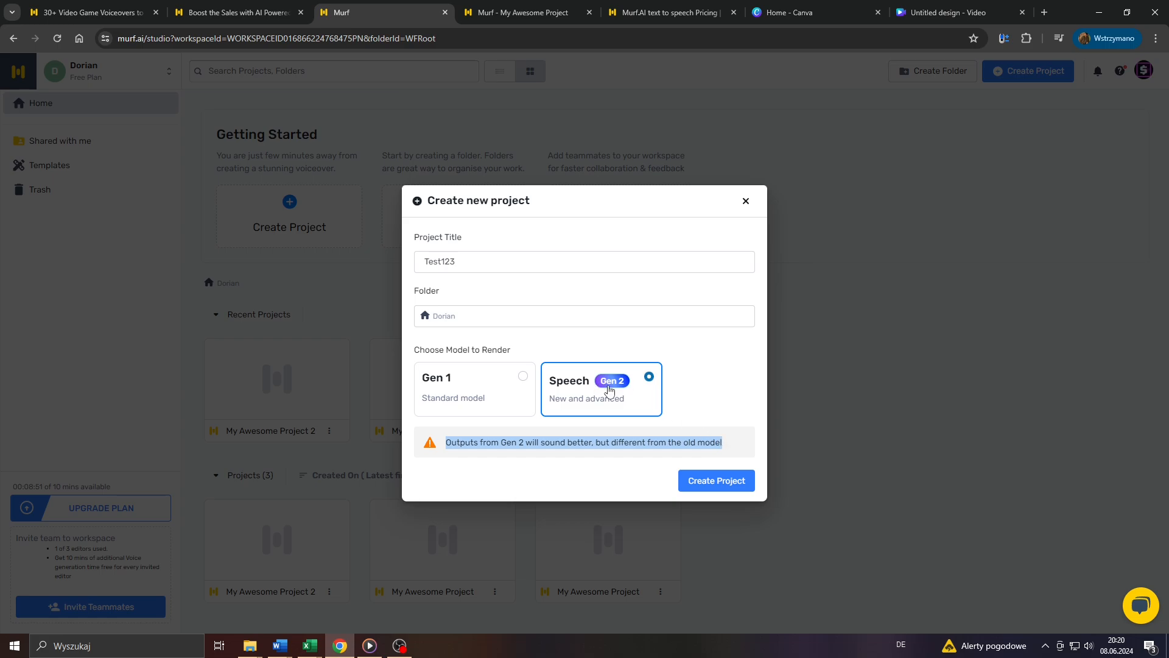
mouse_move(632, 433)
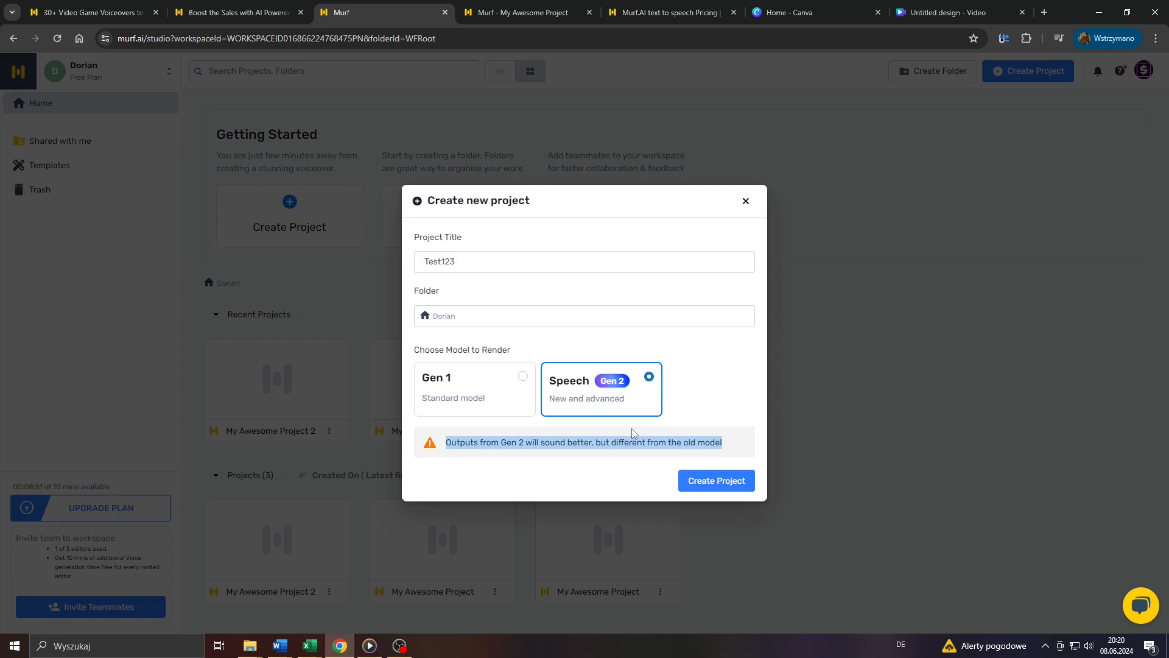
mouse_move(499, 146)
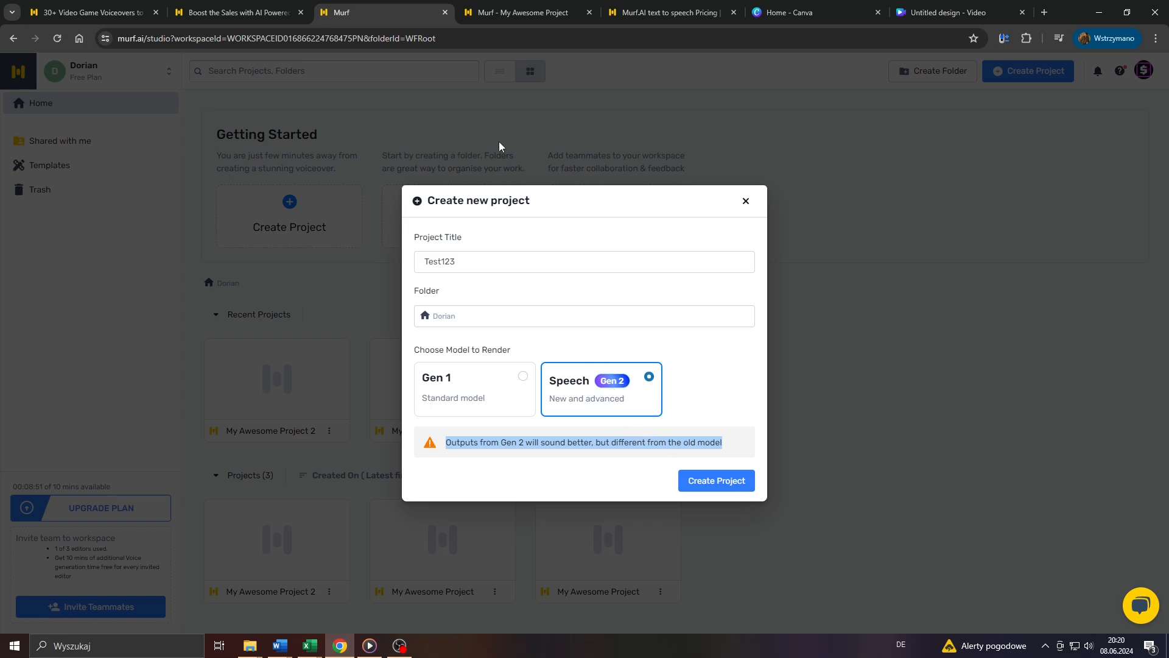
mouse_move(715, 480)
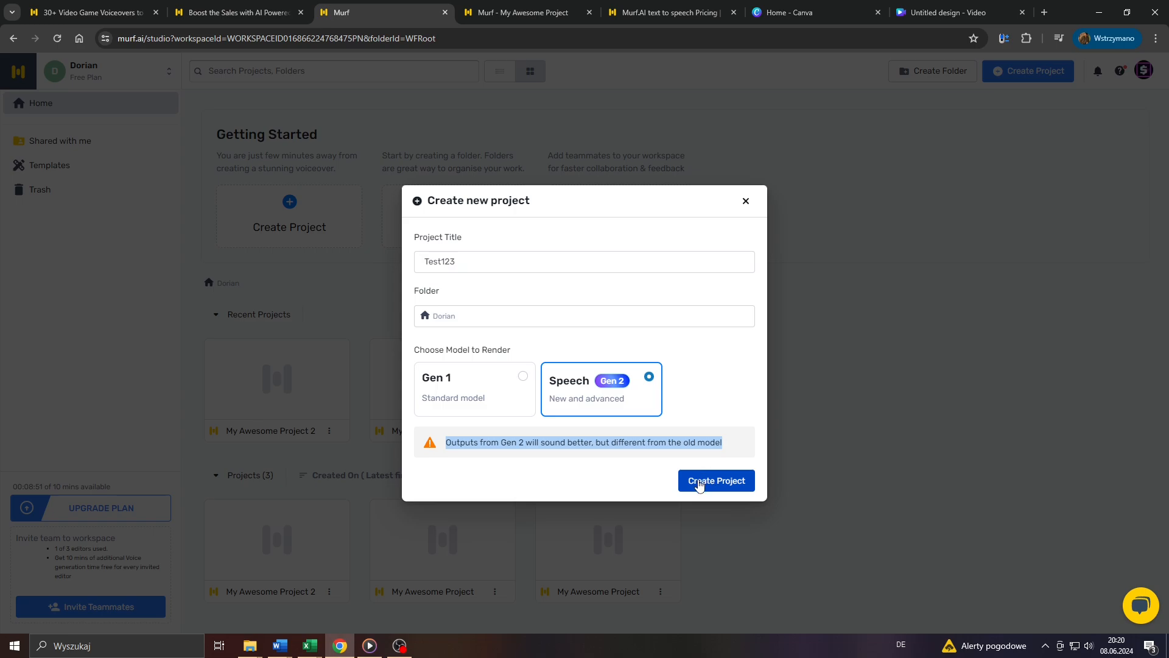
click(715, 480)
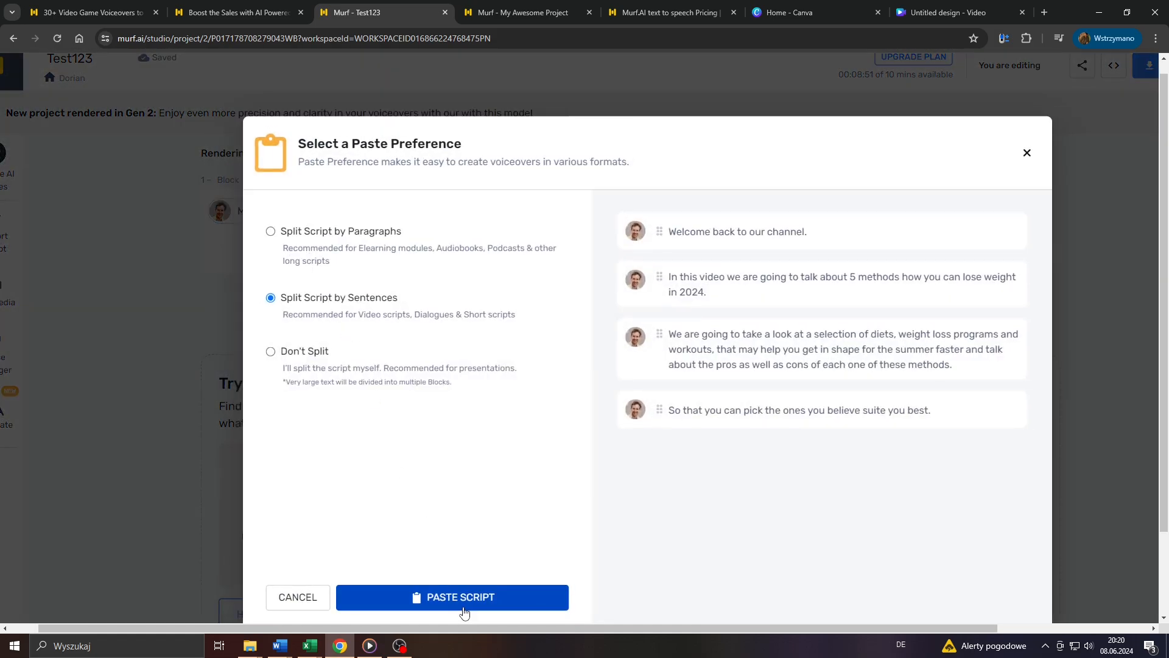
Step: Paste the script split by sentences into four Miles-voiced blocks, then add a blank fifth block
click(452, 597)
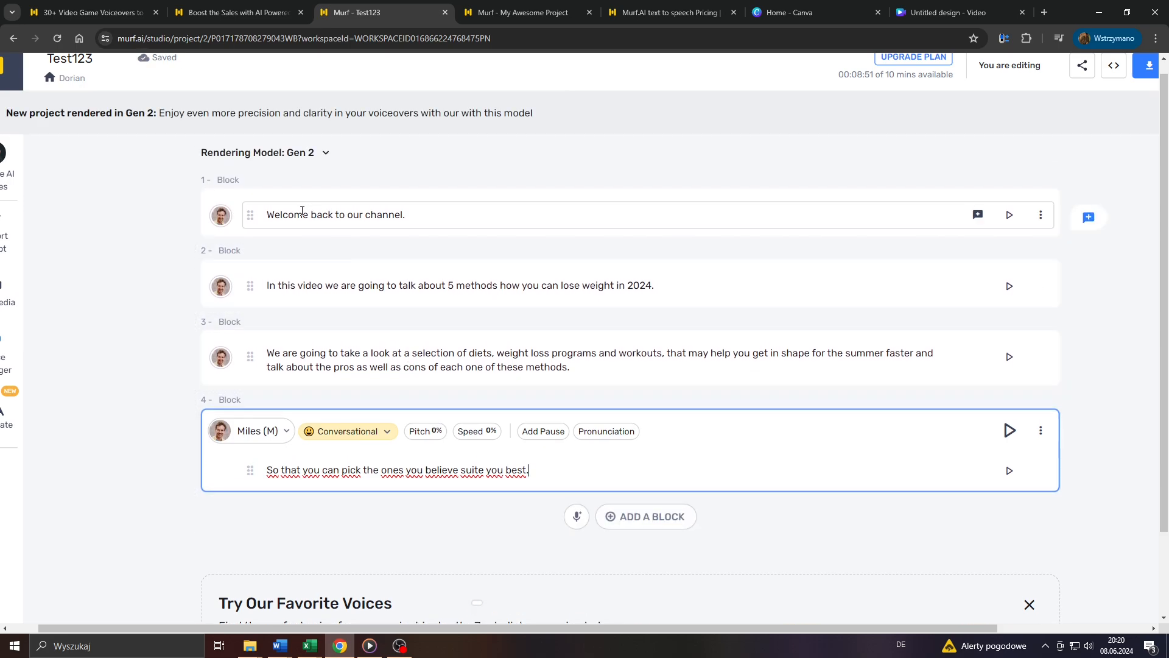
click(459, 285)
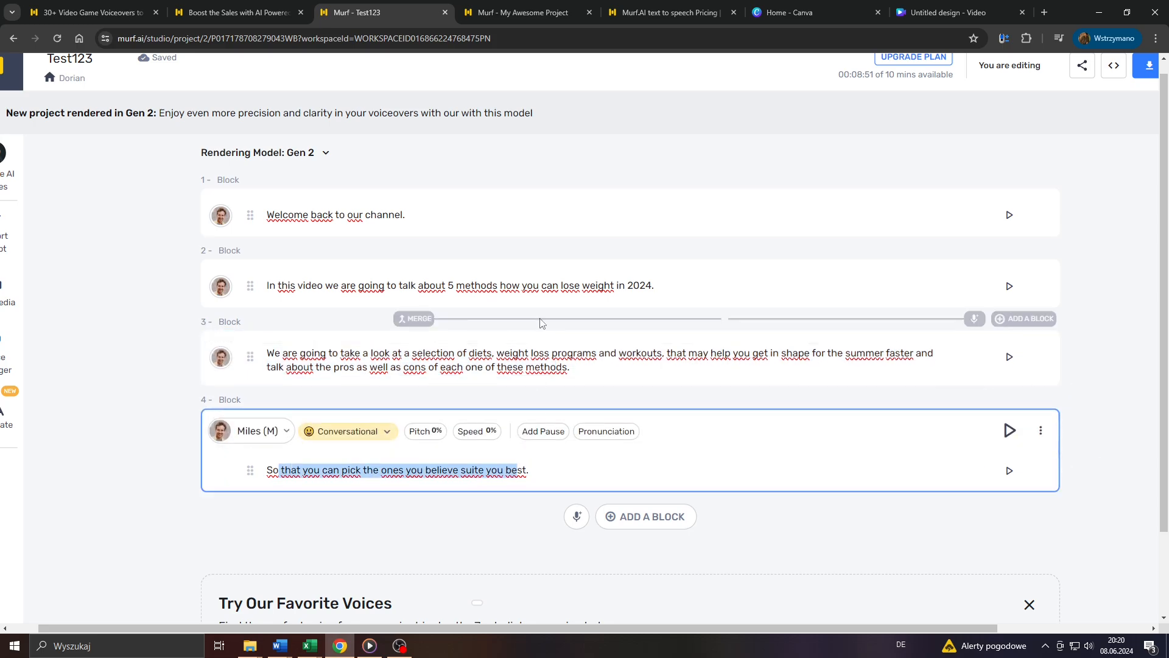
click(645, 516)
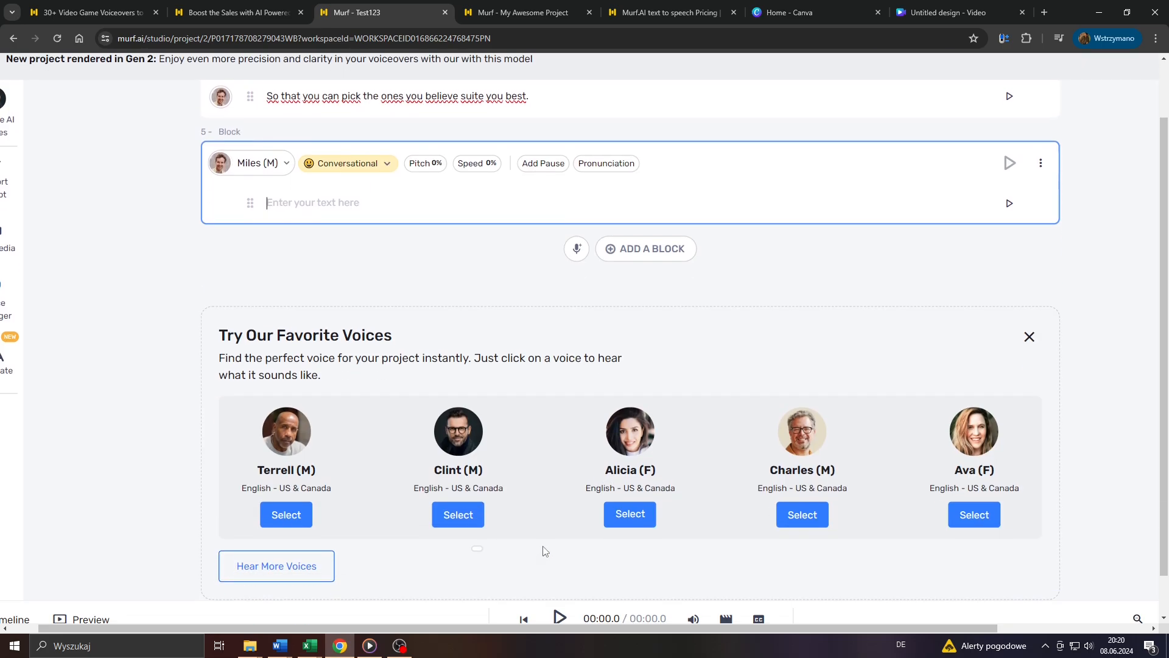
scroll(up, 3)
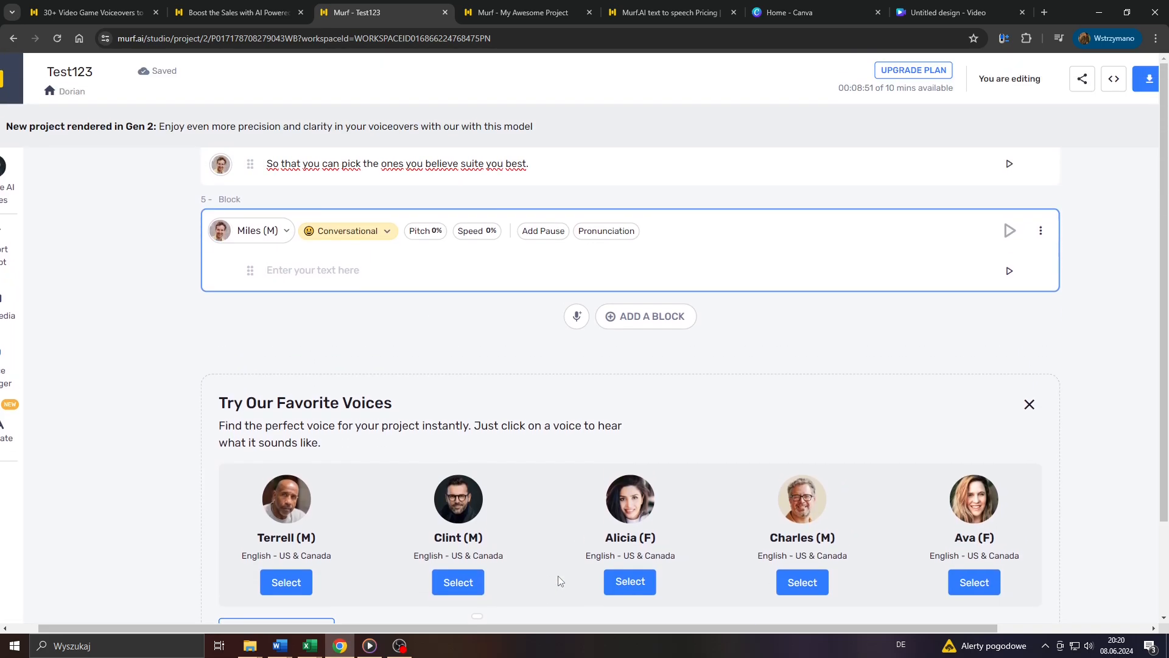
click(1029, 403)
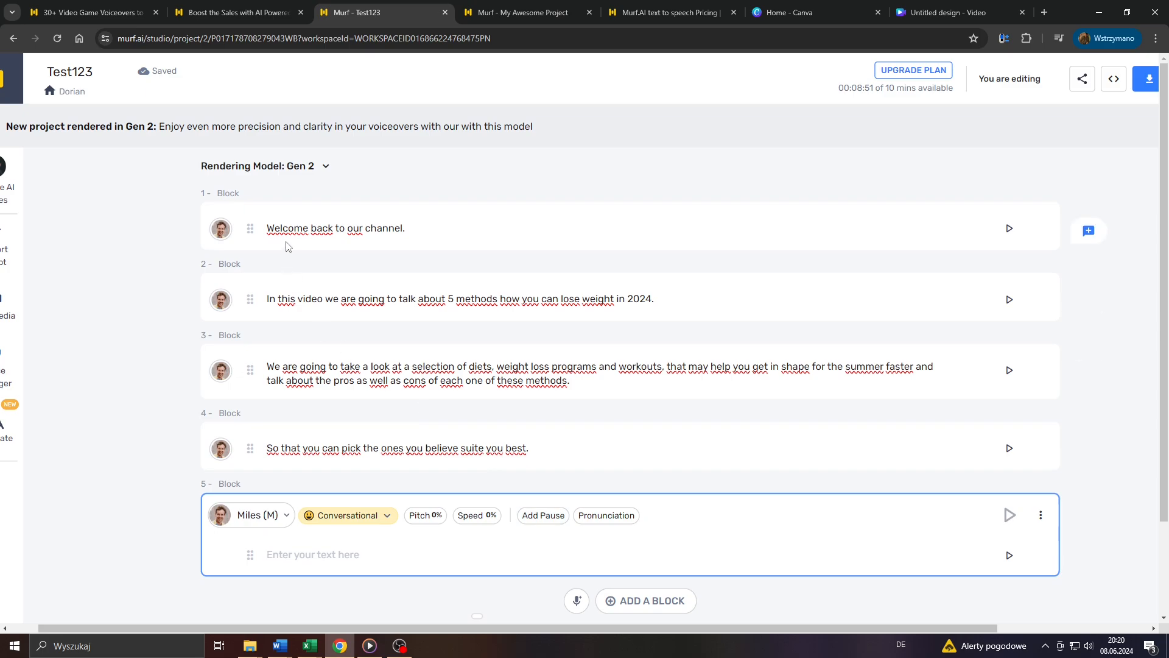
Step: Switch block 5's voice from Miles (M) to Naomi (F) and reopen the voice library
scroll(down, 3)
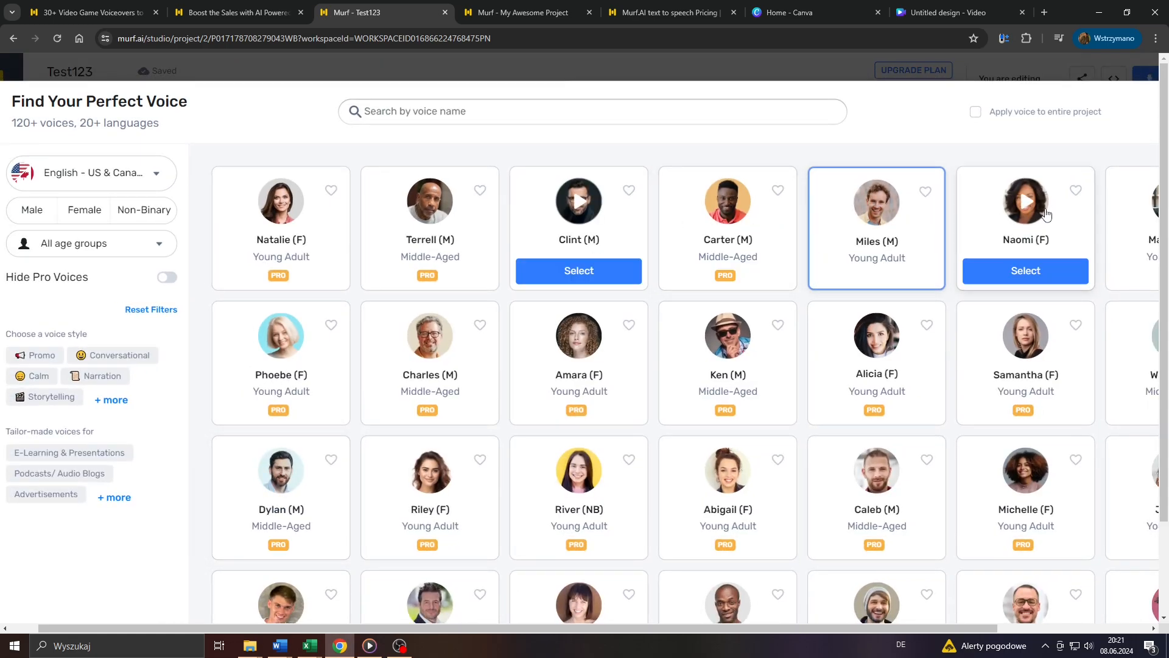
mouse_move(578, 405)
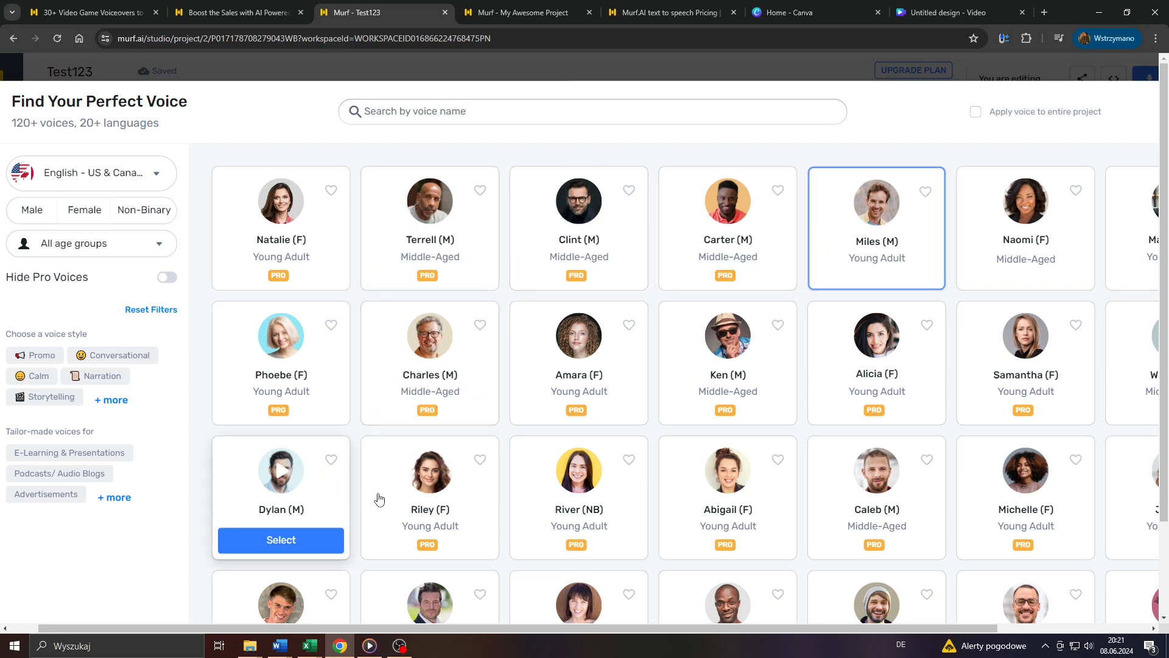
mouse_move(1024, 270)
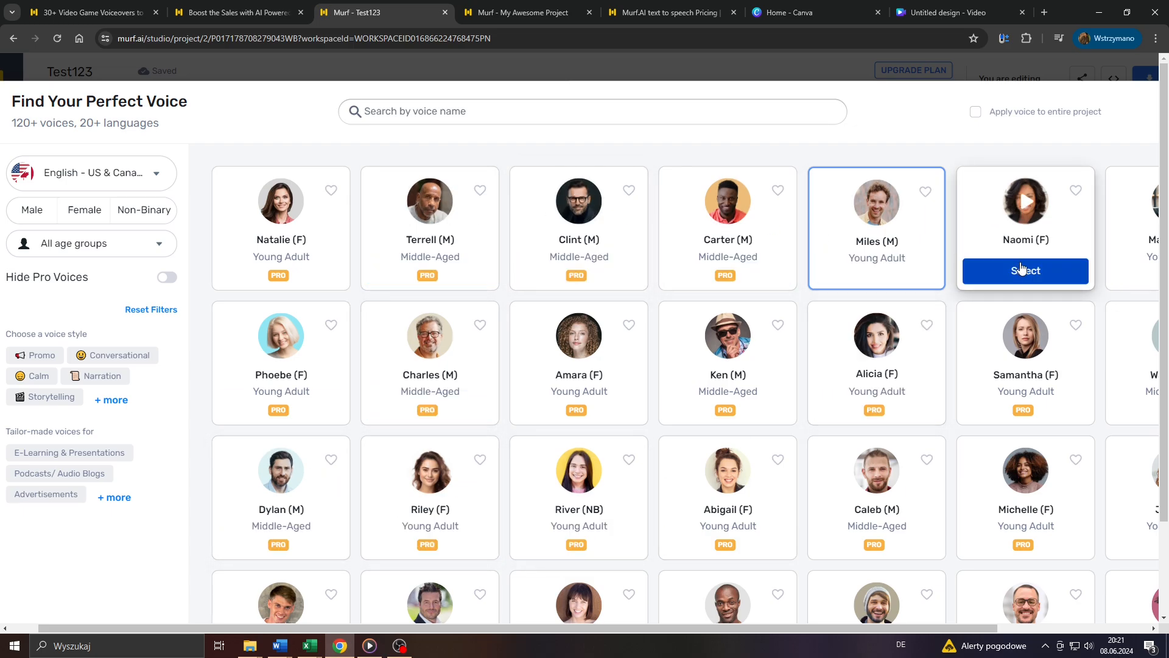
click(1024, 269)
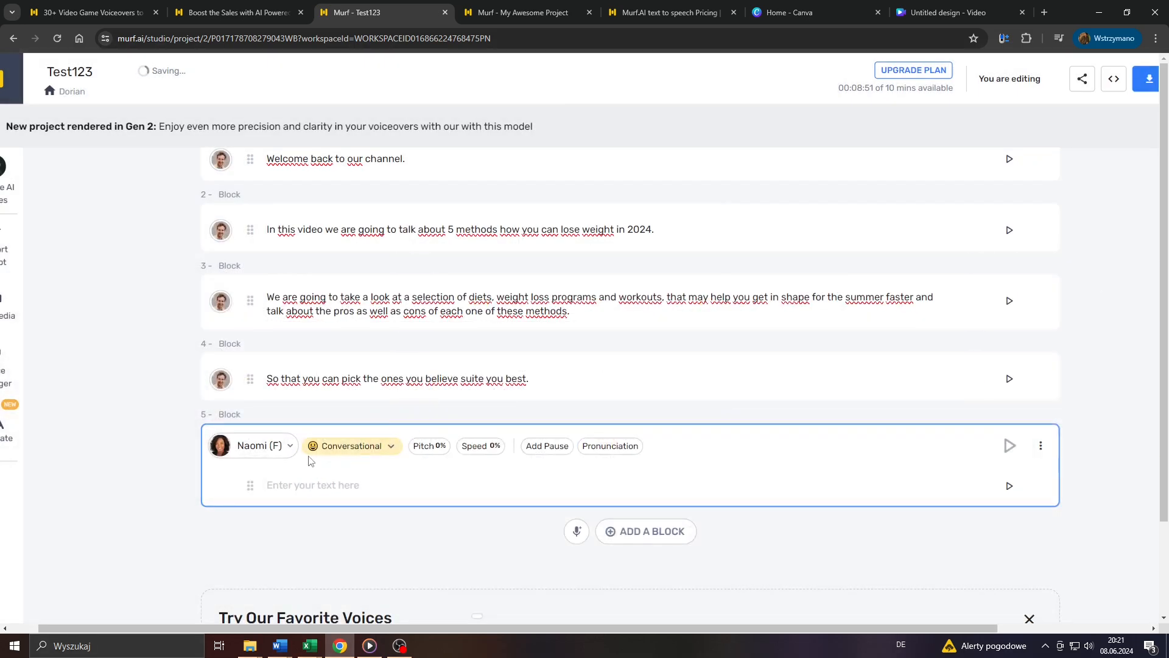
click(259, 445)
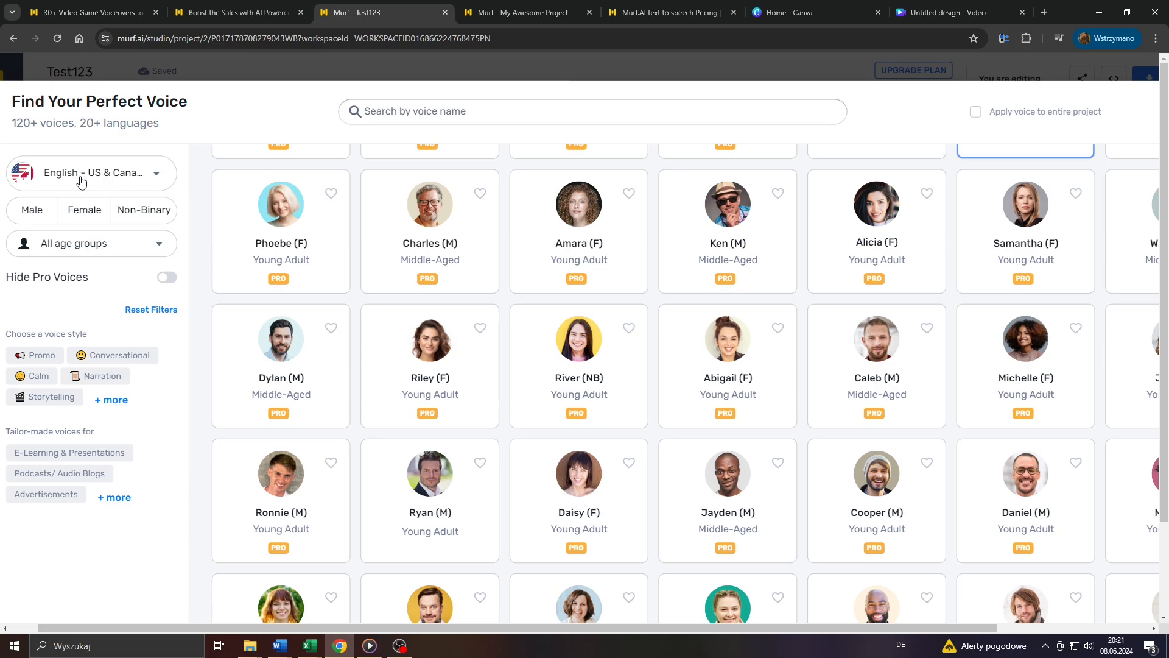
Step: Filter the voice library to English - US & Canada voices with the Promo style
click(91, 172)
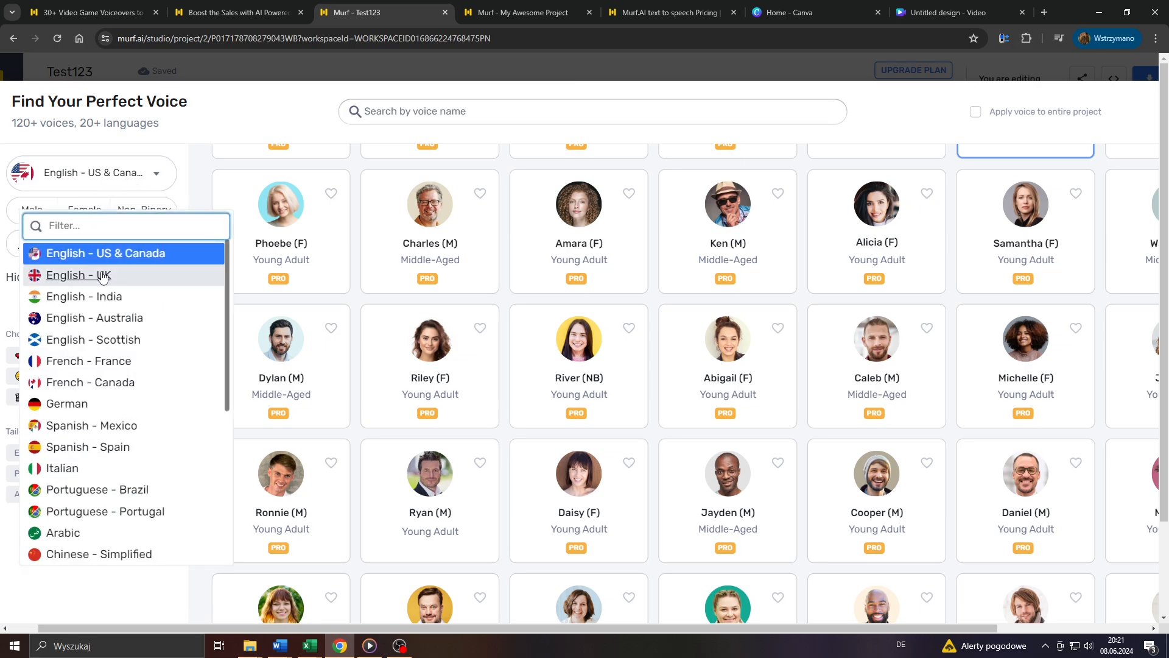
mouse_move(117, 286)
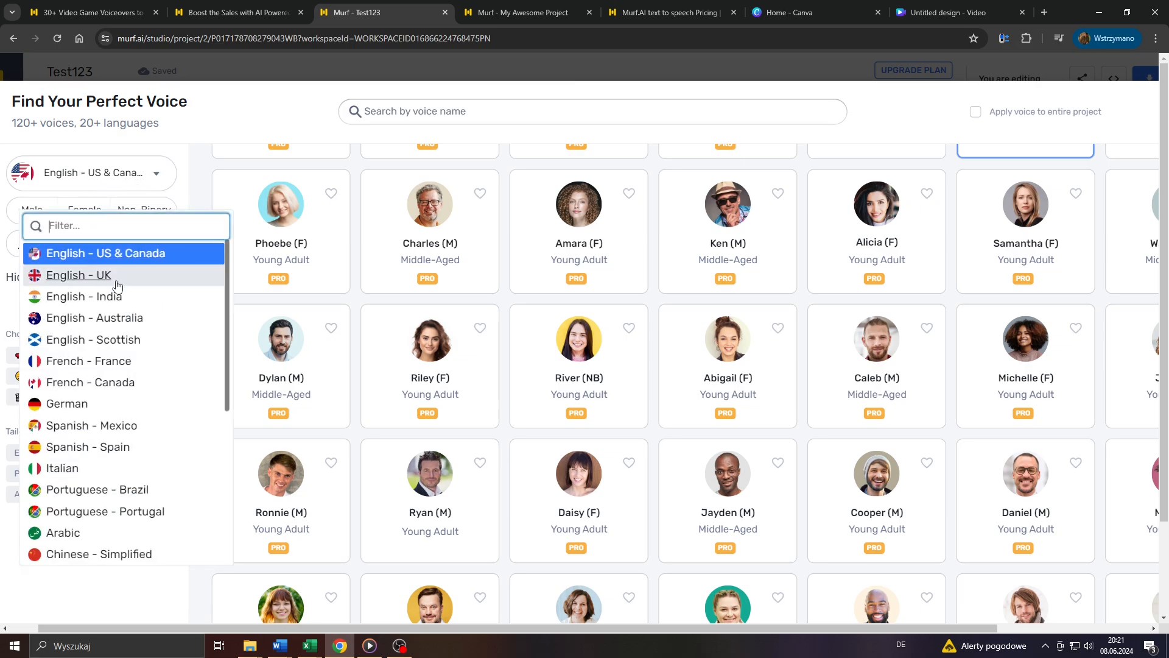
mouse_move(114, 326)
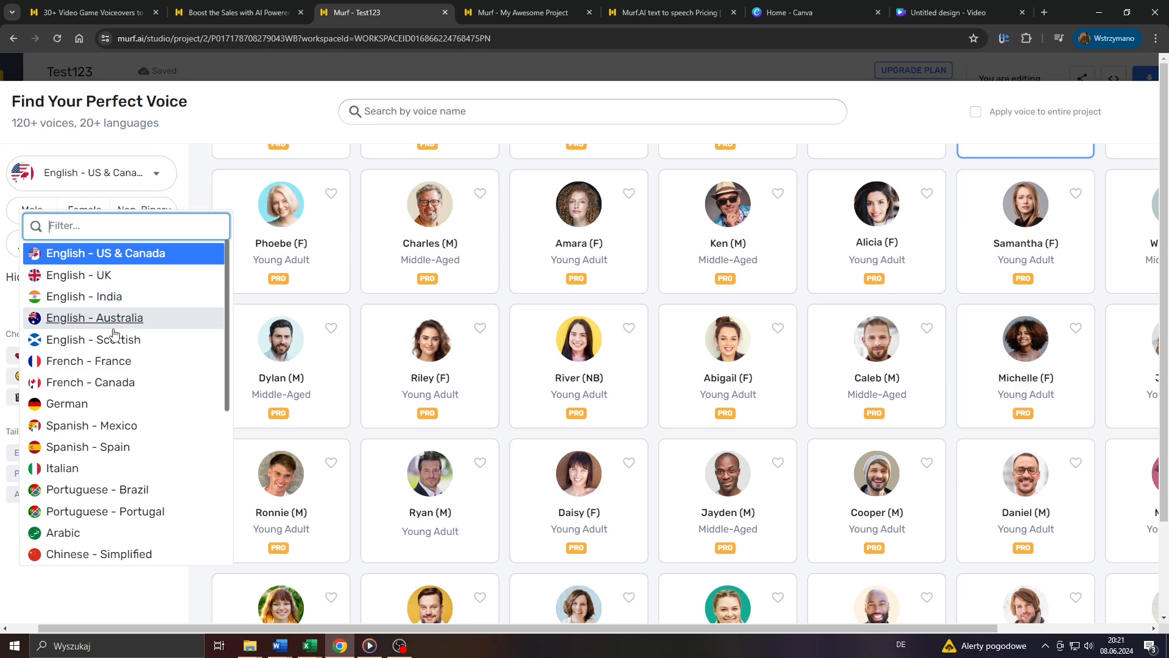
mouse_move(93, 340)
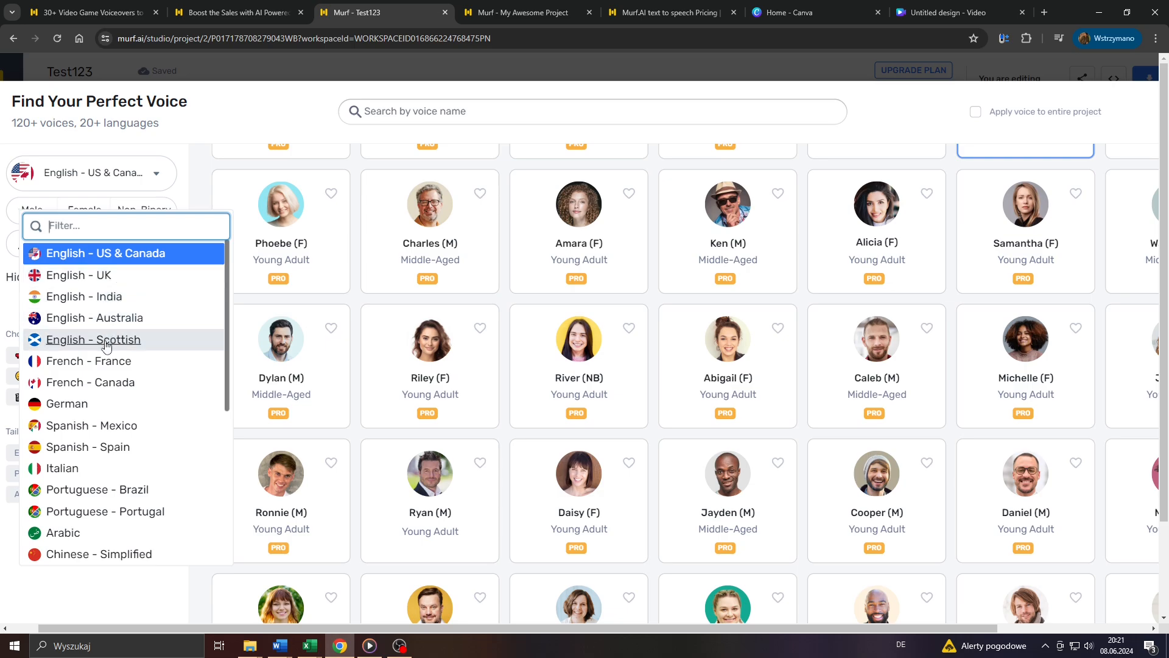
mouse_move(88, 360)
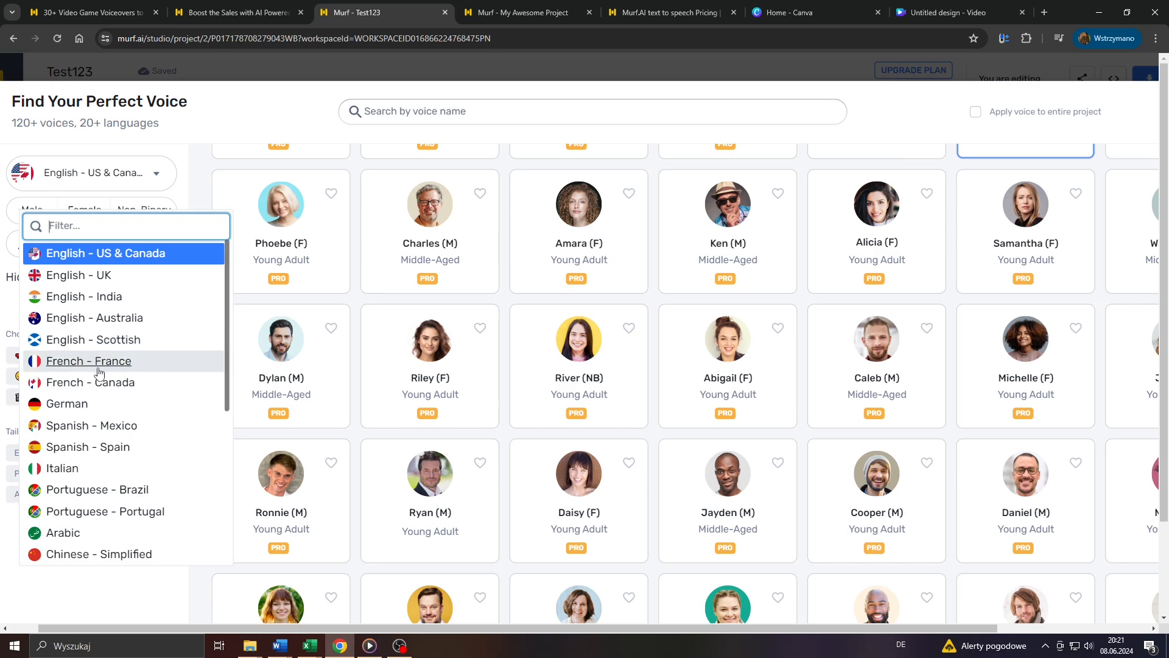
mouse_move(67, 403)
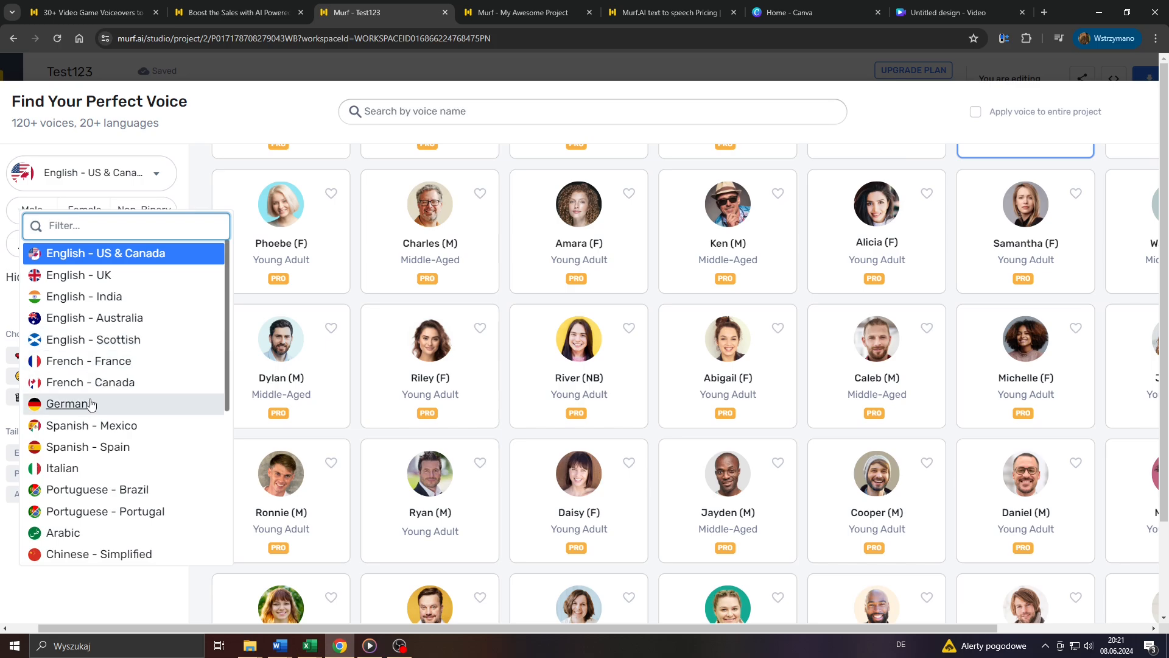
mouse_move(91, 425)
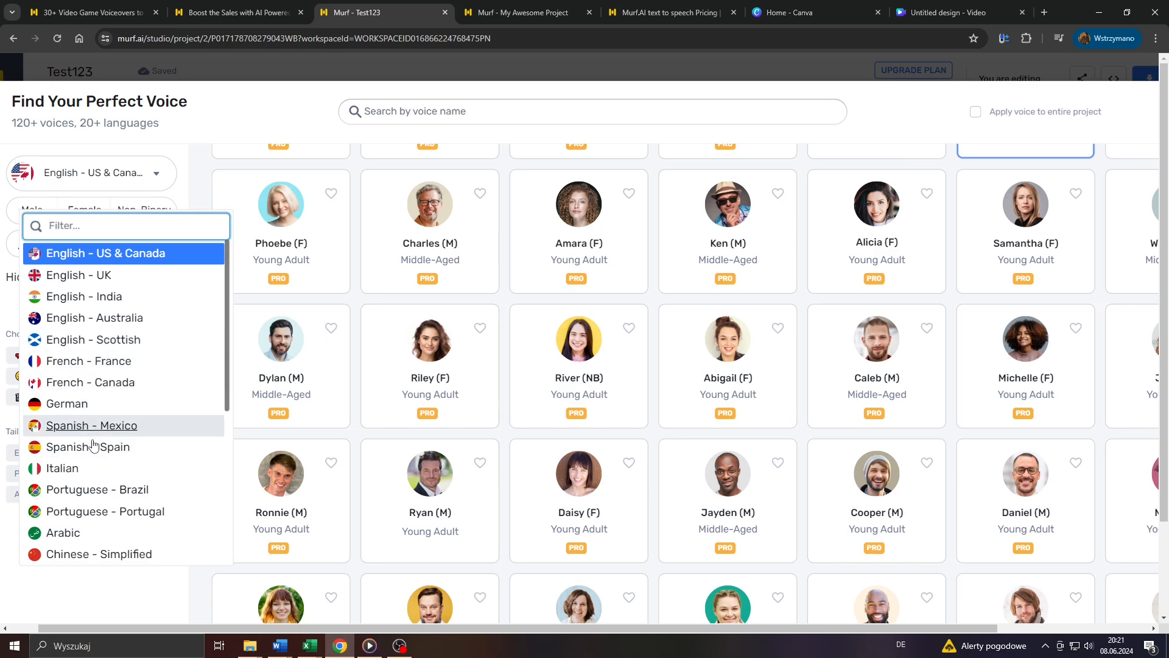
scroll(down, 3)
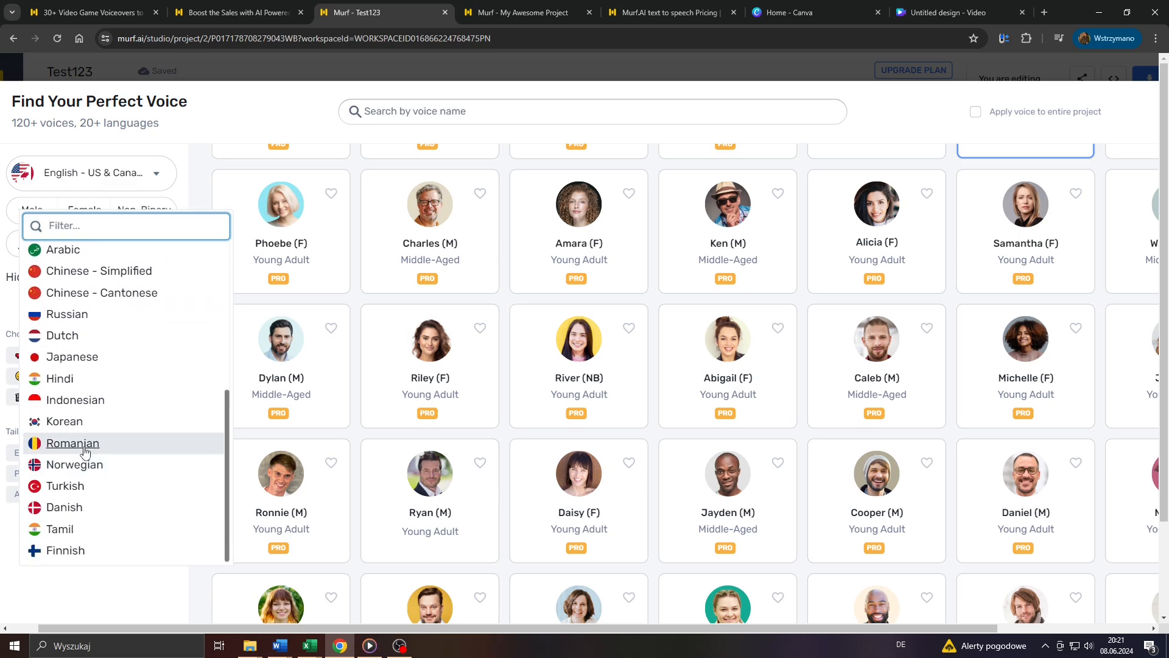
scroll(up, 3)
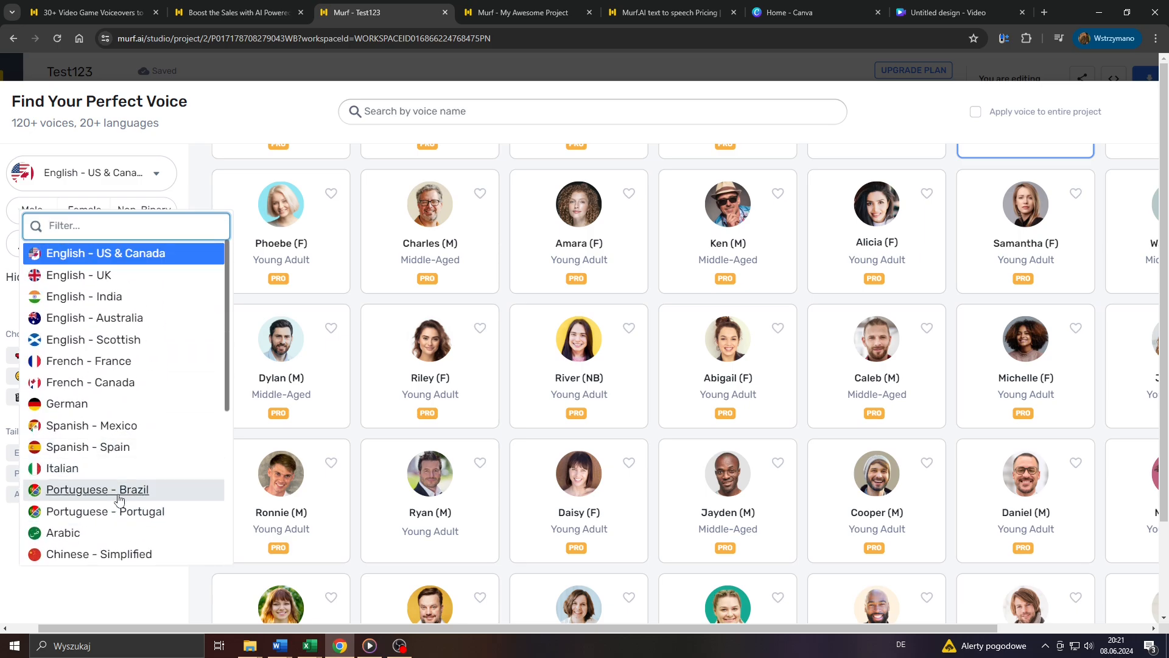
mouse_move(145, 257)
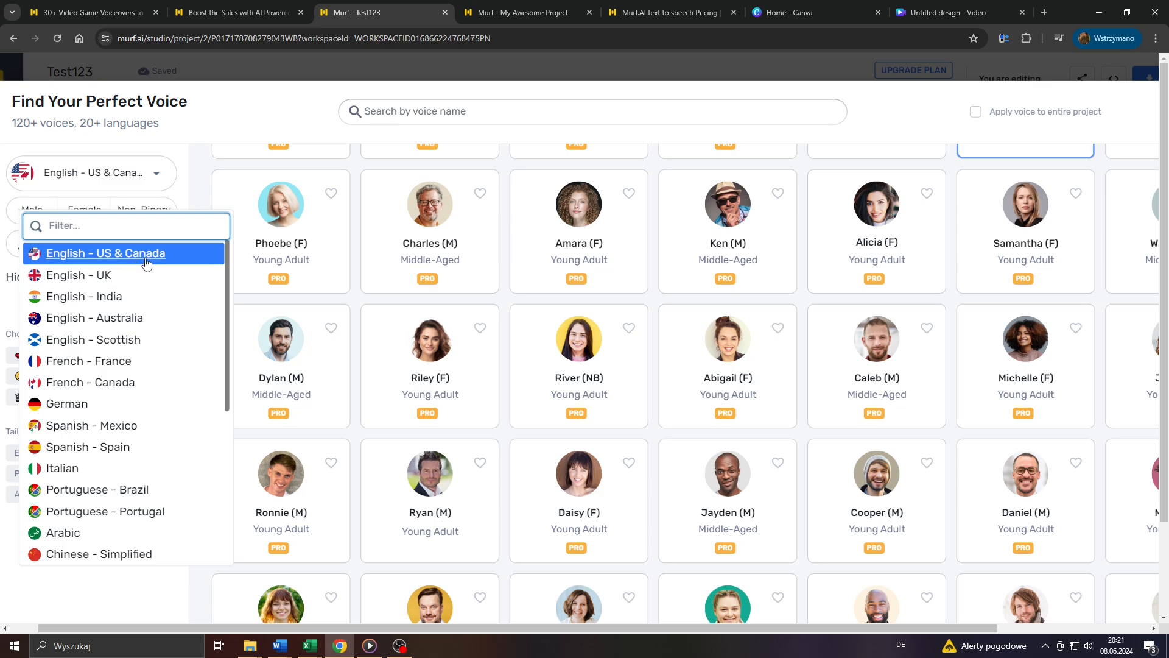
click(106, 252)
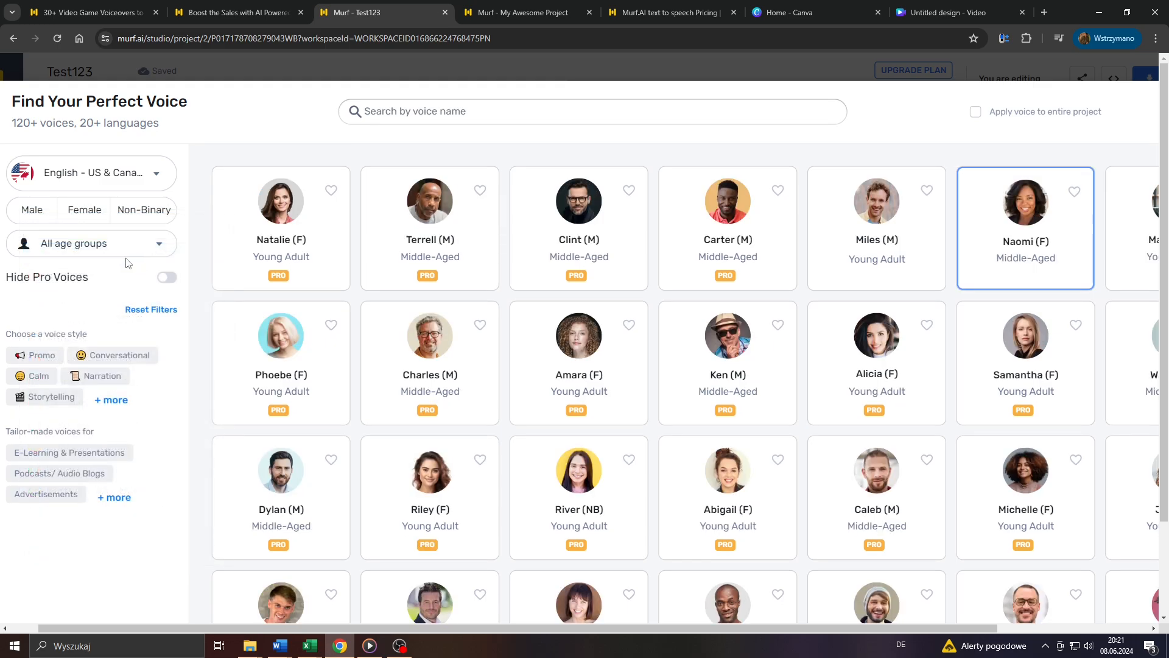
mouse_move(87, 291)
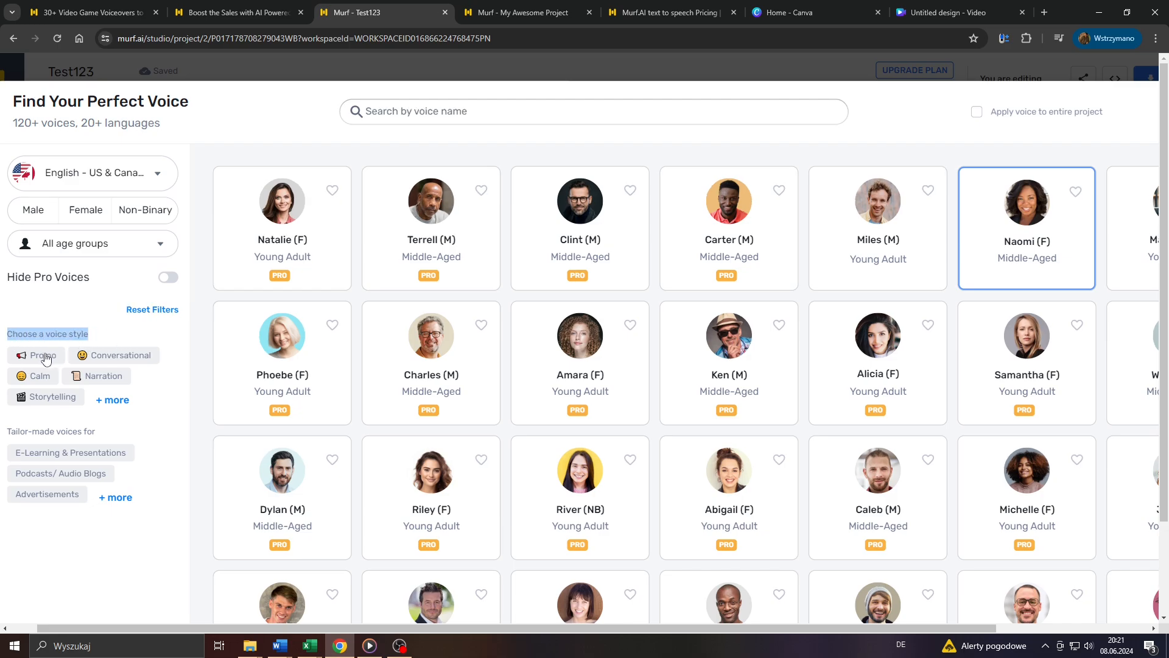
mouse_move(33, 377)
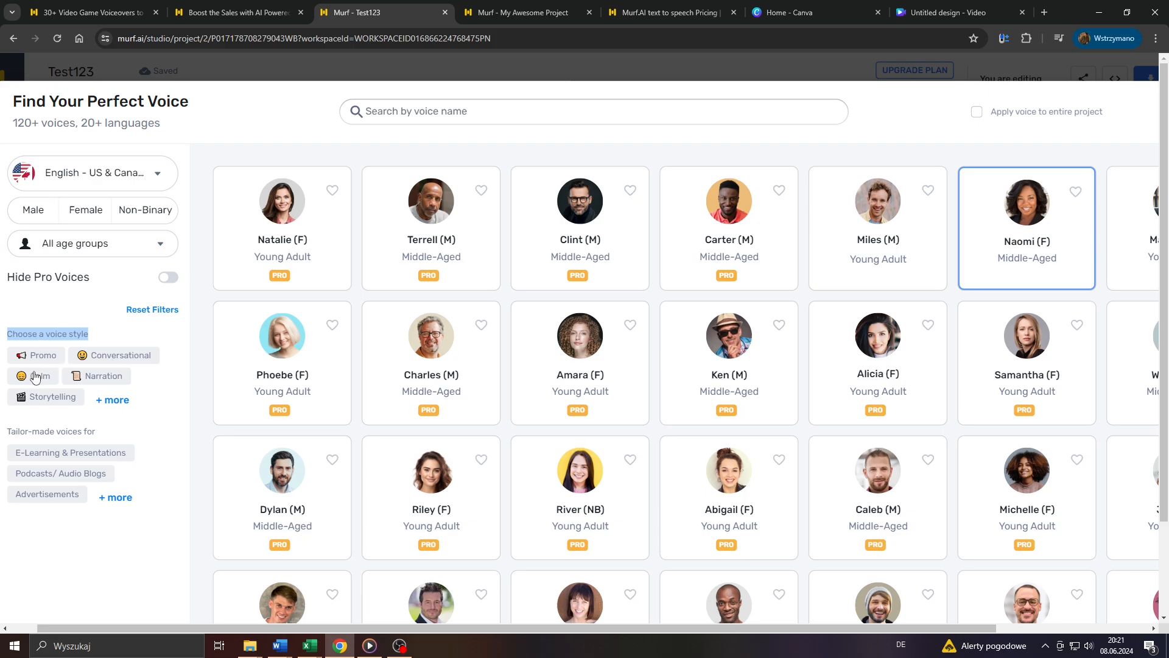
mouse_move(45, 358)
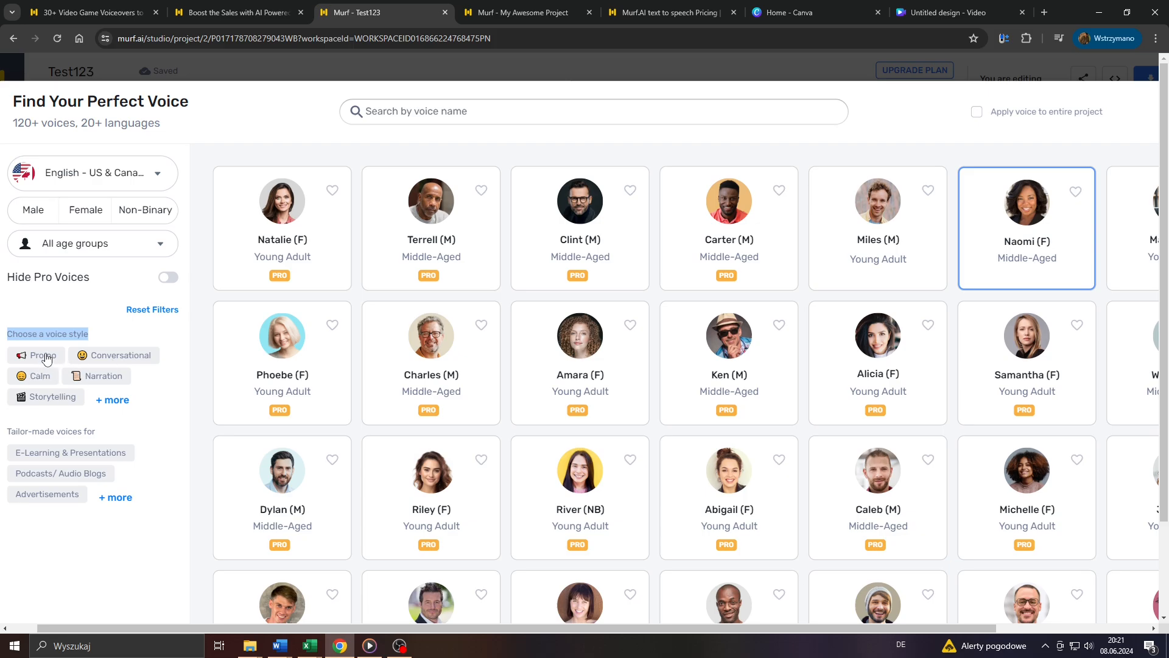
click(42, 355)
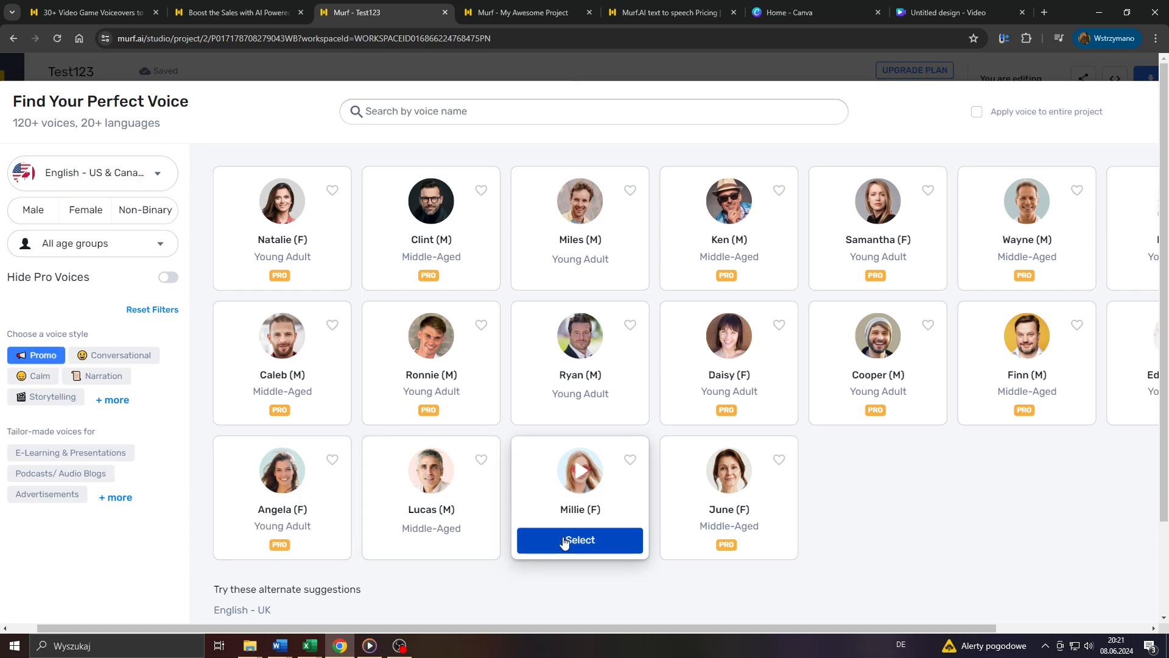
Step: Assign Millie (F) to block 5, then generate and play the 21.2-second project preview
click(579, 540)
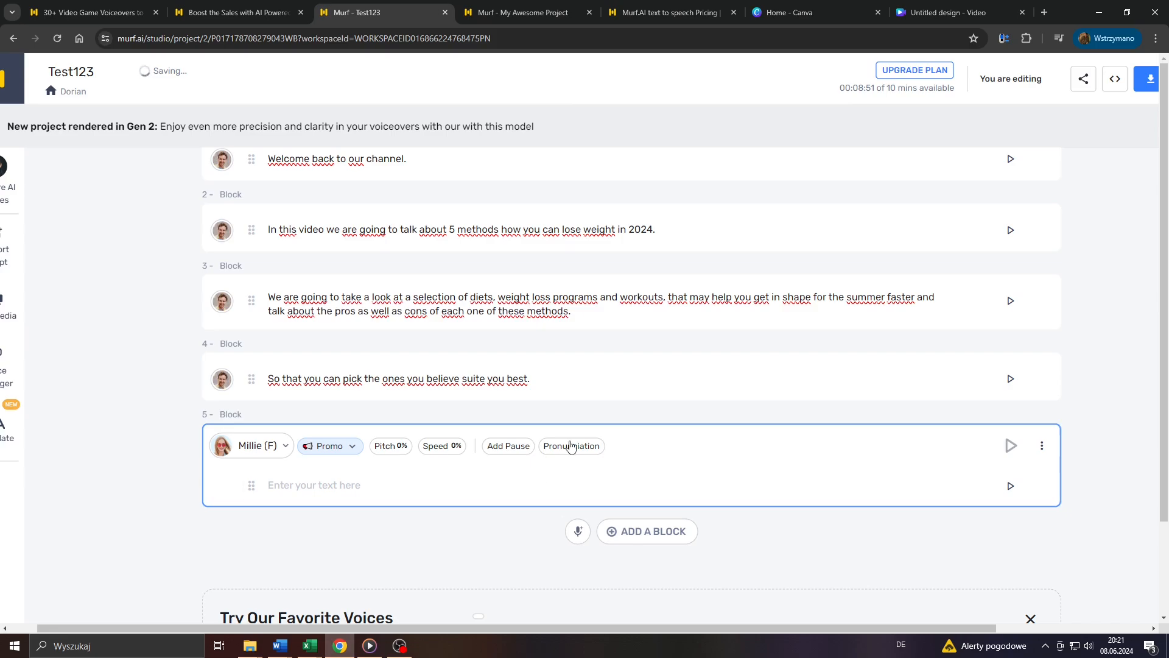
scroll(down, 3)
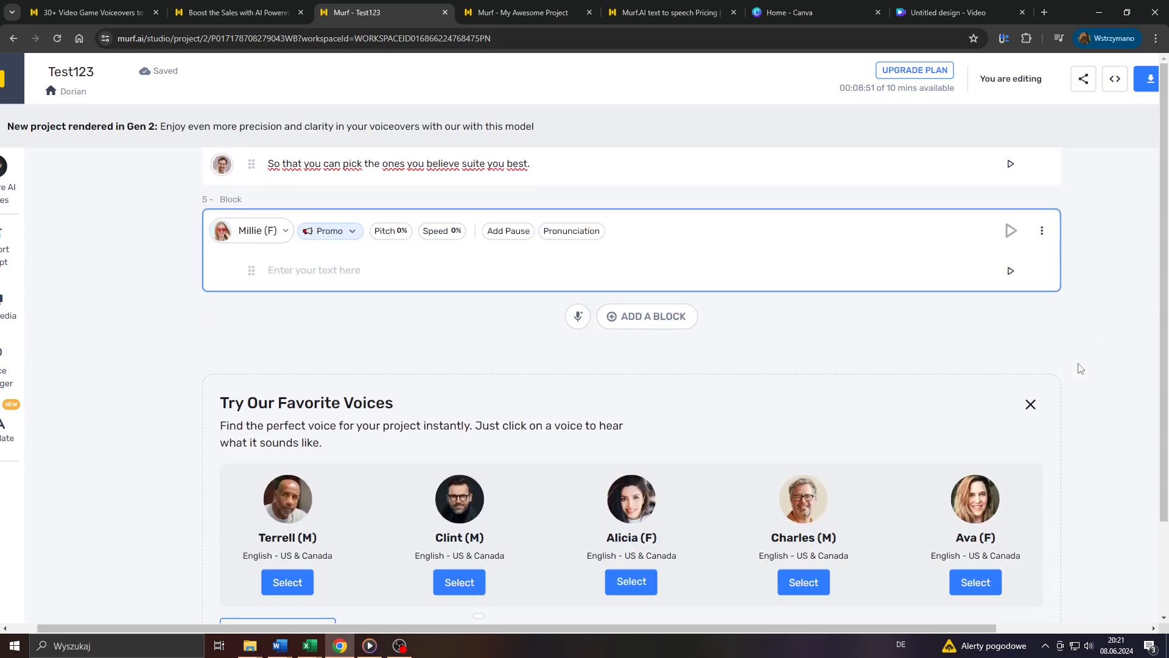
scroll(down, 3)
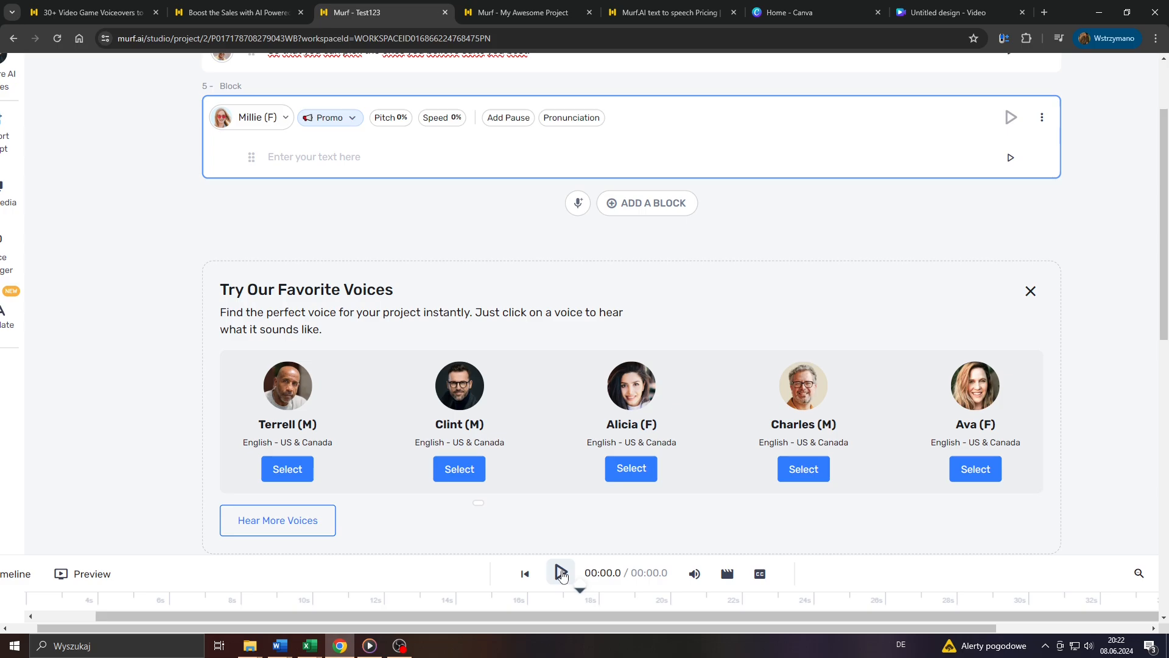
click(560, 572)
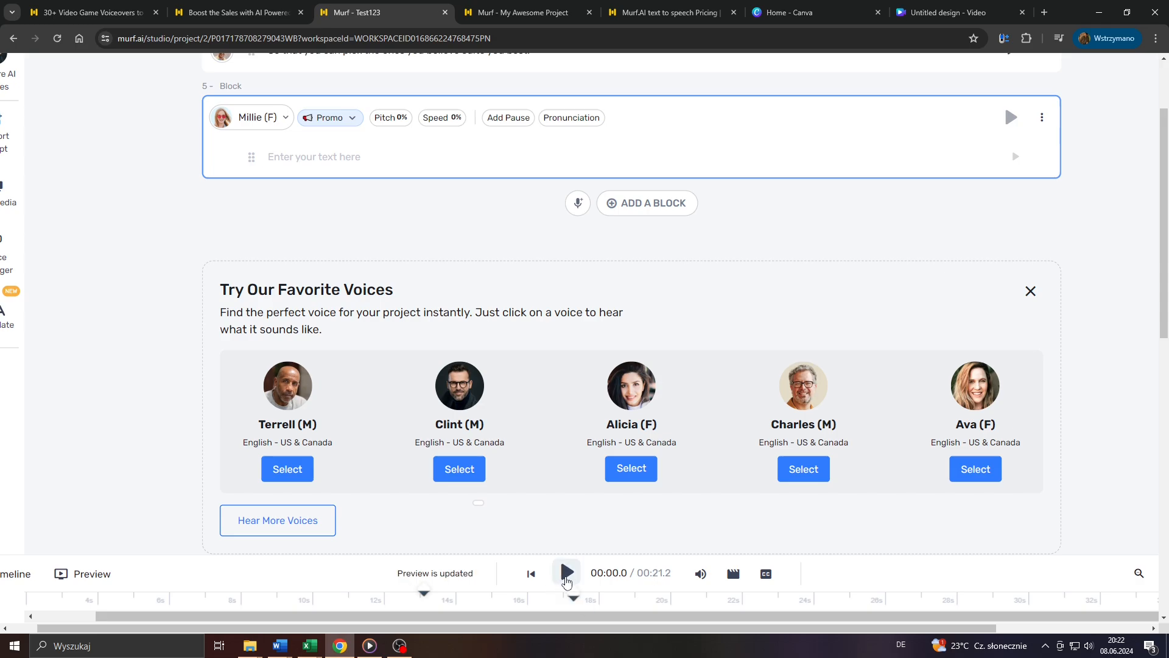
click(1030, 291)
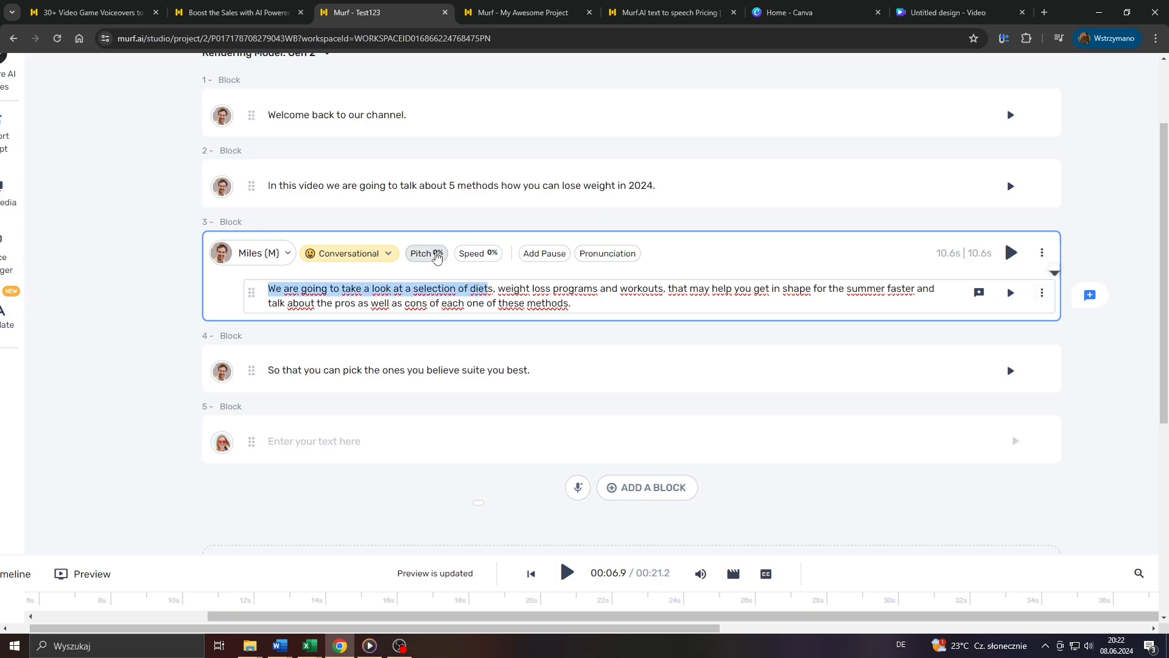
mouse_move(607, 253)
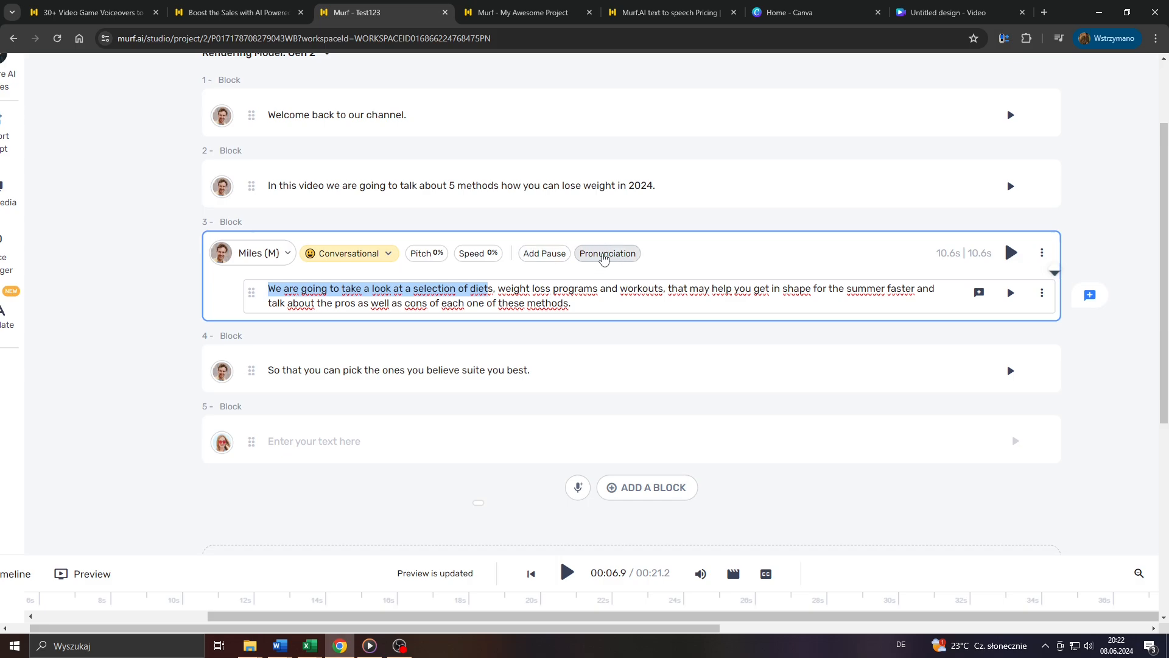
click(607, 253)
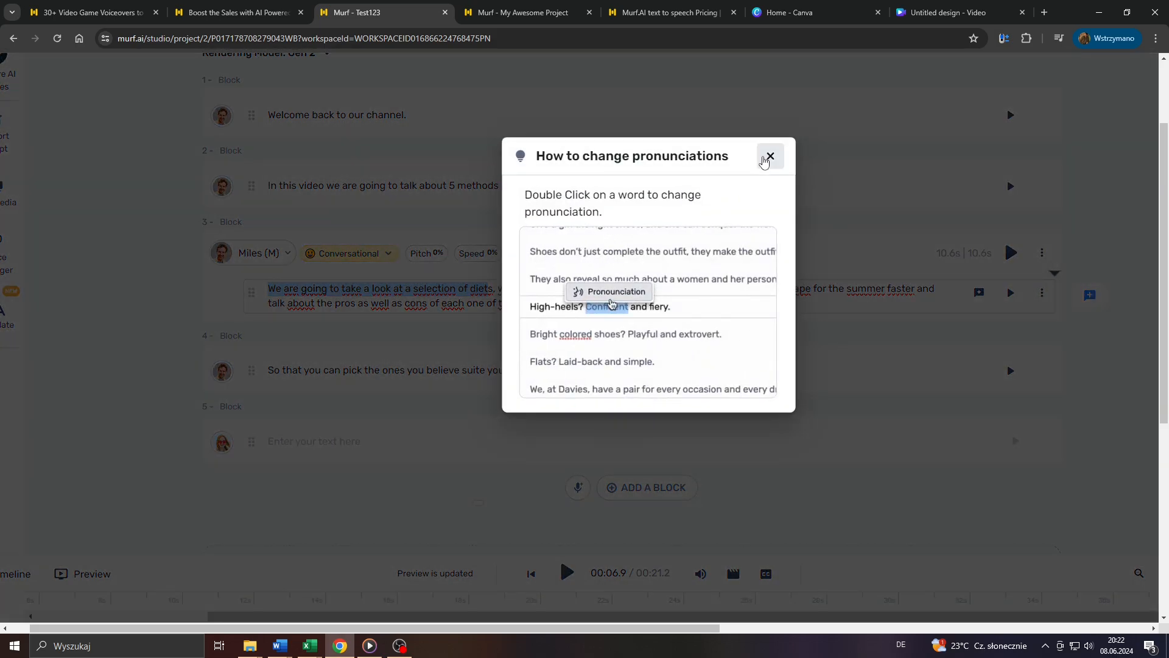
click(769, 155)
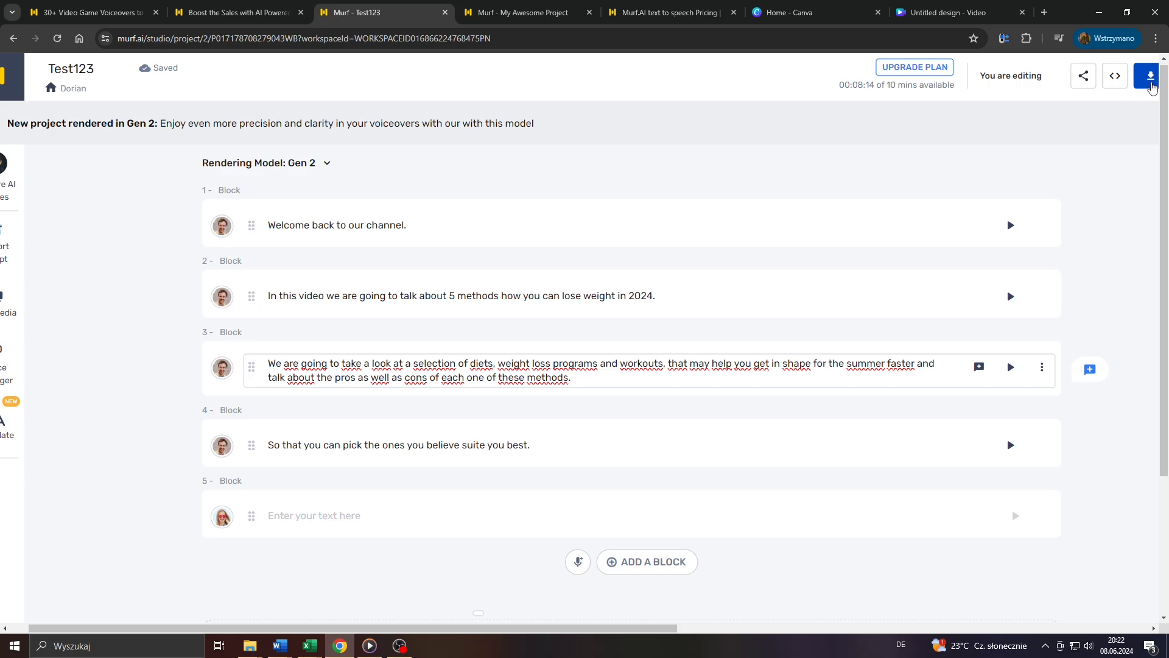
mouse_move(1147, 89)
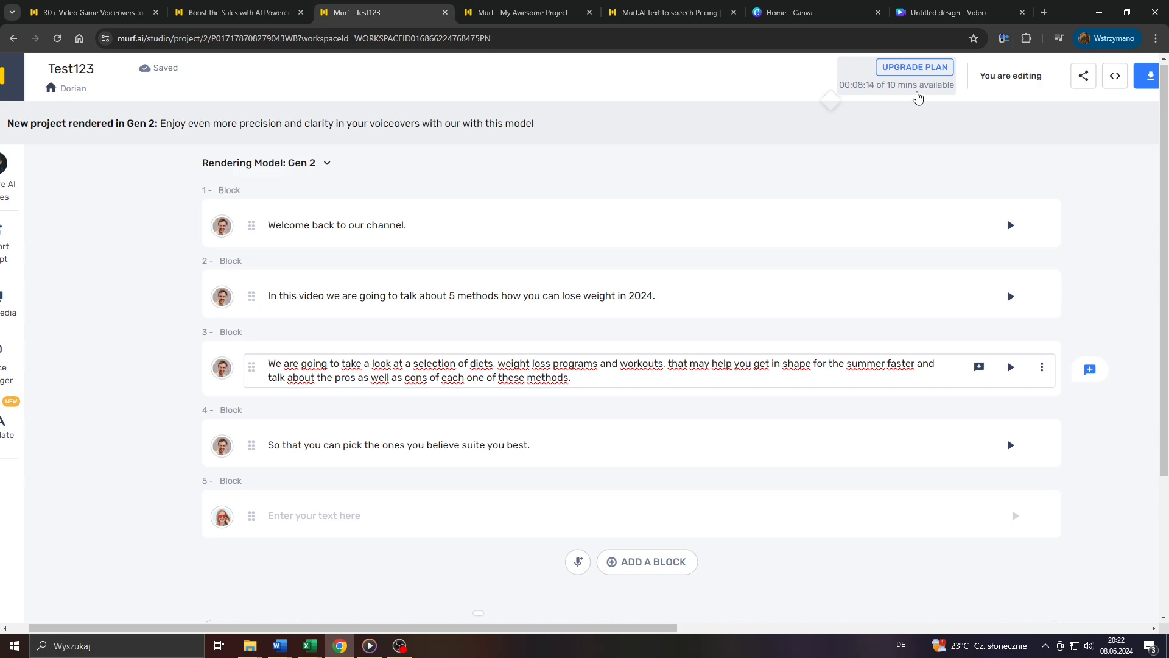
mouse_move(895, 99)
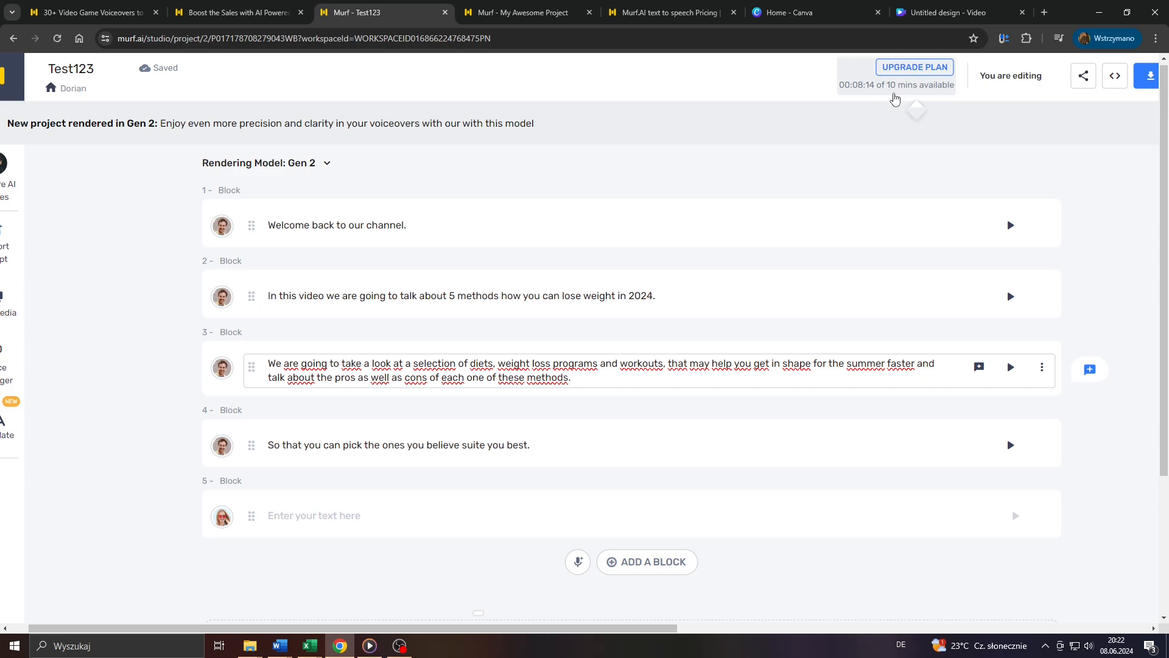
mouse_move(861, 97)
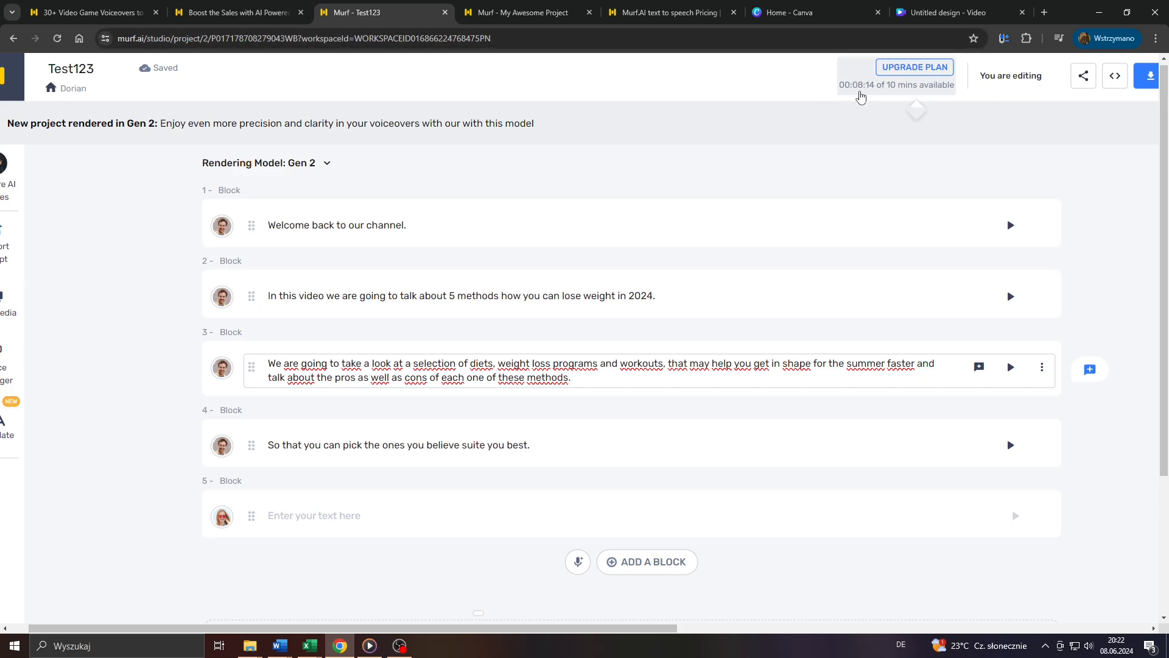
mouse_move(698, 89)
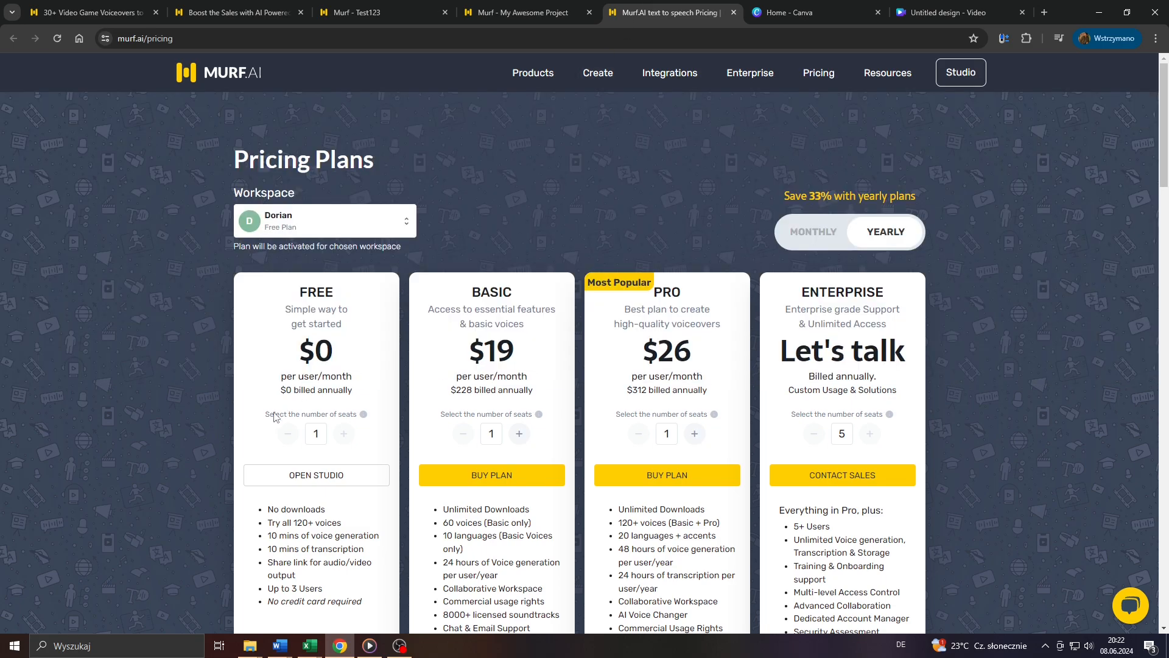
Step: Scroll through the Free, Basic and Pro plan features, including Basic's commercial usage rights
scroll(down, 3)
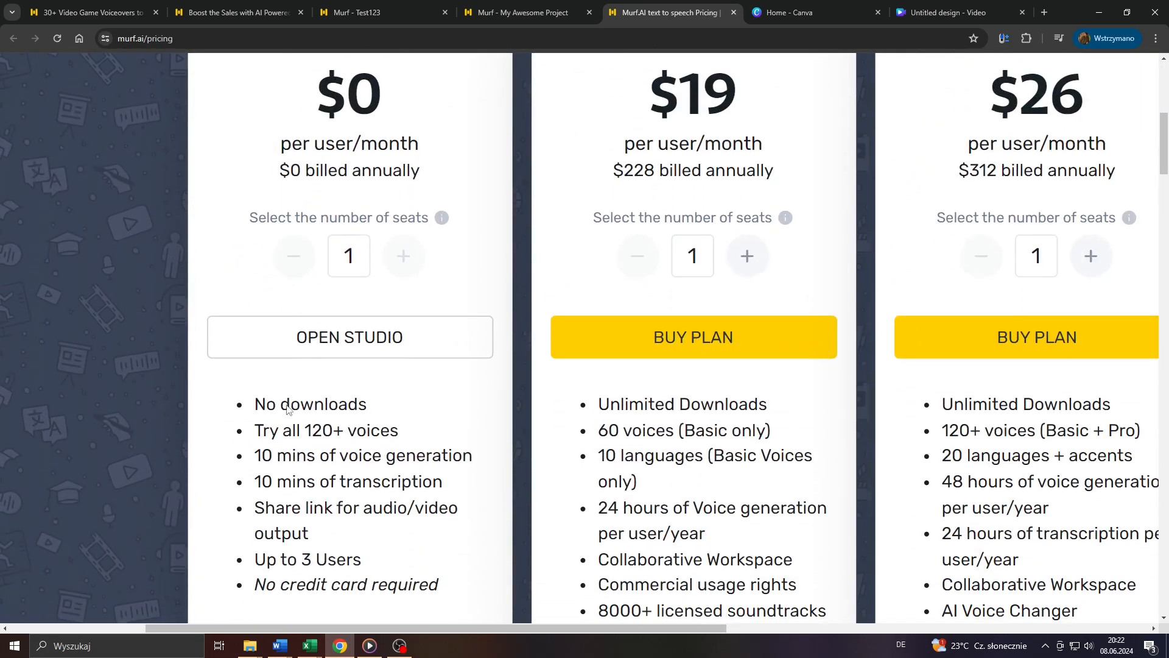
scroll(down, 3)
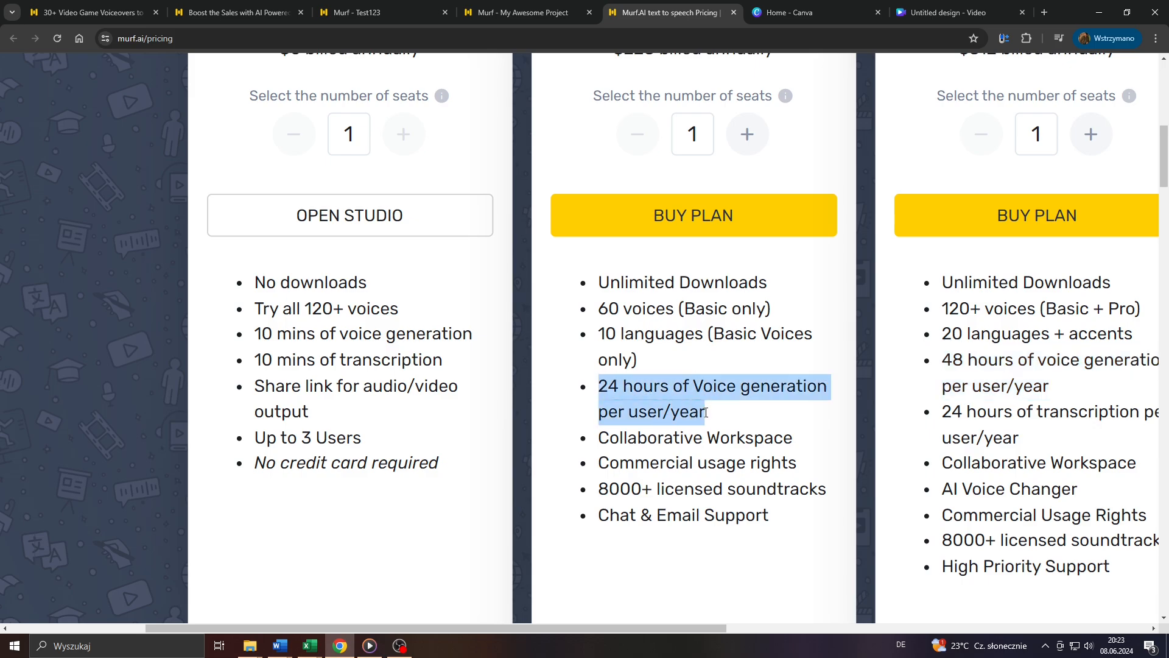
scroll(up, 3)
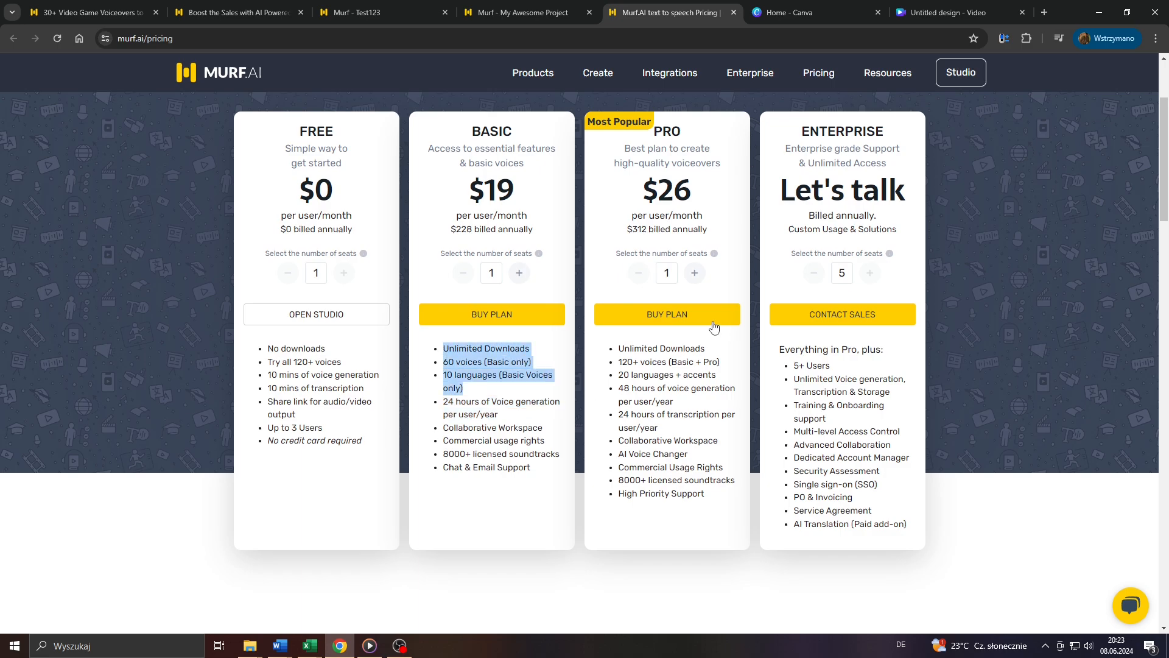
mouse_move(522, 399)
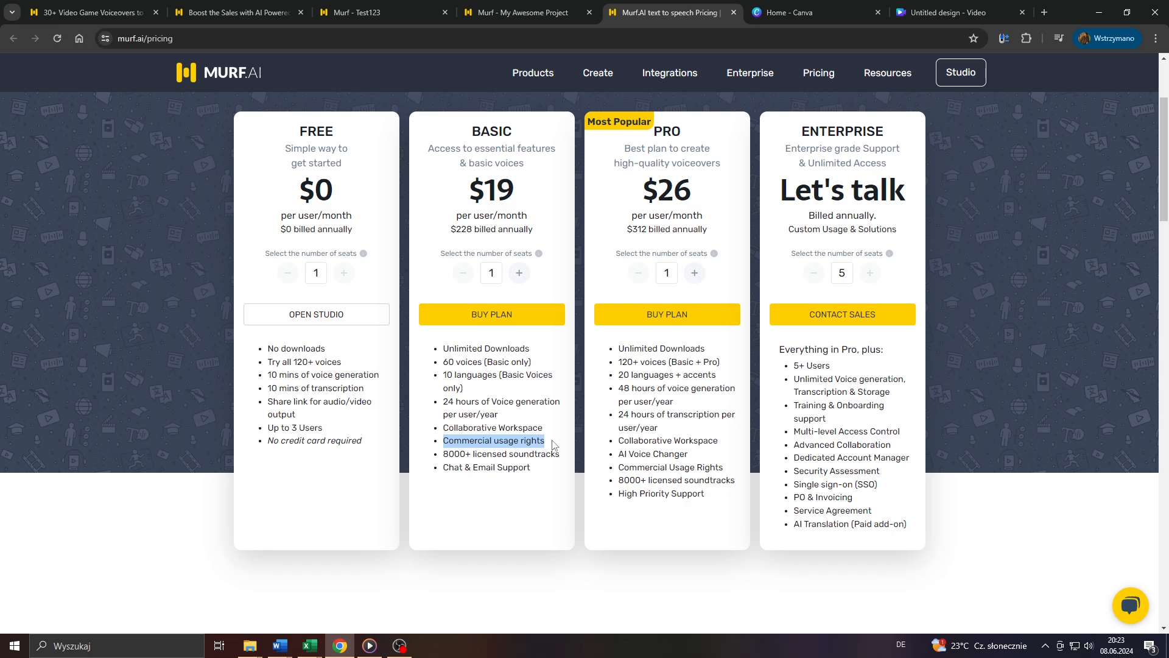
mouse_move(549, 428)
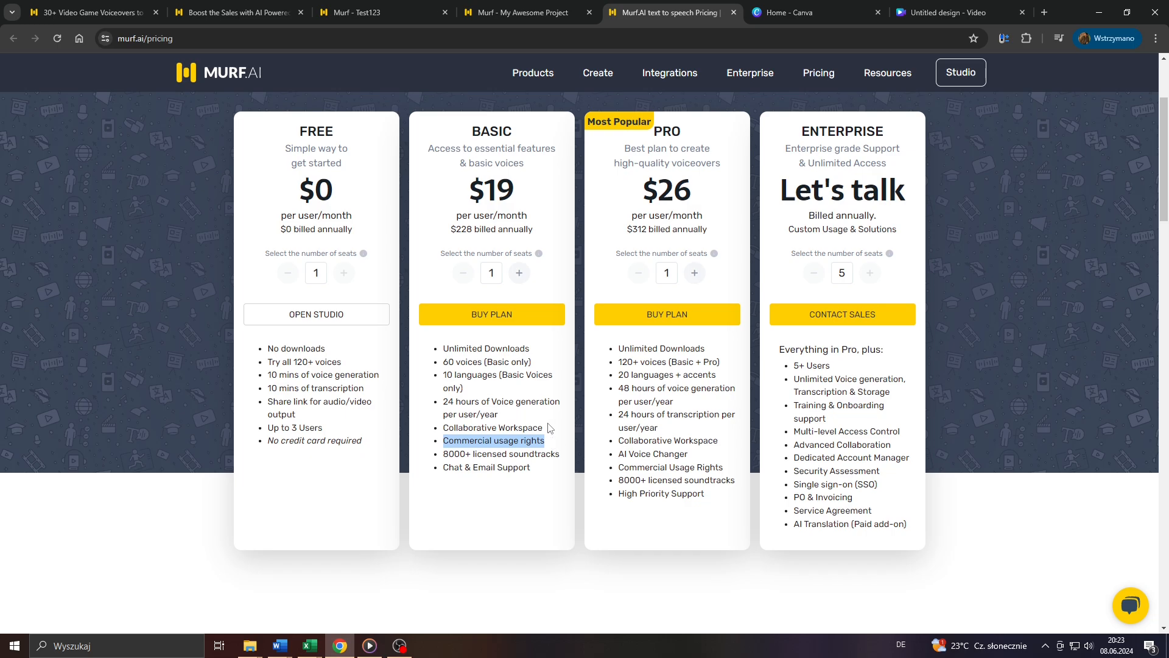
mouse_move(798, 58)
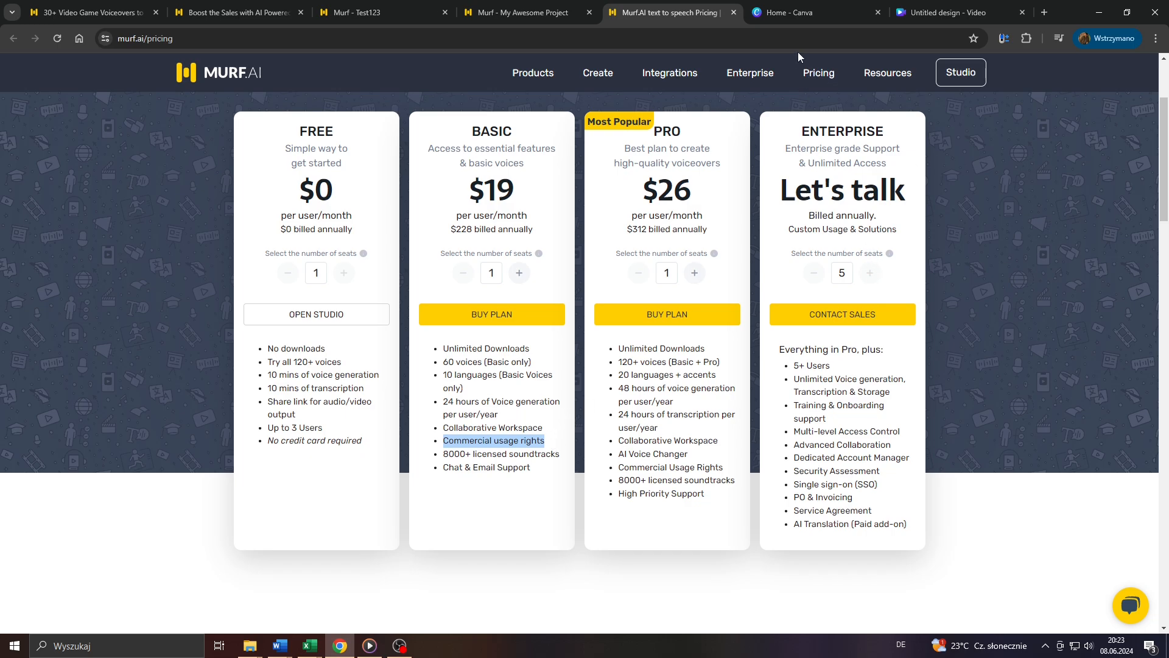
Step: Filter Canva's app directory to AI-powered apps and scroll to find Murf AI
click(805, 13)
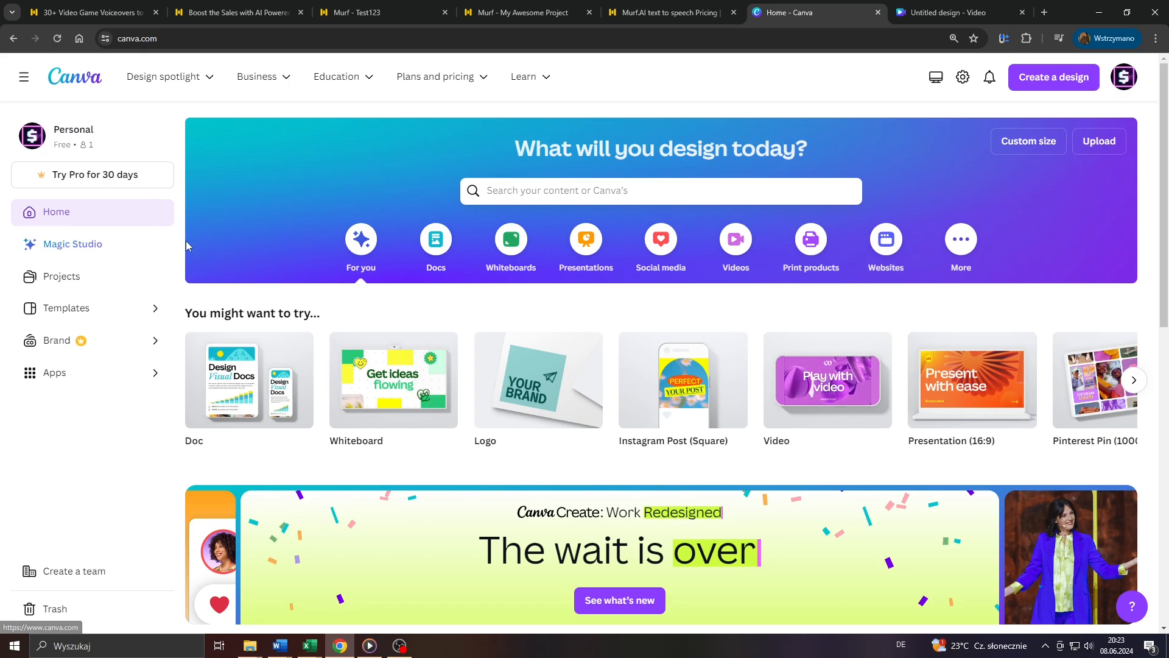
mouse_move(1088, 114)
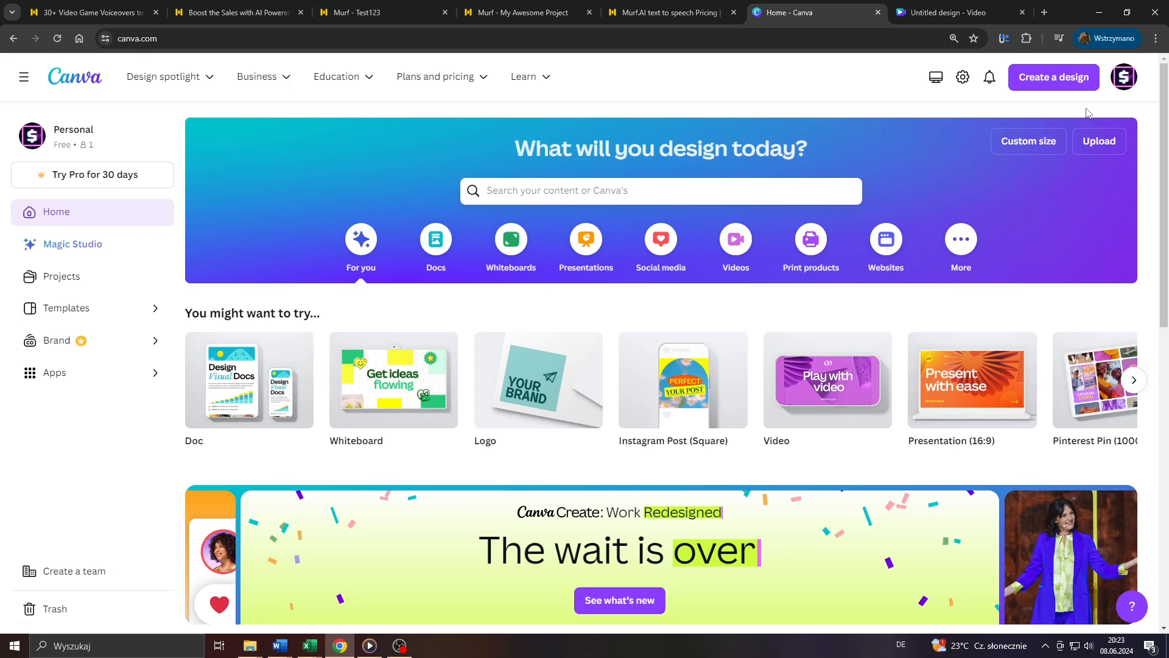
click(54, 372)
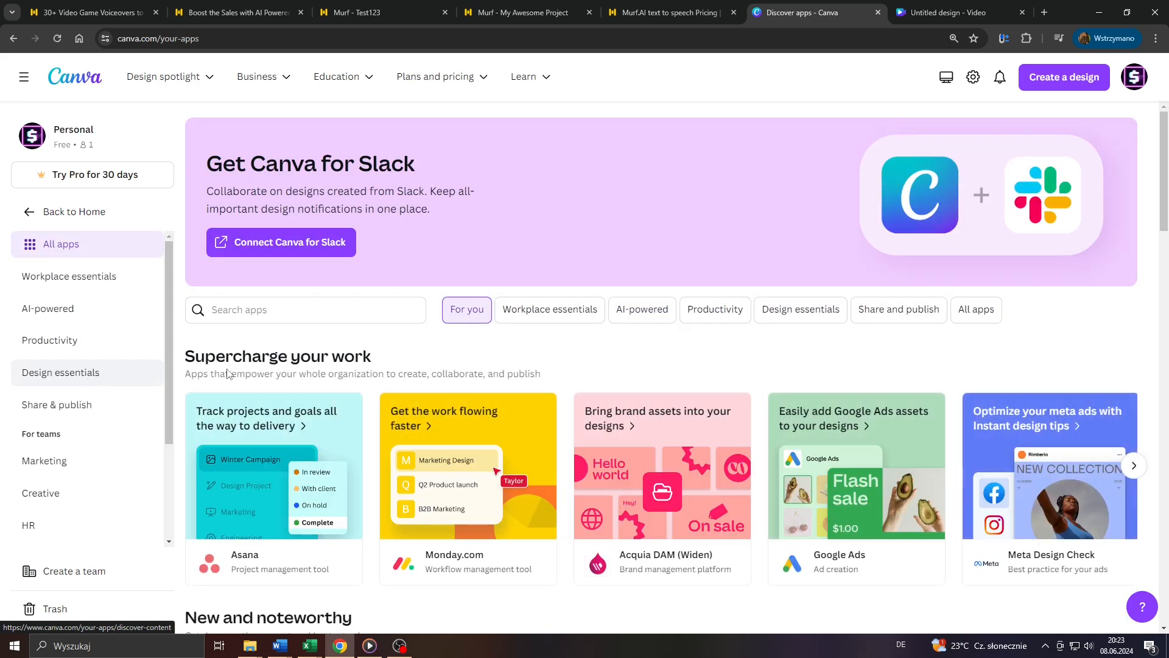
click(641, 309)
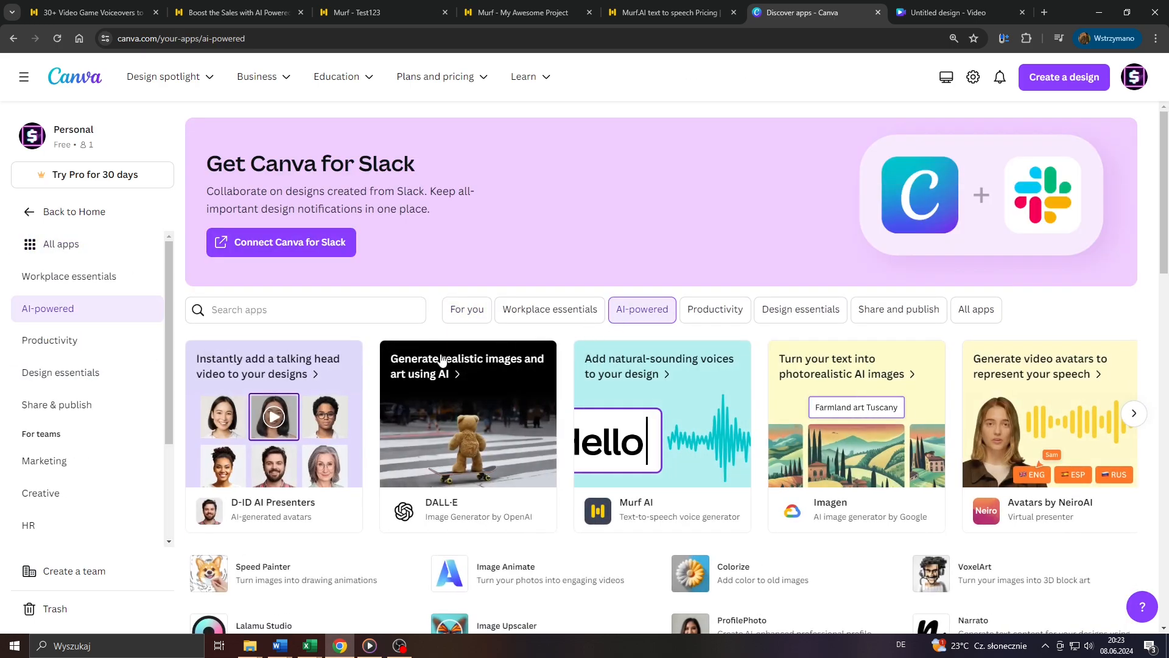
scroll(down, 3)
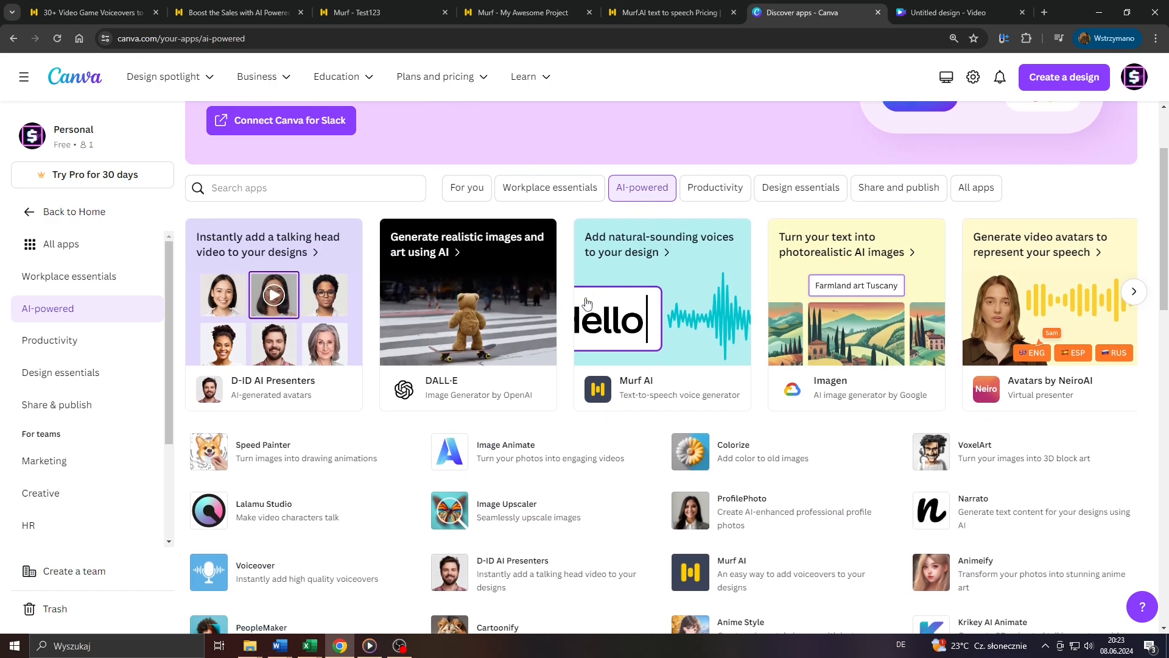
Step: Start a new design from the Murf AI app, trying custom size, and open it
click(661, 313)
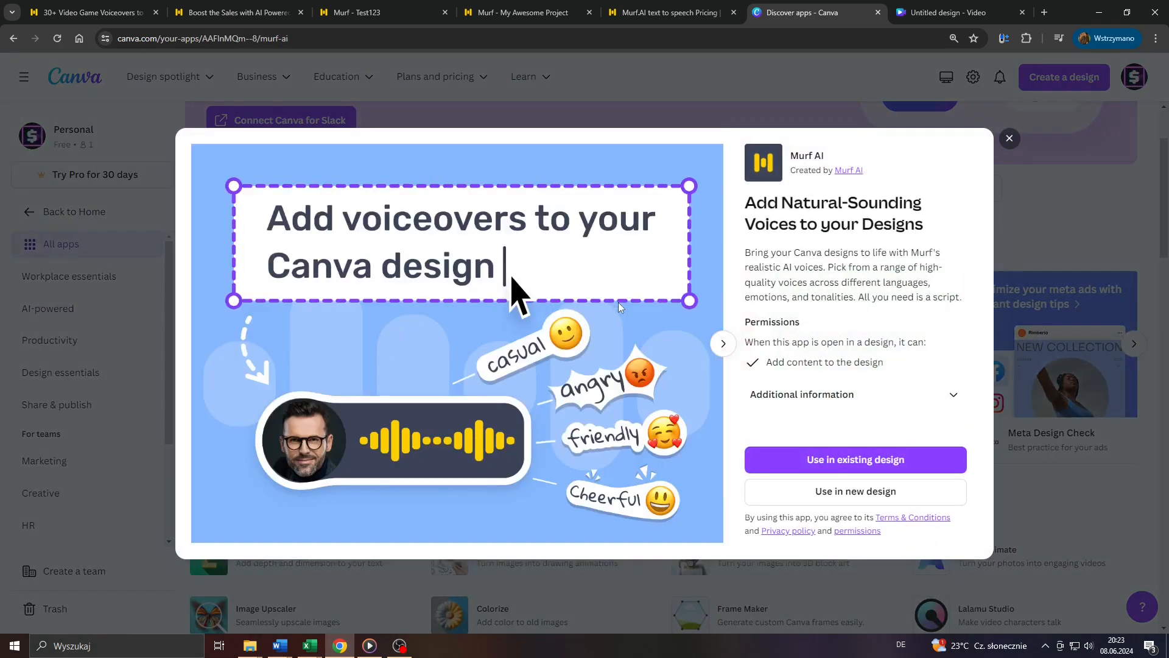
mouse_move(788, 328)
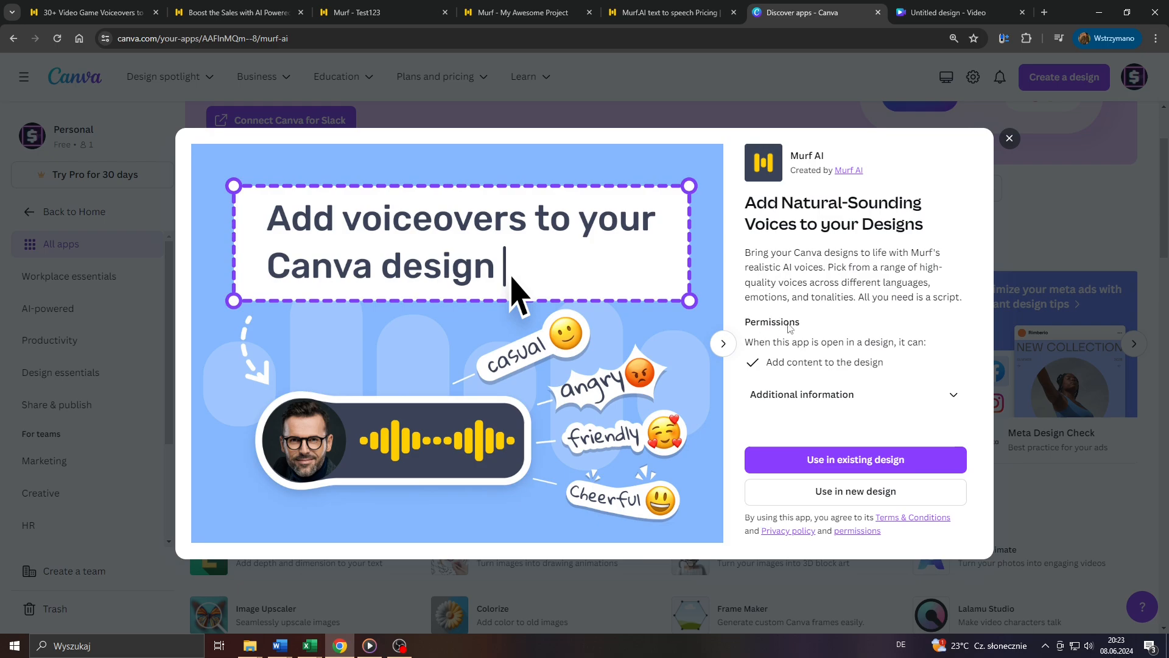
mouse_move(830, 472)
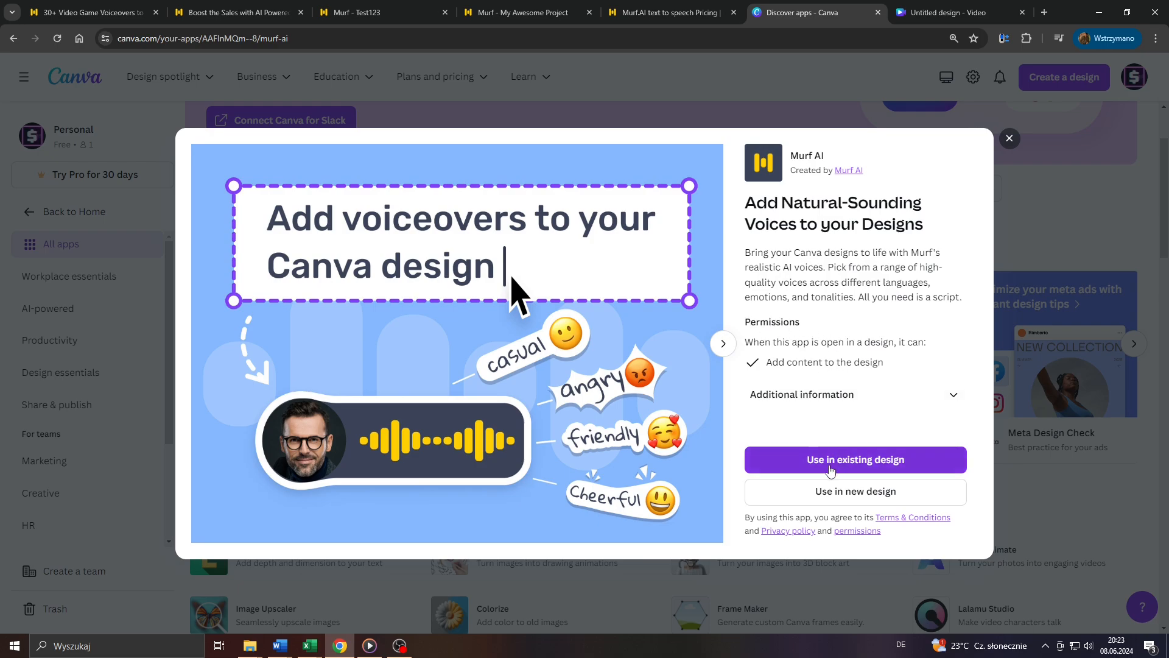
mouse_move(447, 316)
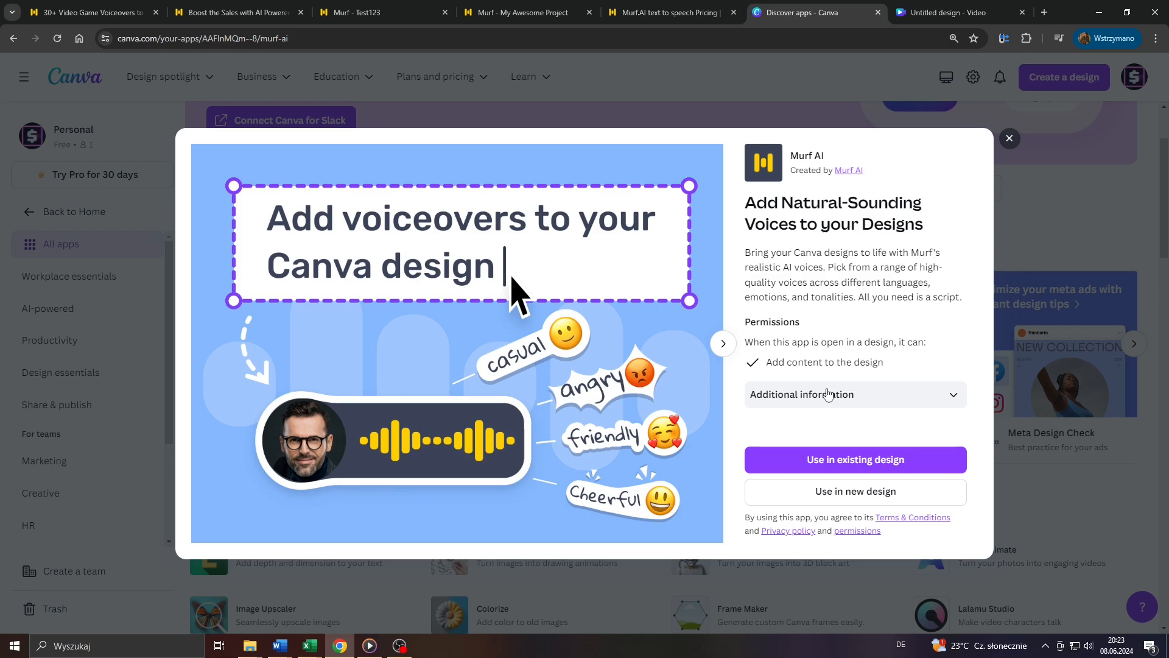
mouse_move(855, 459)
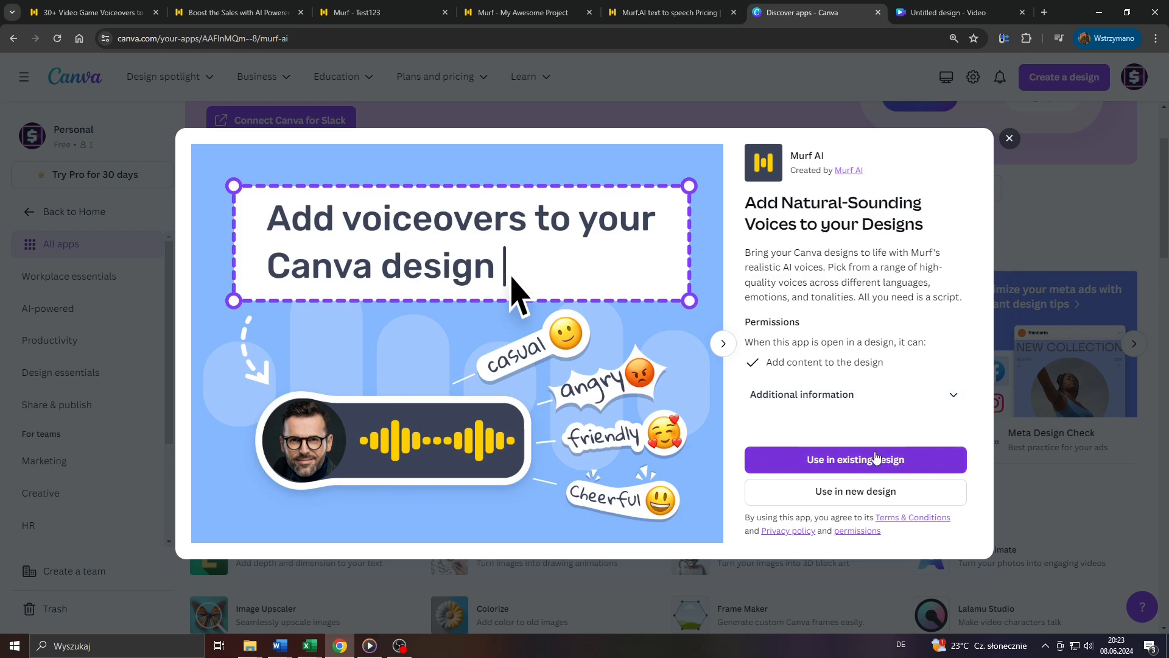
mouse_move(852, 497)
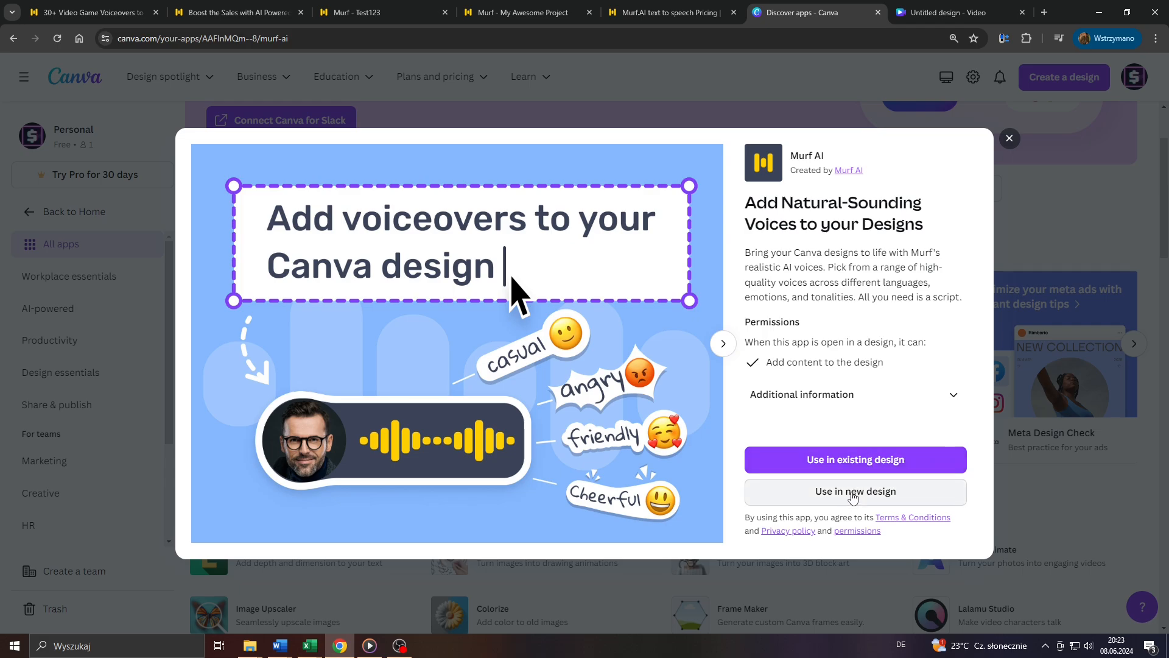
mouse_move(846, 494)
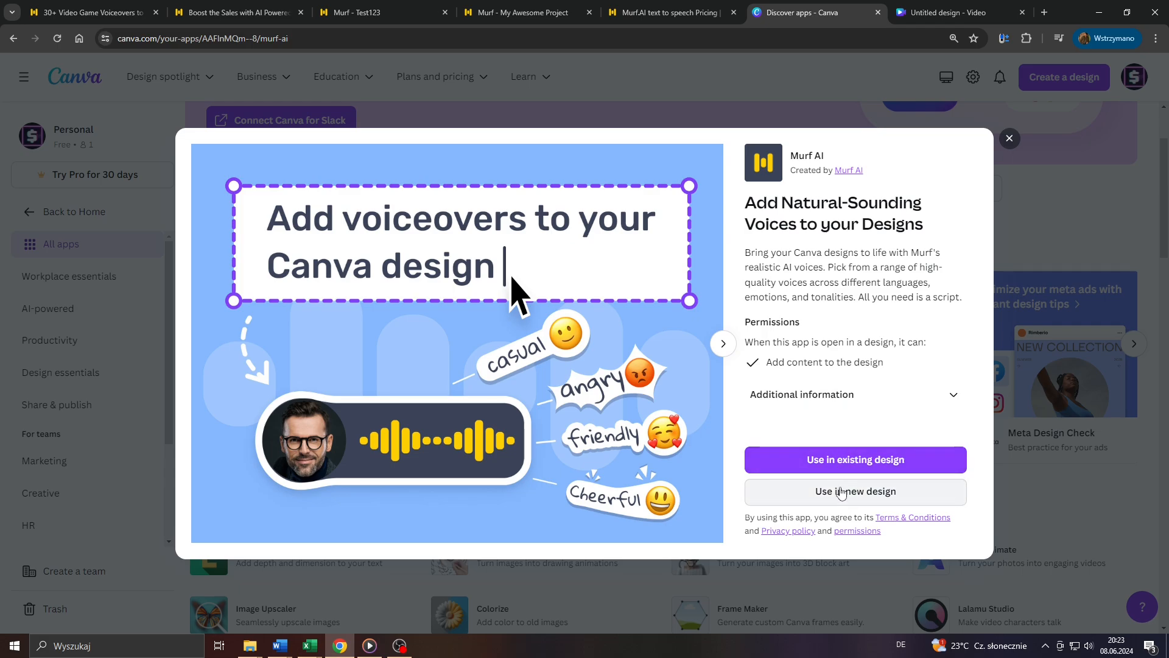
click(855, 492)
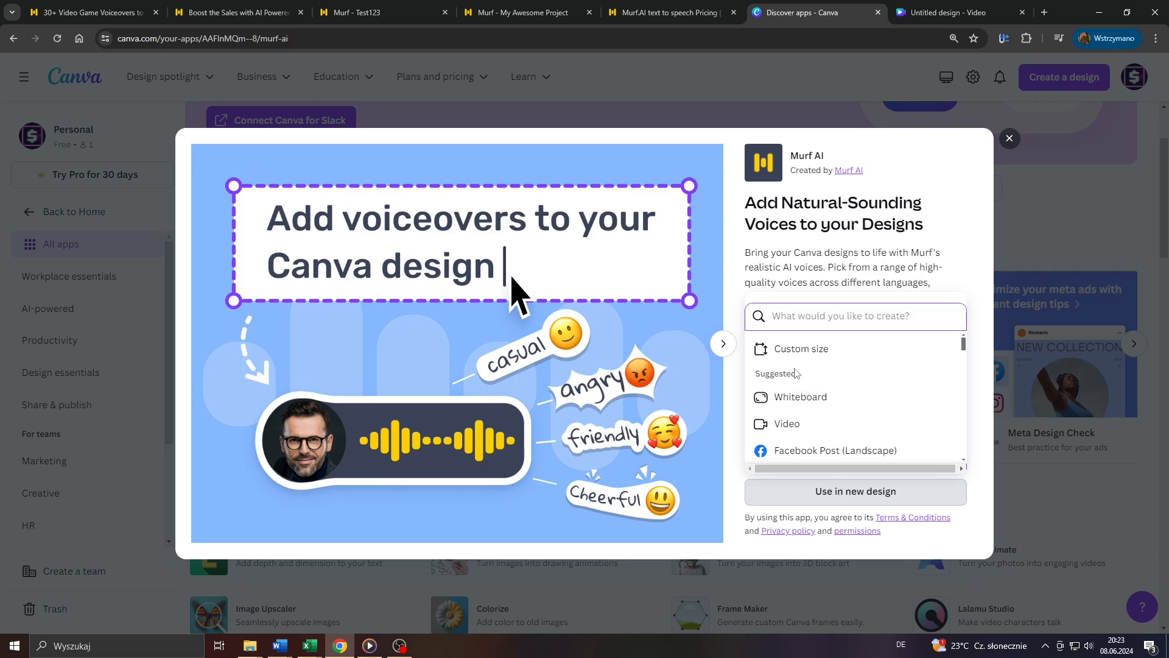
click(801, 349)
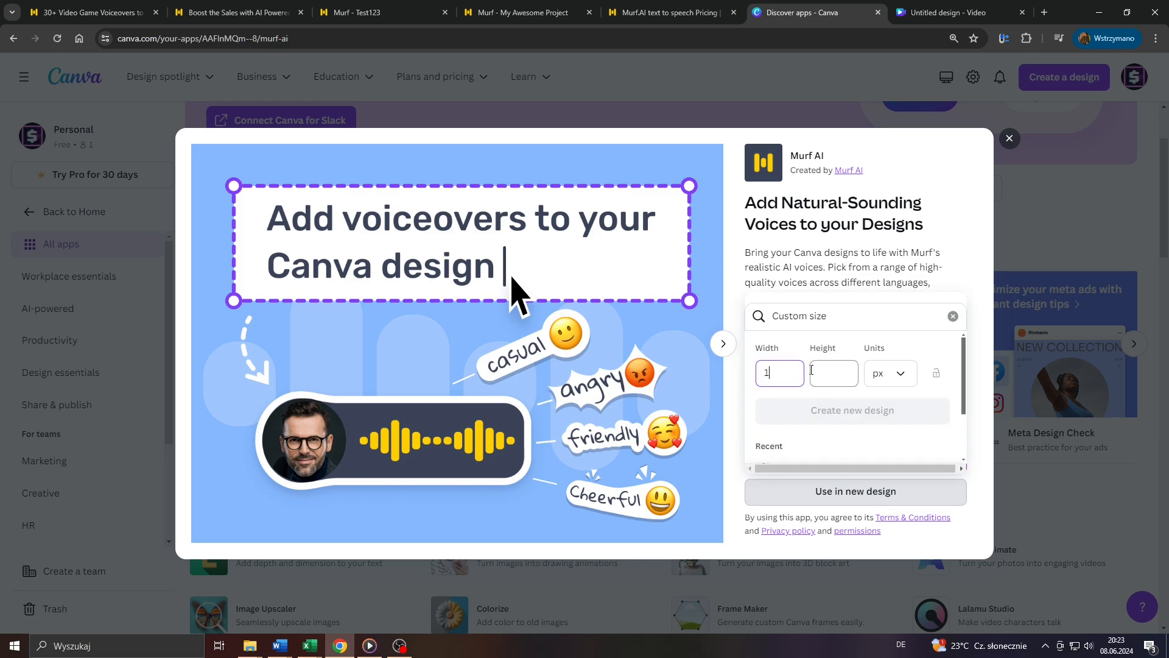
text(6)
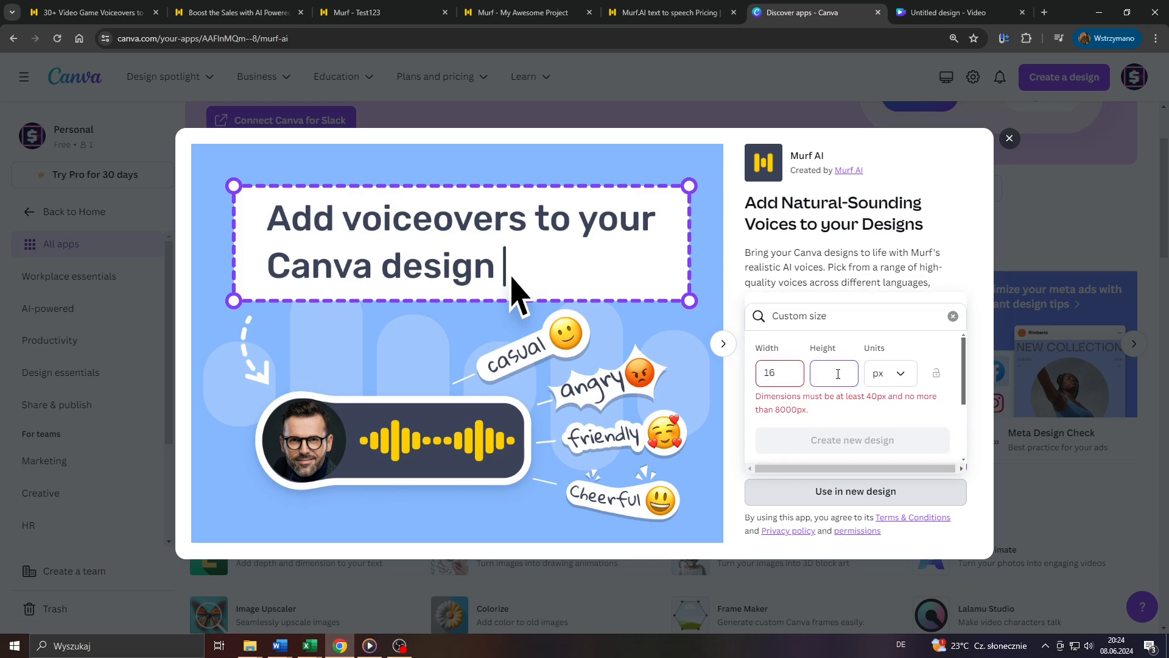
click(855, 491)
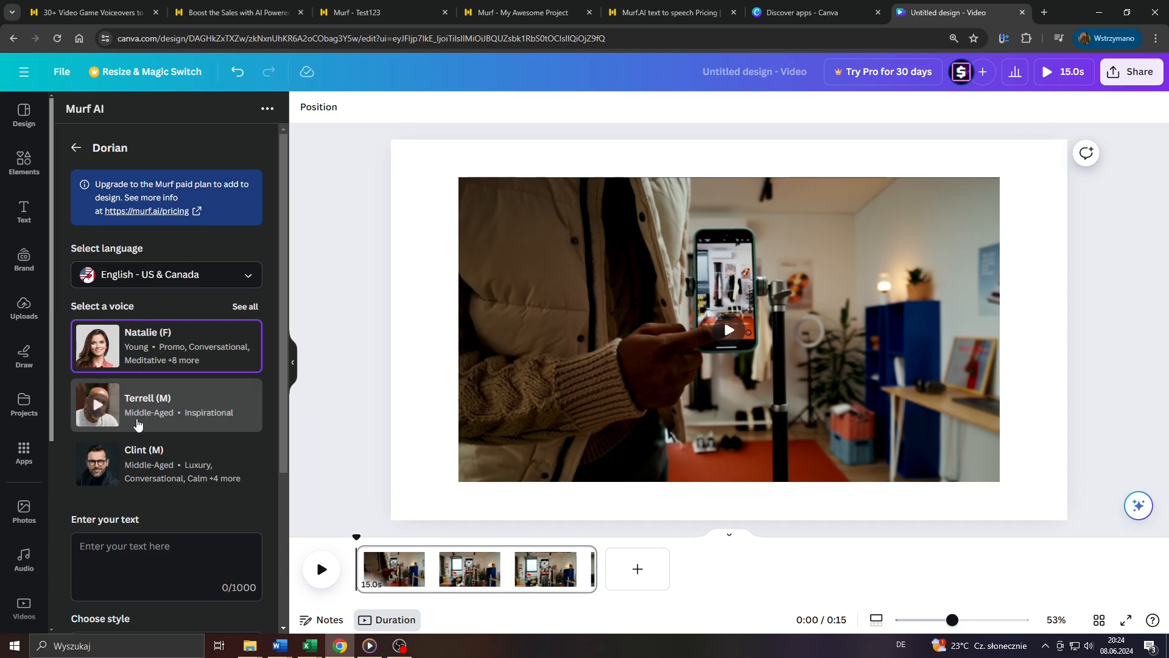
mouse_move(160, 445)
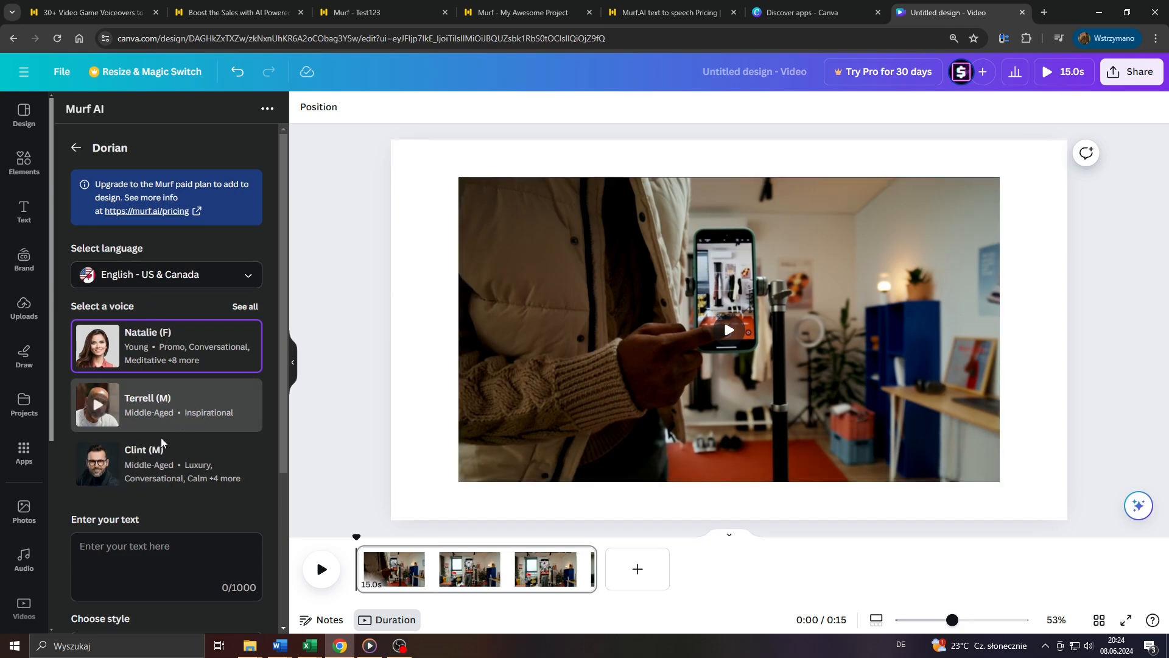
Step: Enter the 381-character weight-loss intro script with Natalie's voice, then scroll to Preview voiceover
scroll(down, 3)
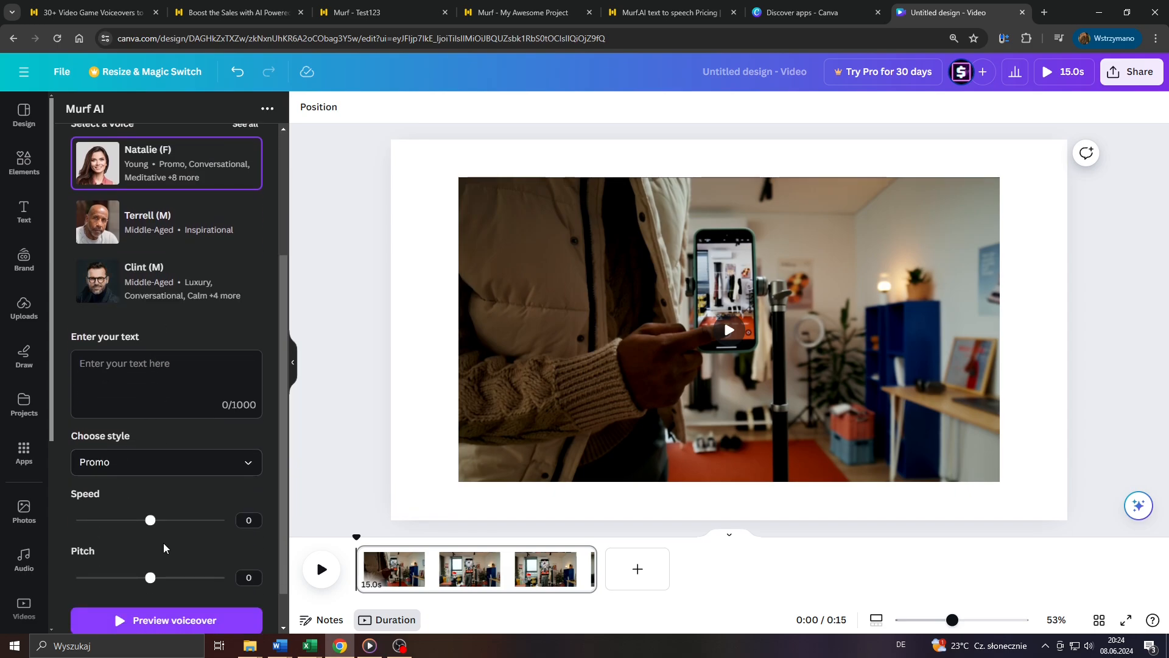
text(programs and workouts, that may help you get in shape for the summer faster and talk about the pros as well as cons of each one of these methods. So that you can pick the ones you believe suite you best.)
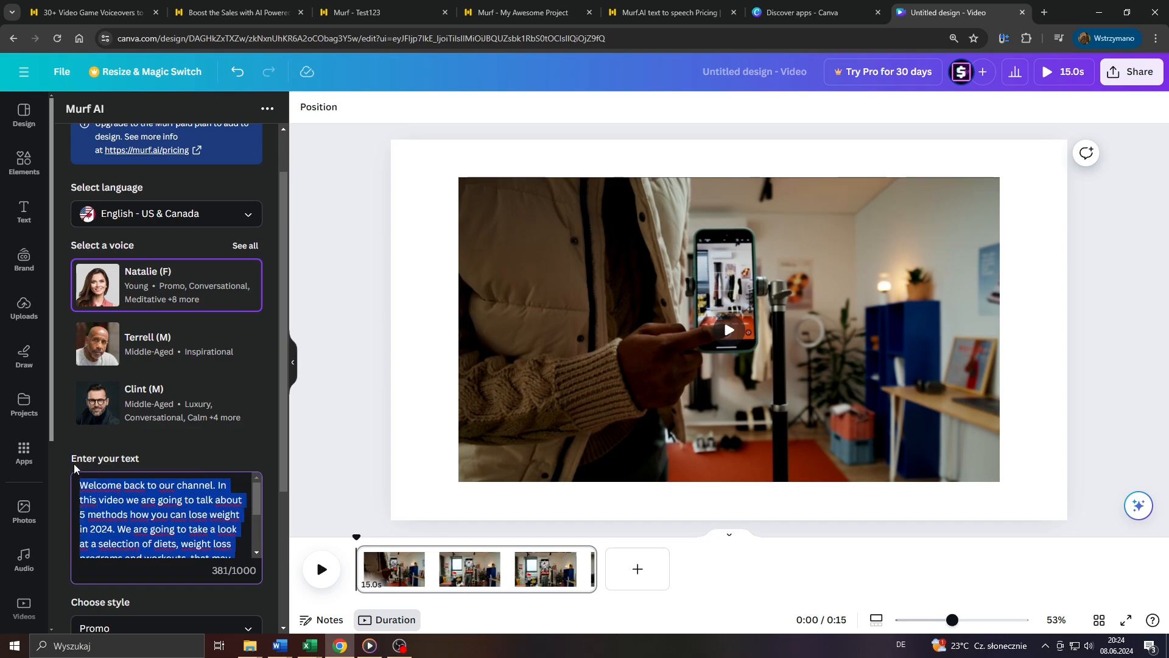
scroll(down, 3)
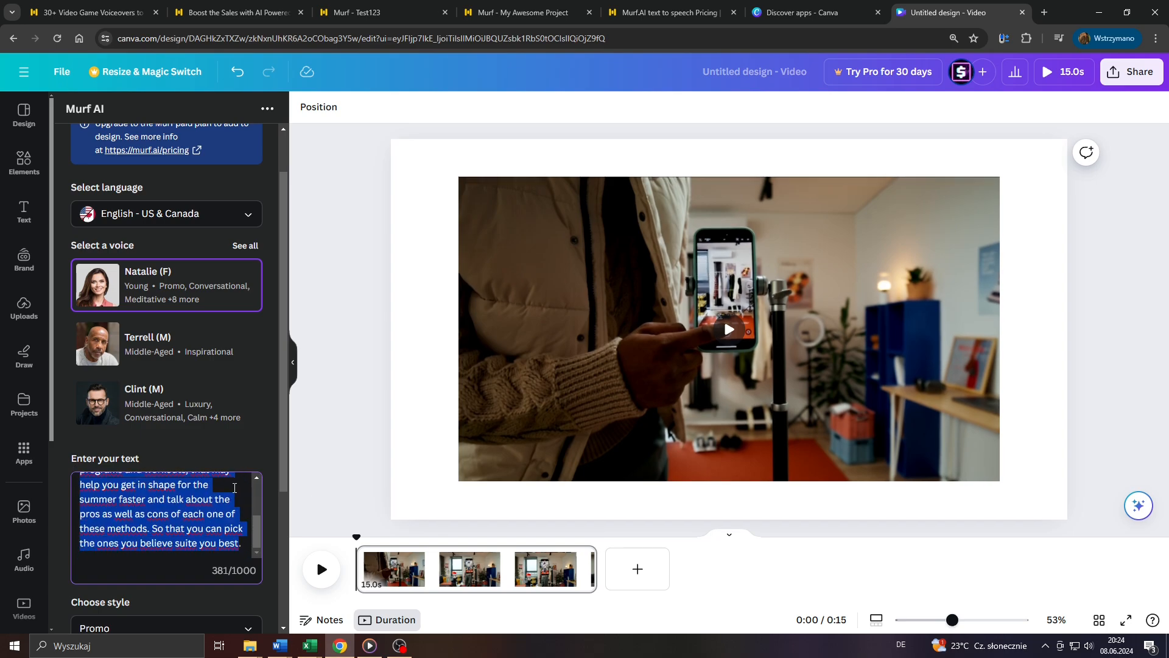
scroll(down, 3)
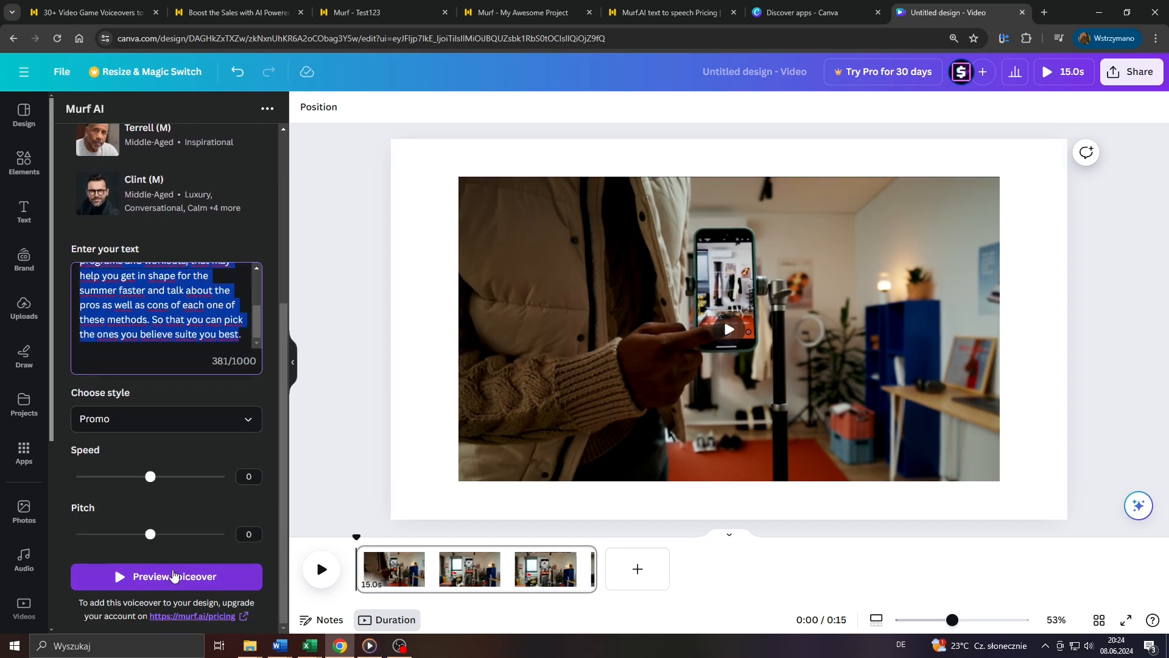
mouse_move(159, 577)
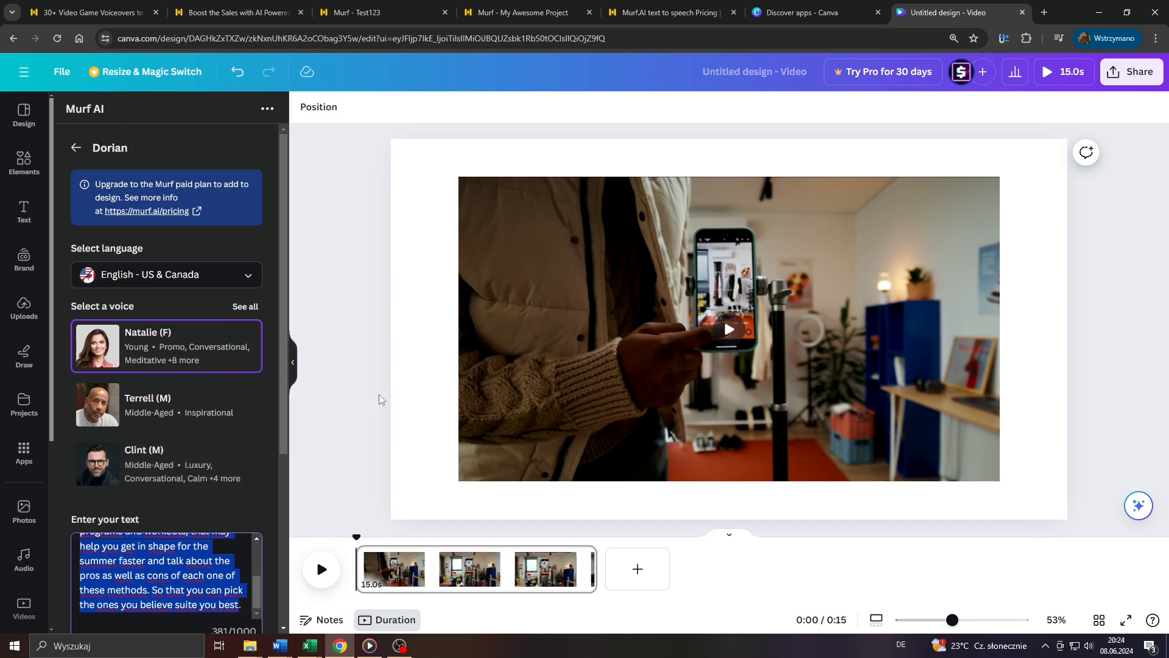
mouse_move(358, 382)
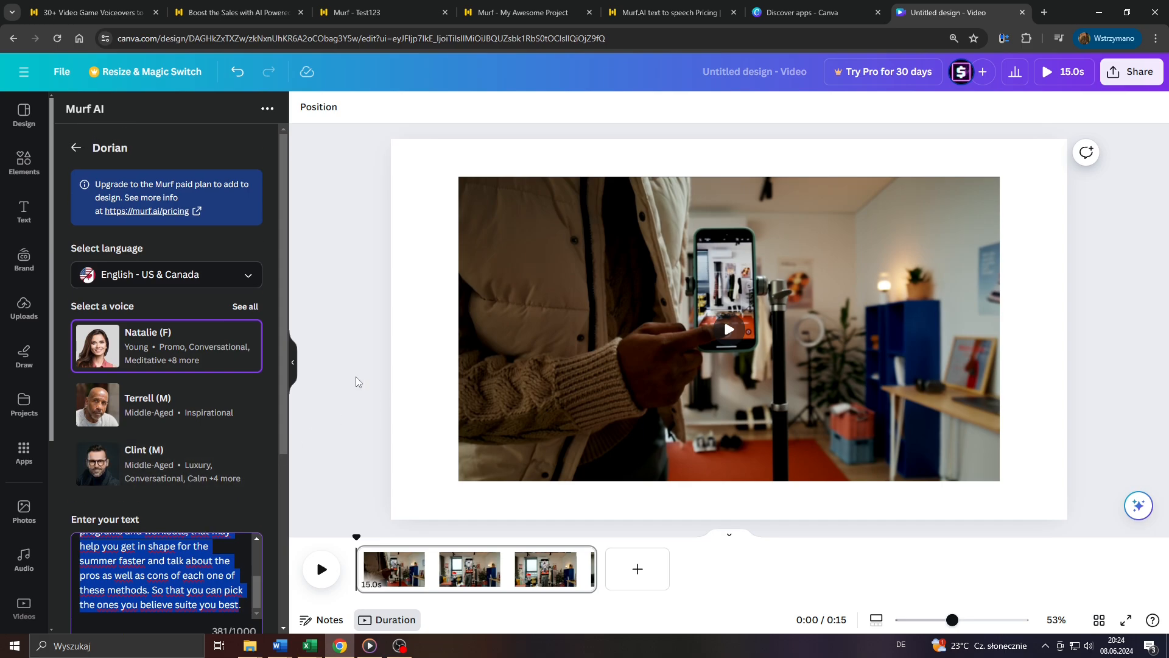
mouse_move(412, 474)
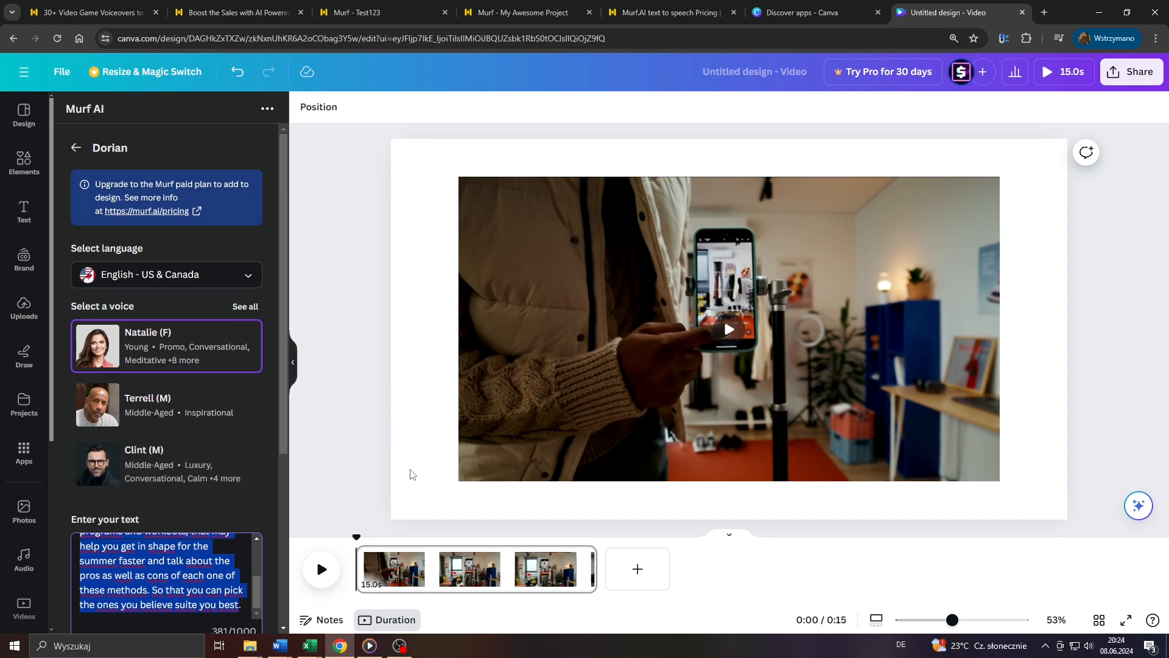